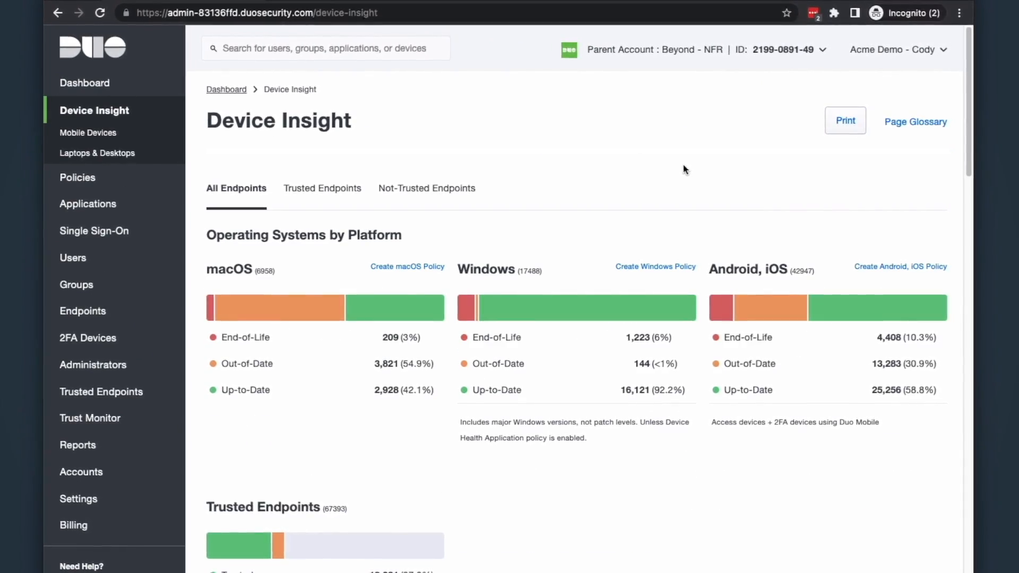
# - Visit Trusted Endpoints, Trust Monitor, Applications, Passwordless SSO, Groups and return to the Dashboard
pyautogui.click(101, 391)
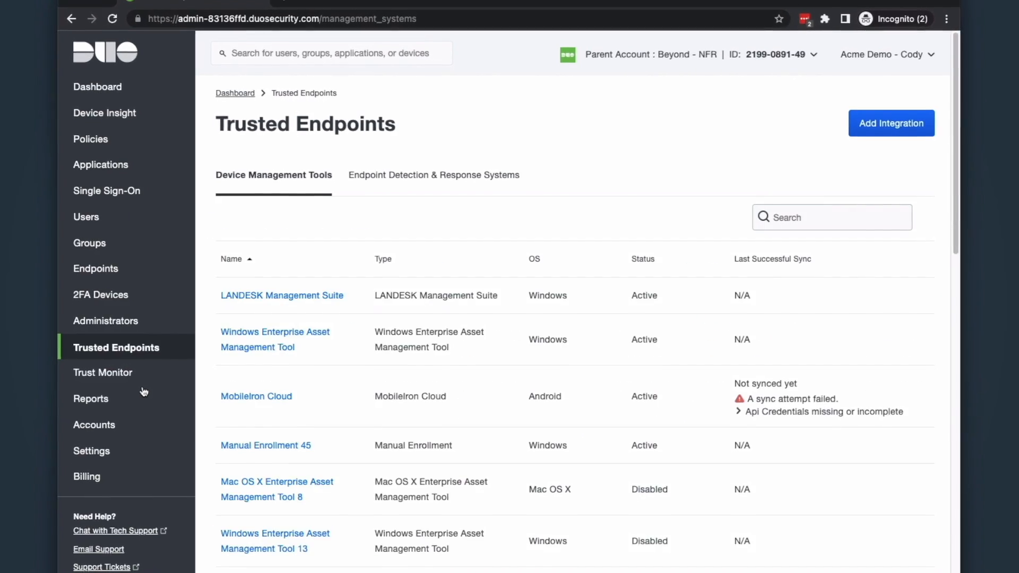
pyautogui.click(102, 372)
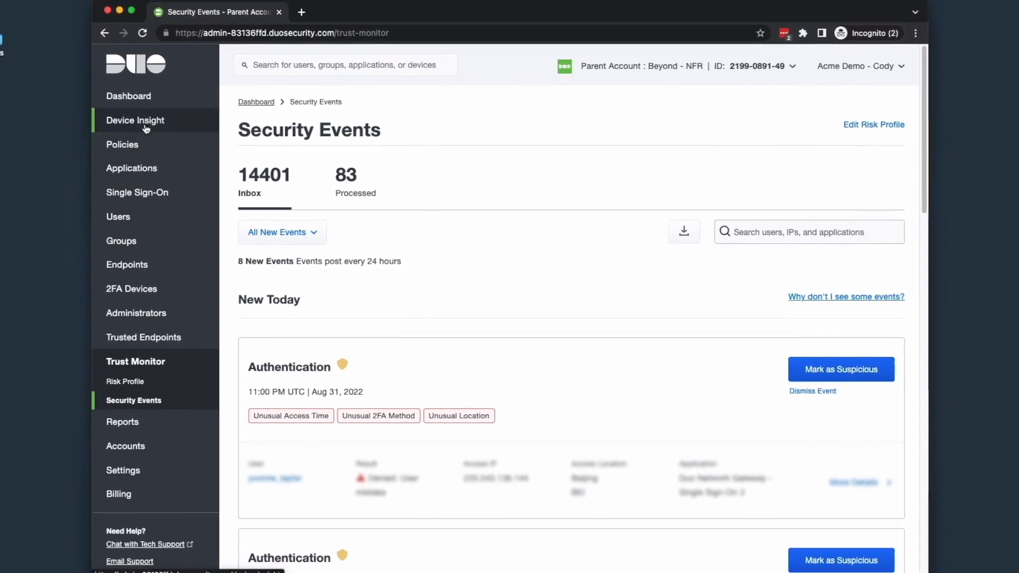
pyautogui.click(131, 168)
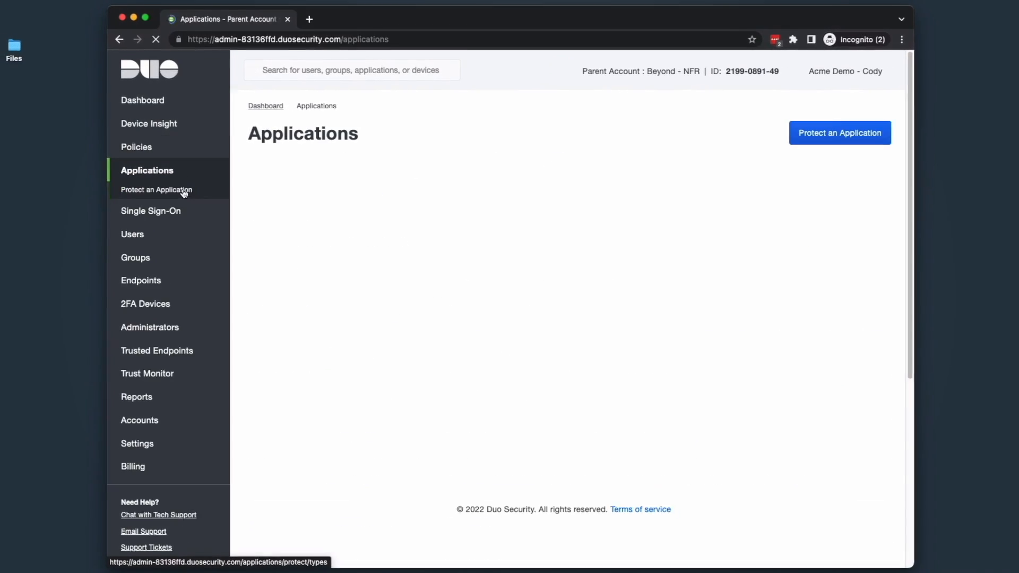
pyautogui.click(150, 211)
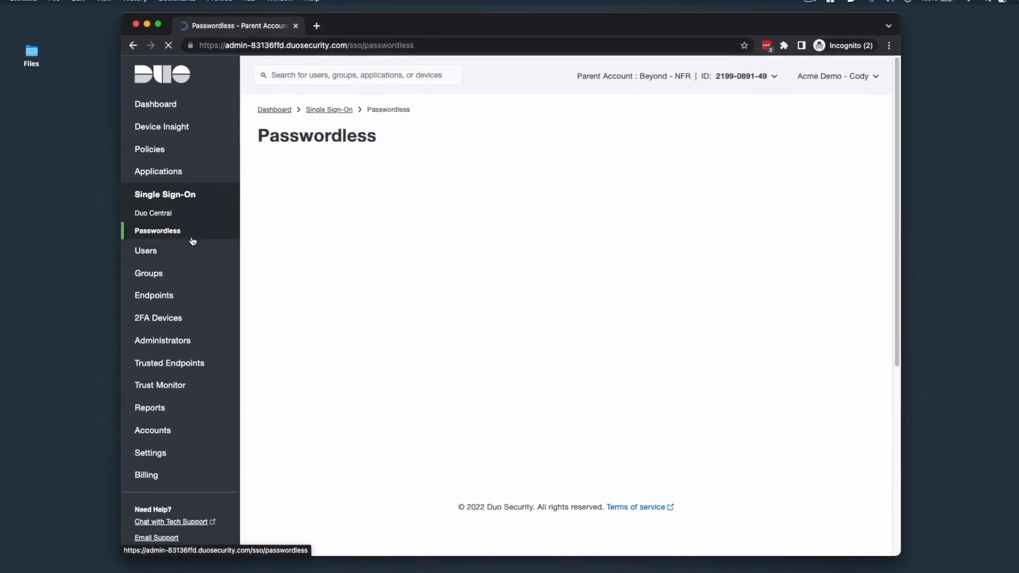
pyautogui.click(148, 272)
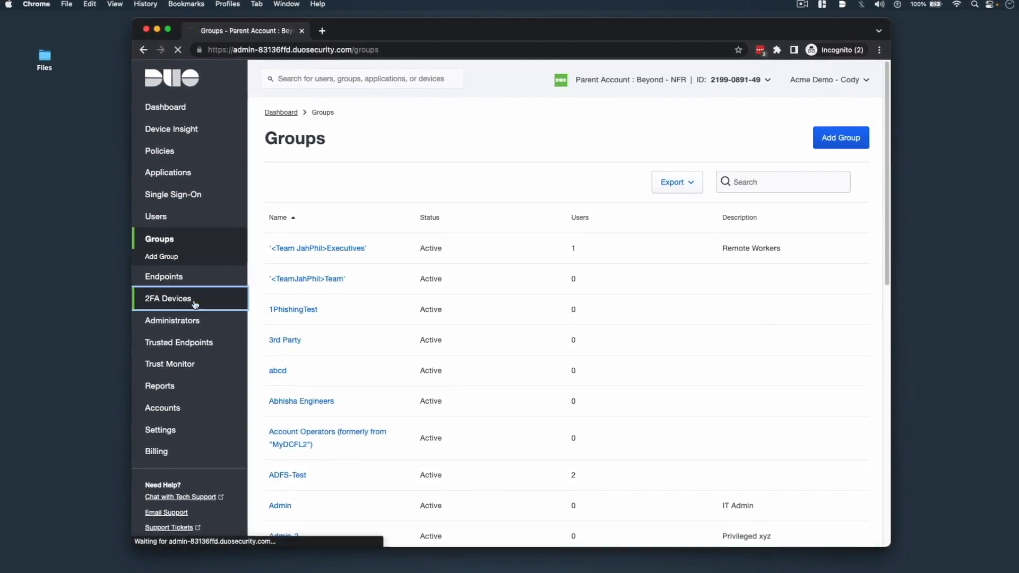
pyautogui.click(160, 299)
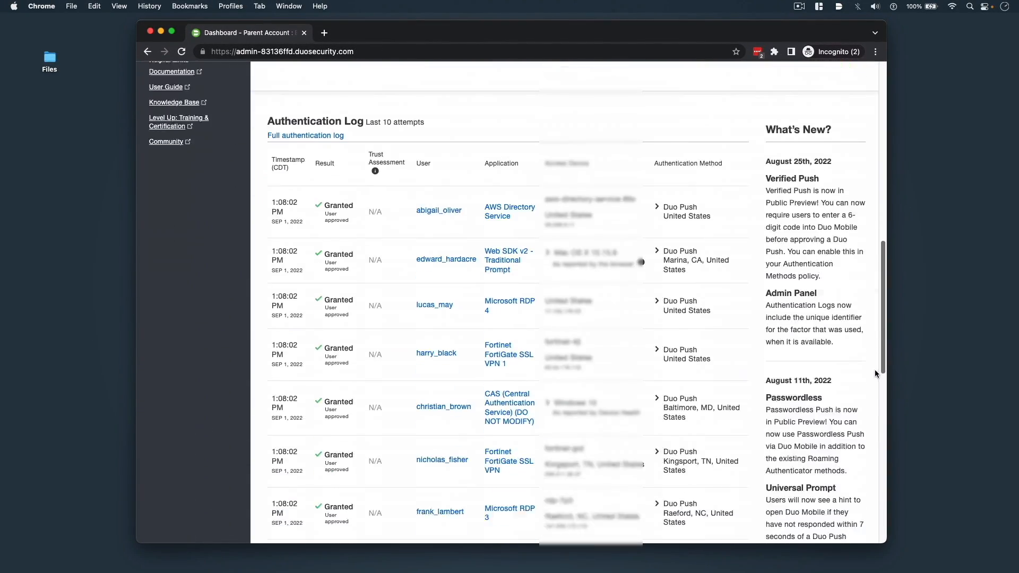
# - Review the dashboard and follow its documentation link to the Duo Level Up site
pyautogui.scroll(3)
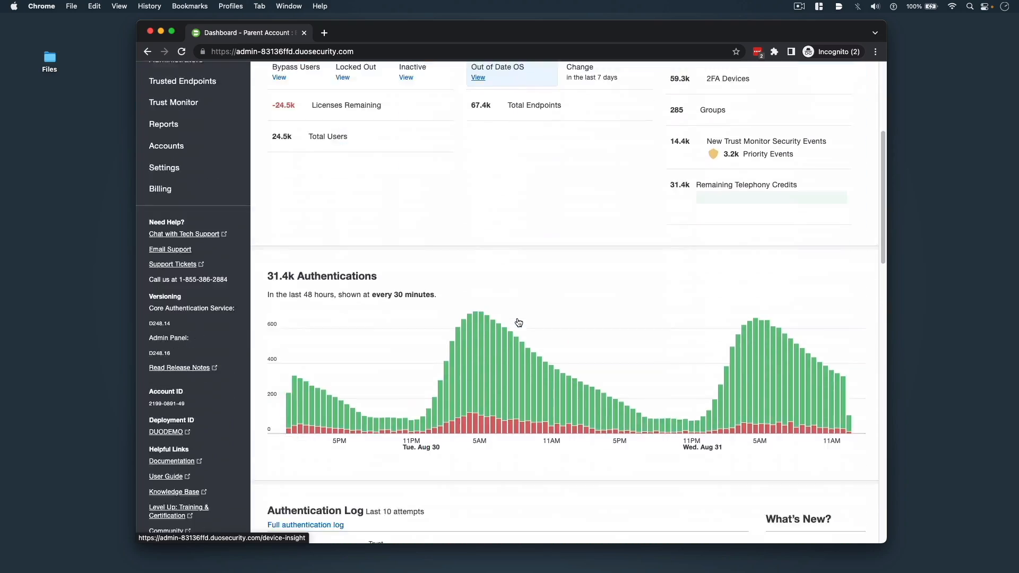
pyautogui.moveTo(567, 315)
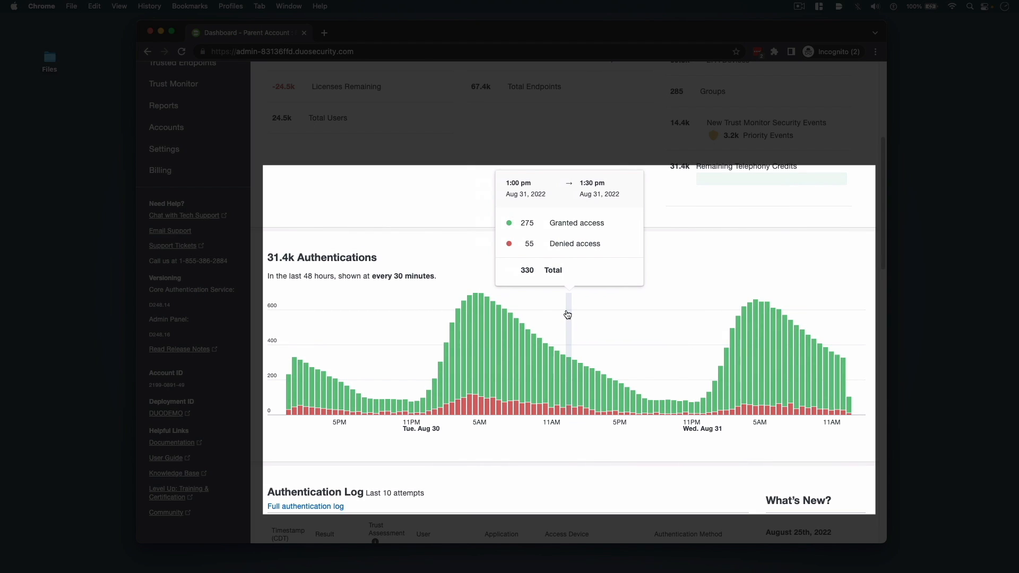
pyautogui.scroll(3)
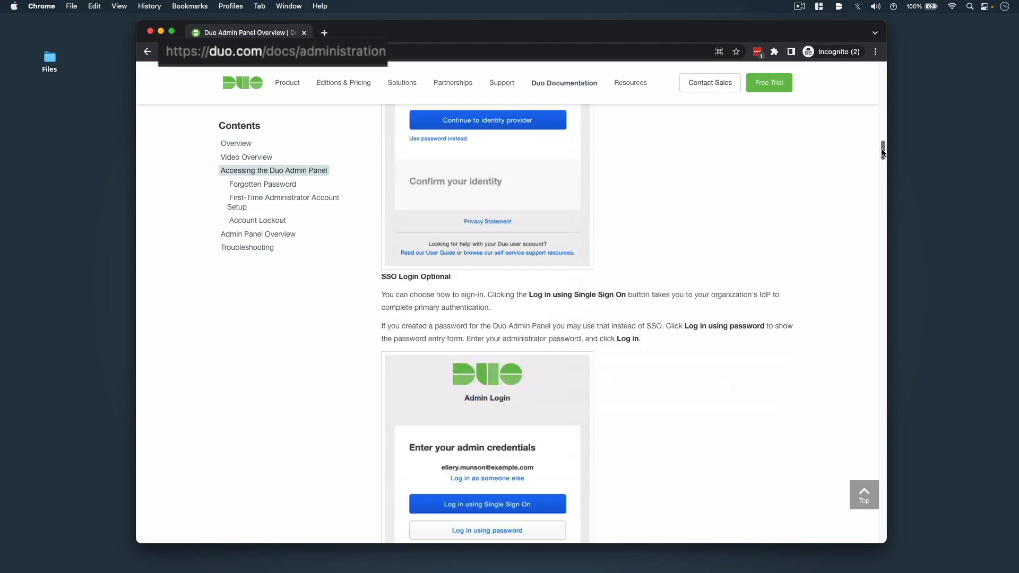
pyautogui.scroll(-3)
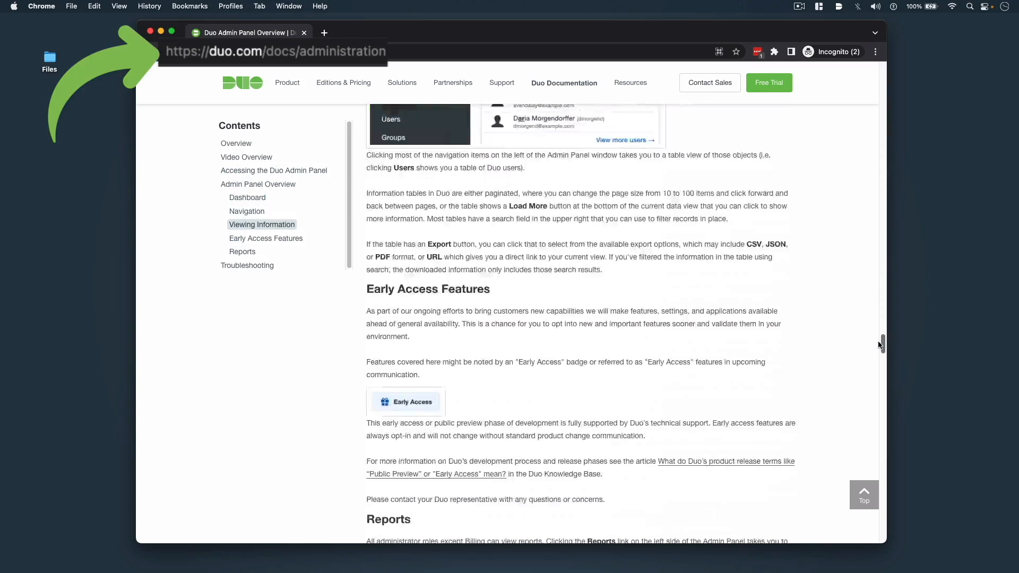
pyautogui.click(379, 32)
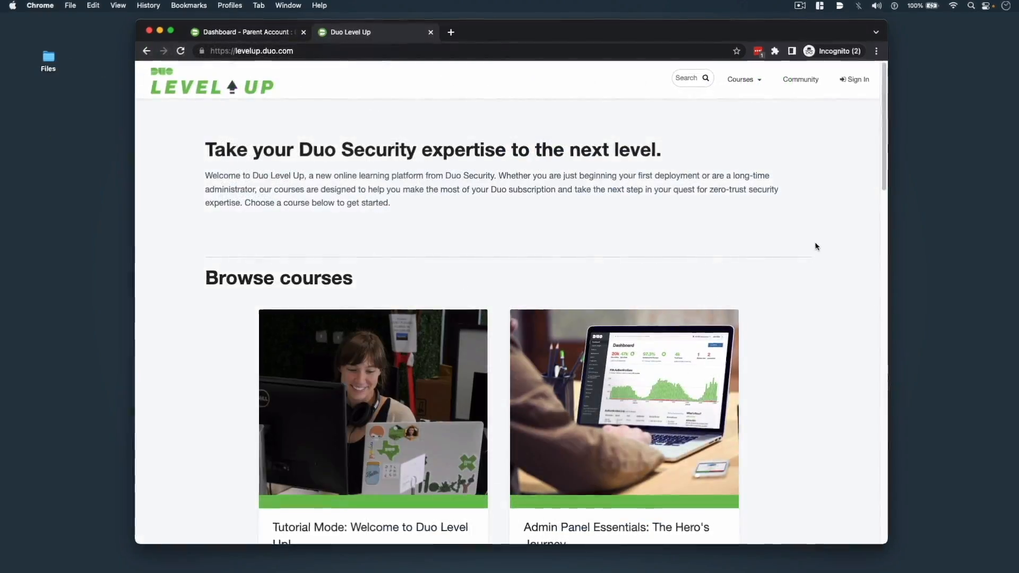
# - Browse the Admin Panel Essentials: The Hero's Journey path and its course cards on levelup.duo.com
pyautogui.scroll(-3)
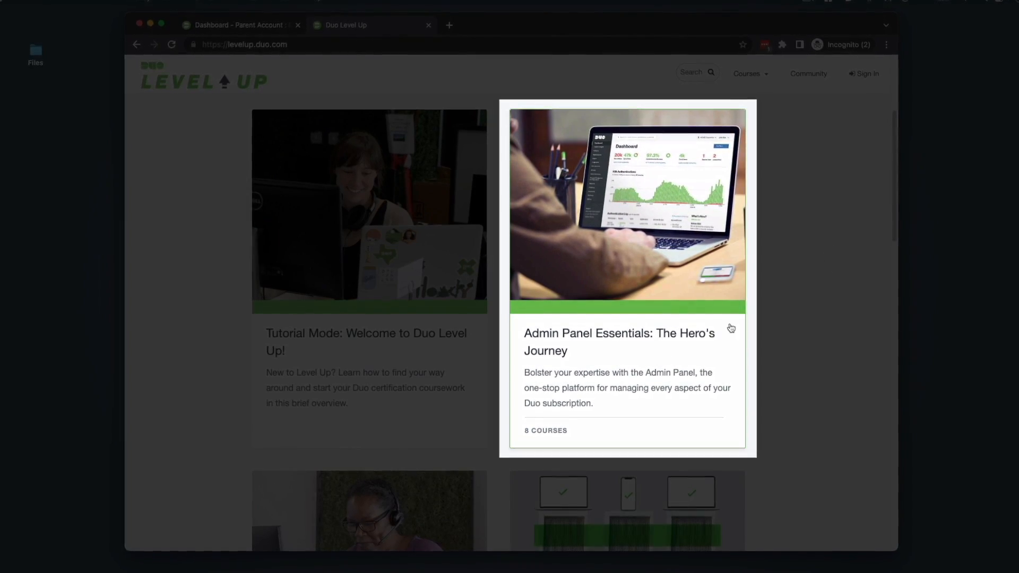
pyautogui.click(625, 341)
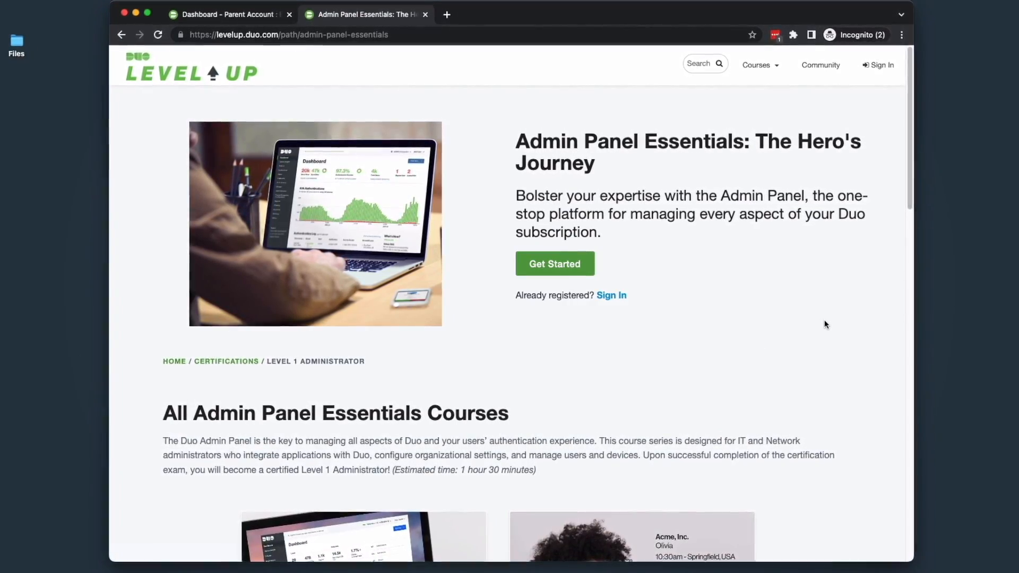
pyautogui.scroll(-3)
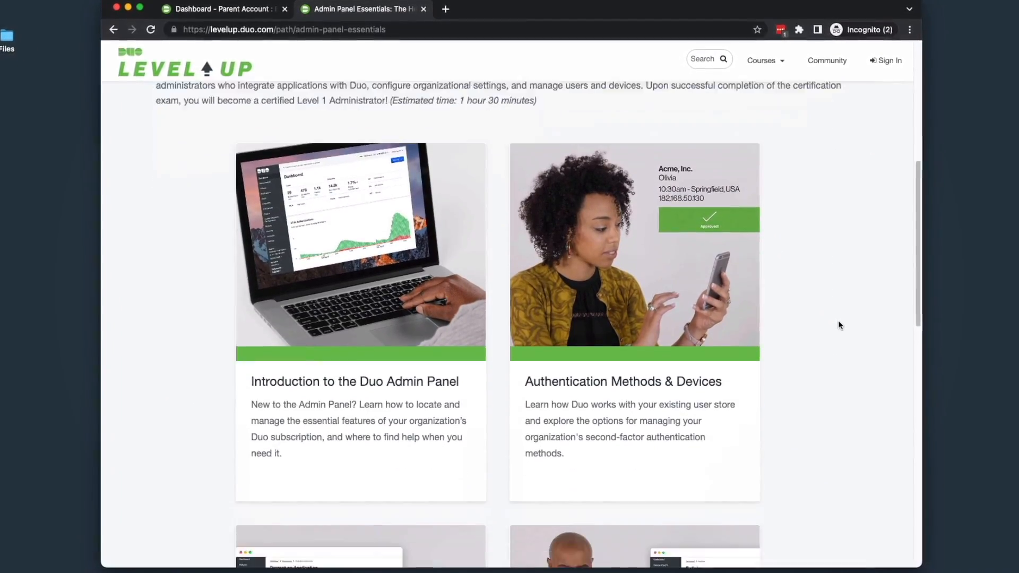
pyautogui.scroll(-3)
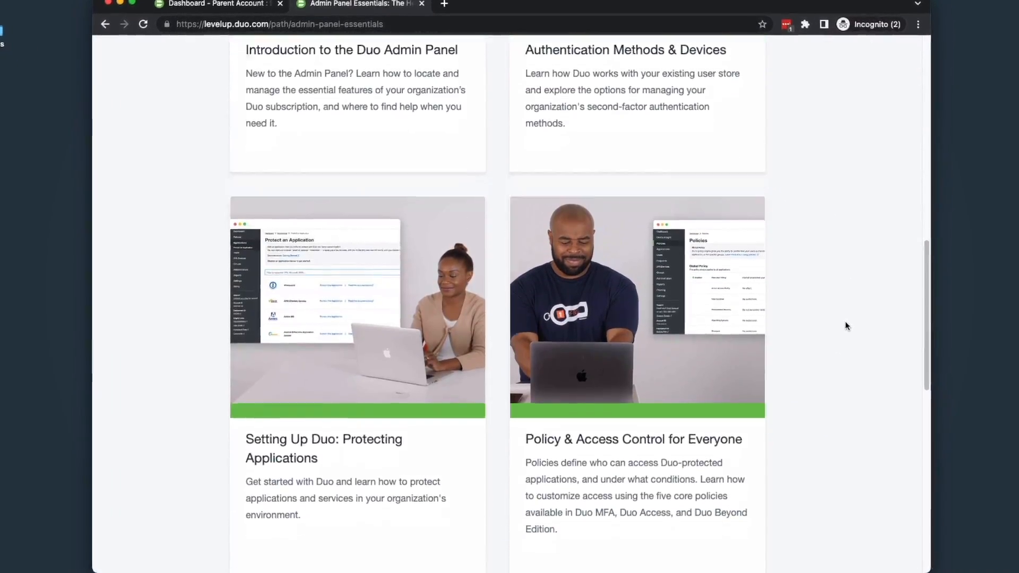
pyautogui.scroll(-3)
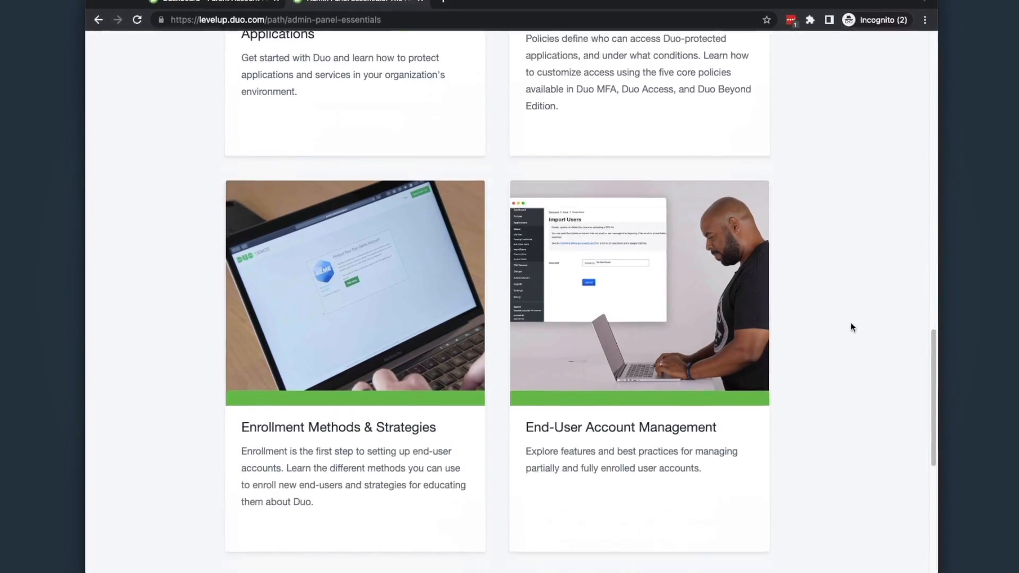
pyautogui.scroll(-3)
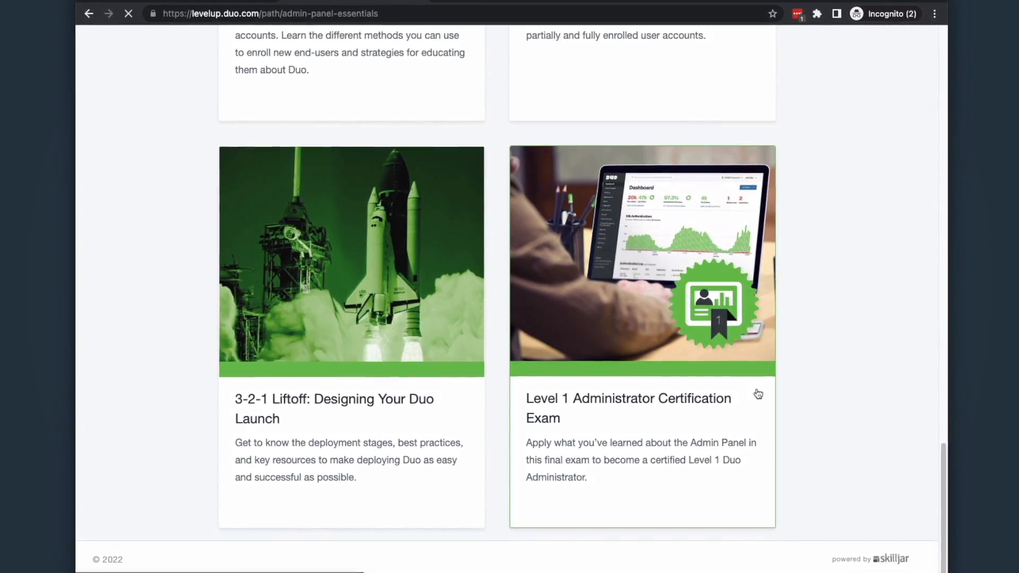
pyautogui.click(641, 408)
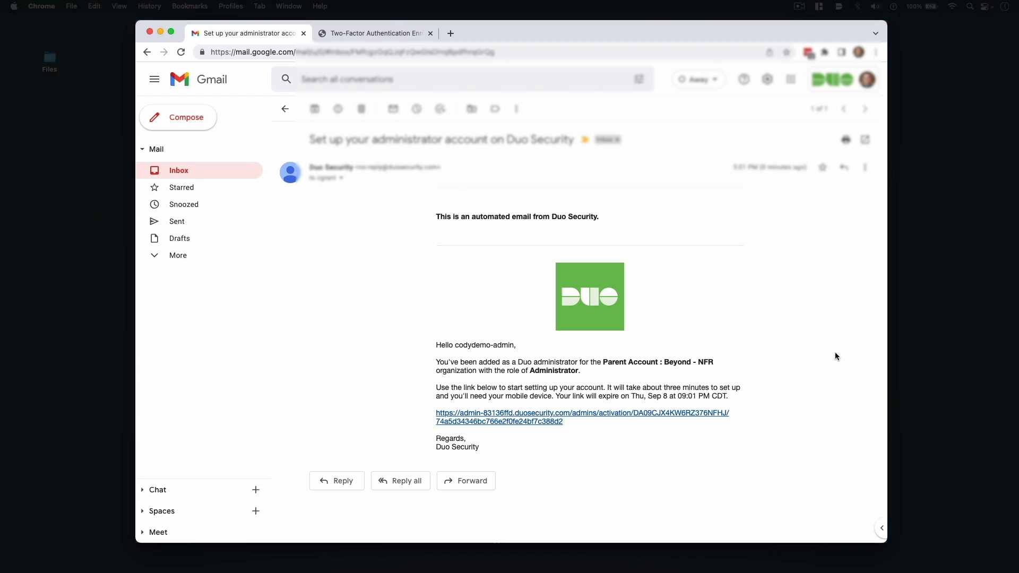
pyautogui.moveTo(712, 416)
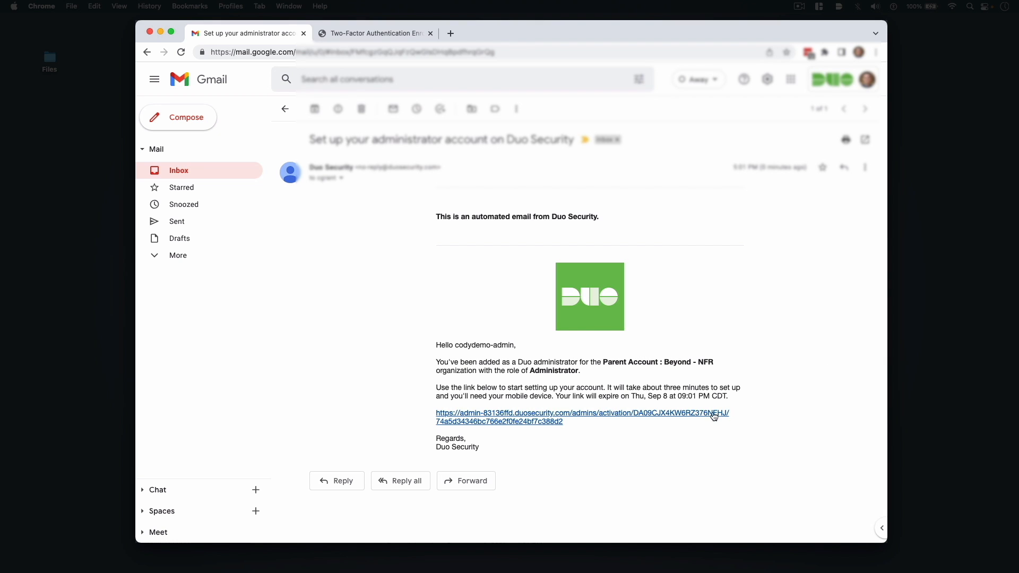
pyautogui.moveTo(694, 416)
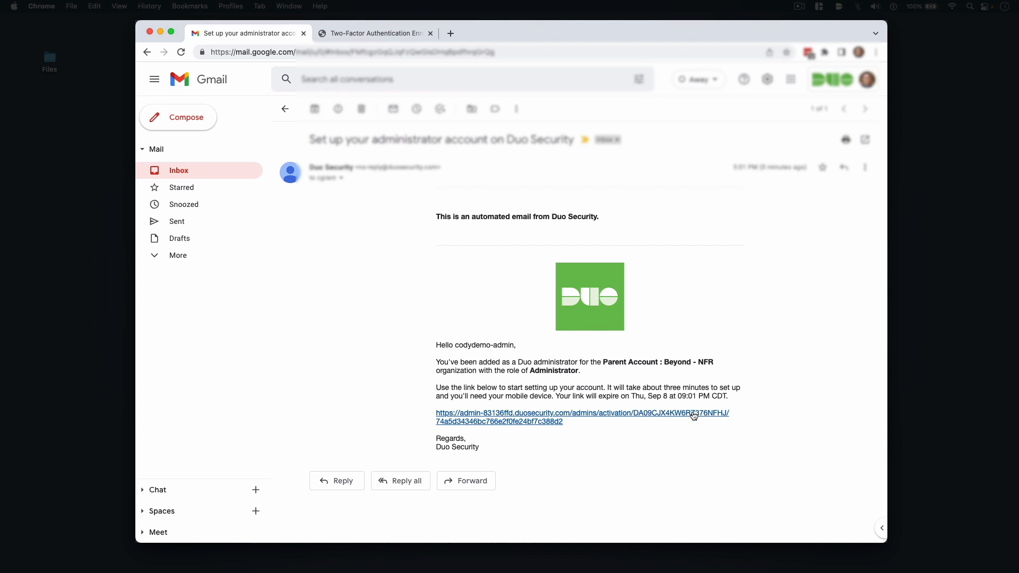
# - Follow the activation URL in the 'Set up your administrator account' email
pyautogui.click(580, 413)
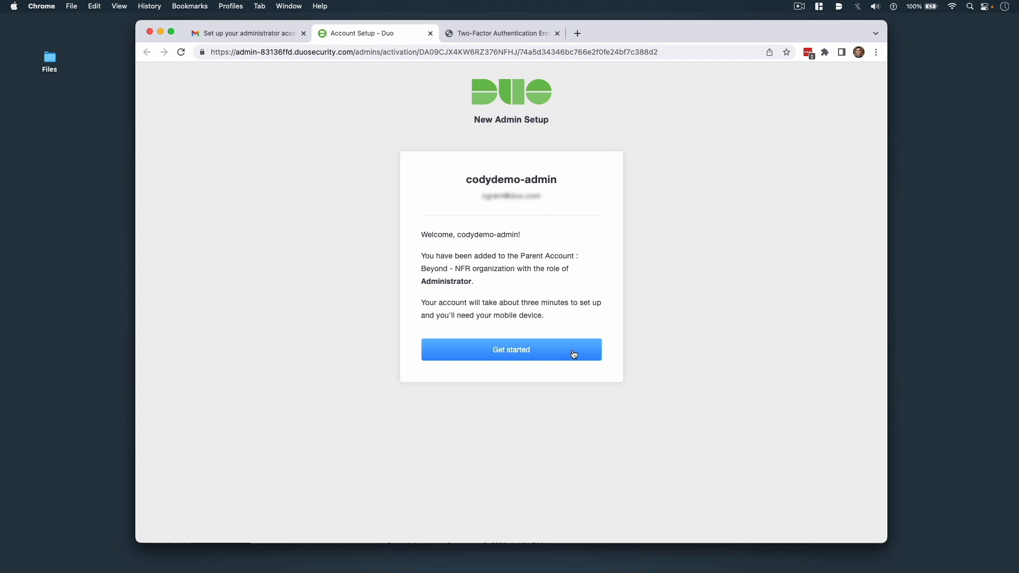
# - Start the new admin setup, create and confirm the password, and continue to Duo Mobile activation
pyautogui.click(510, 350)
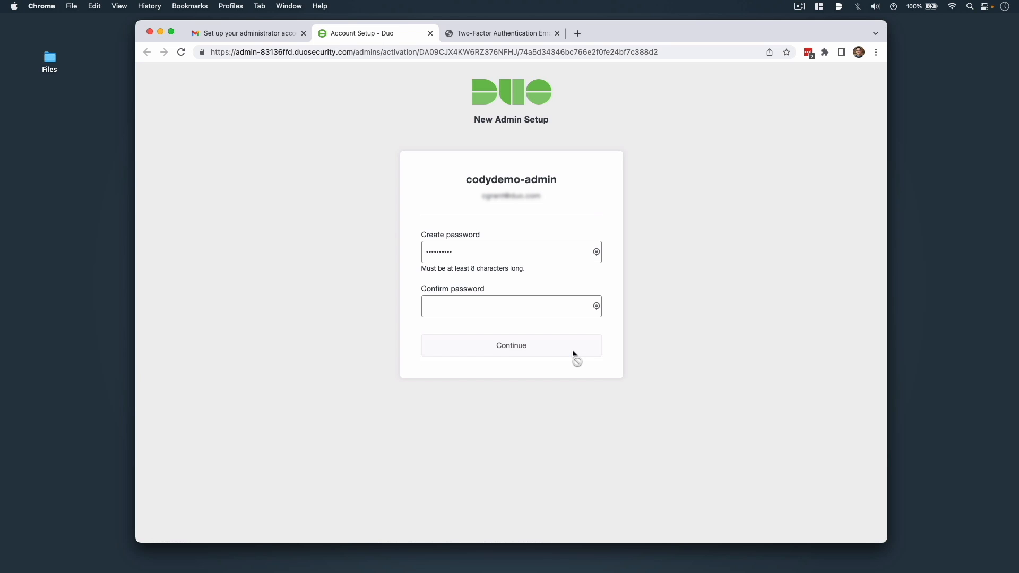
pyautogui.click(510, 252)
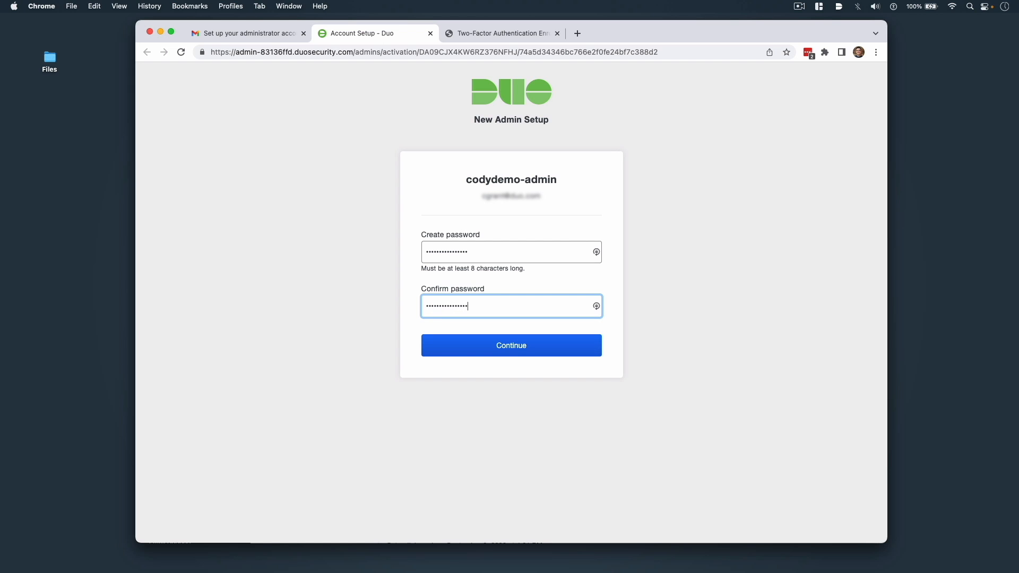
pyautogui.click(511, 345)
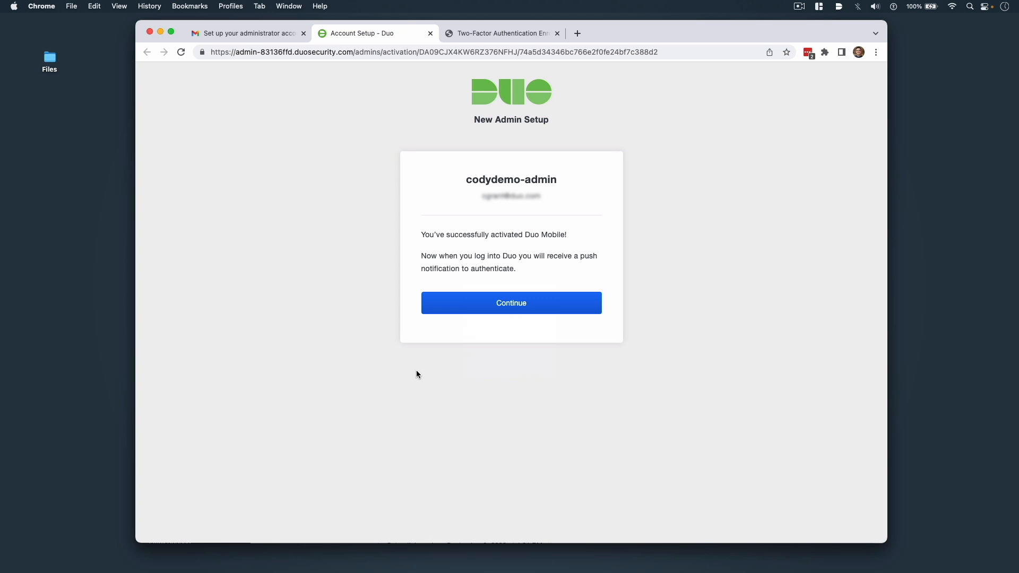
# - Continue past Duo Mobile activation and the optional backup phone to the Duo admin login page
pyautogui.click(510, 303)
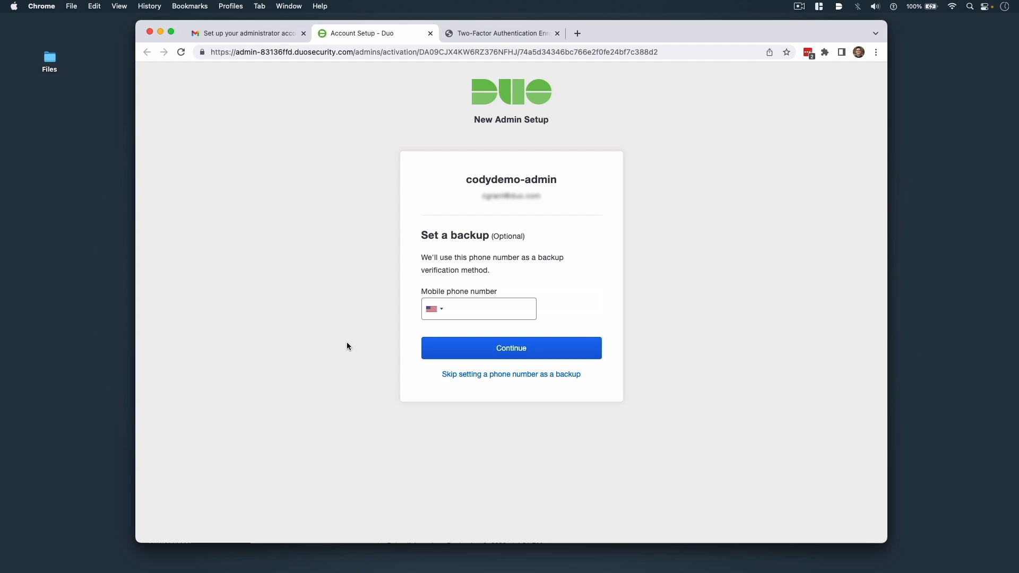
pyautogui.click(510, 374)
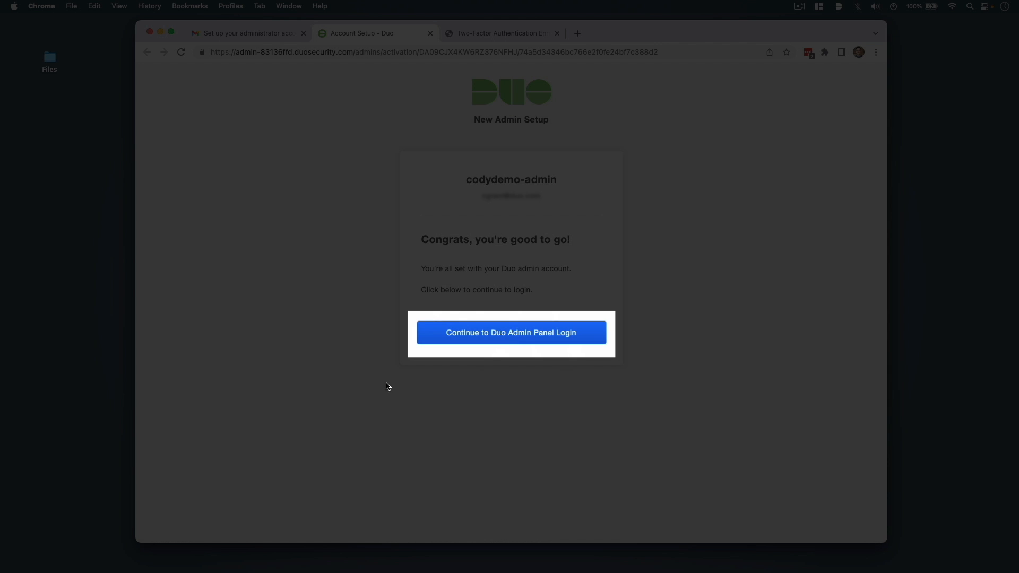
pyautogui.click(510, 332)
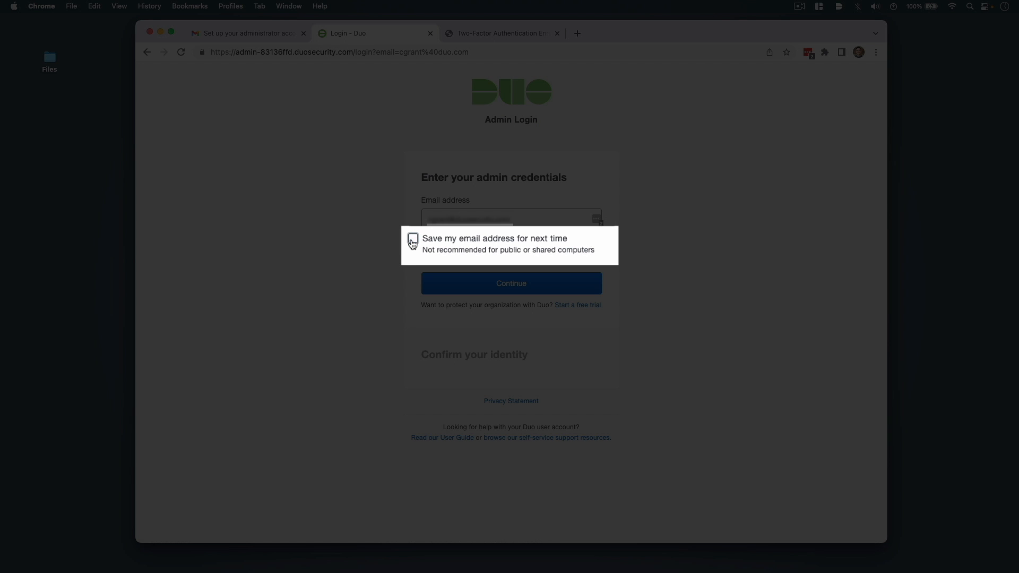
# - Sign in with the remembered admin email and password, then approve the login via Duo Push
pyautogui.click(412, 239)
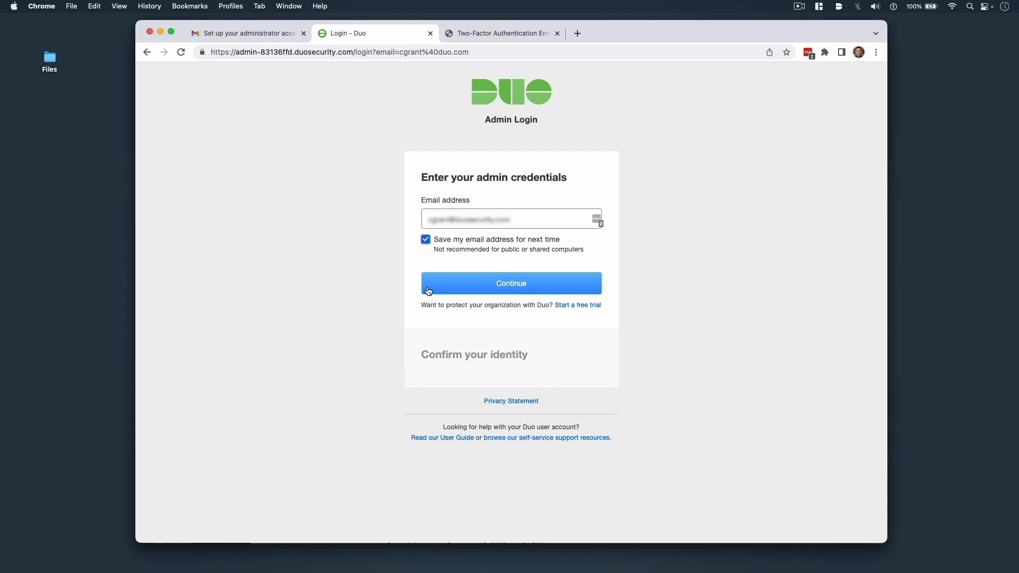
pyautogui.click(511, 284)
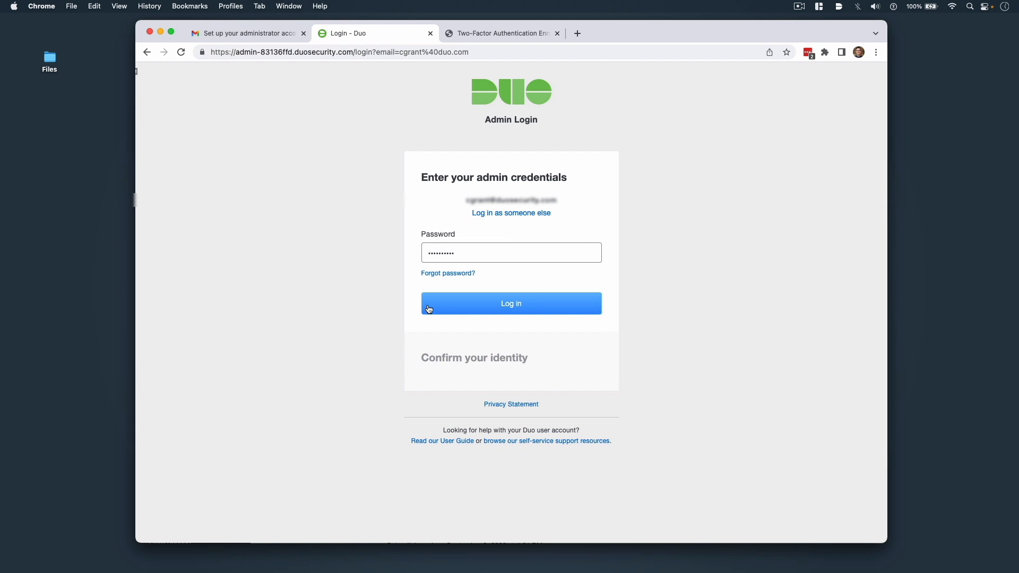
pyautogui.click(510, 303)
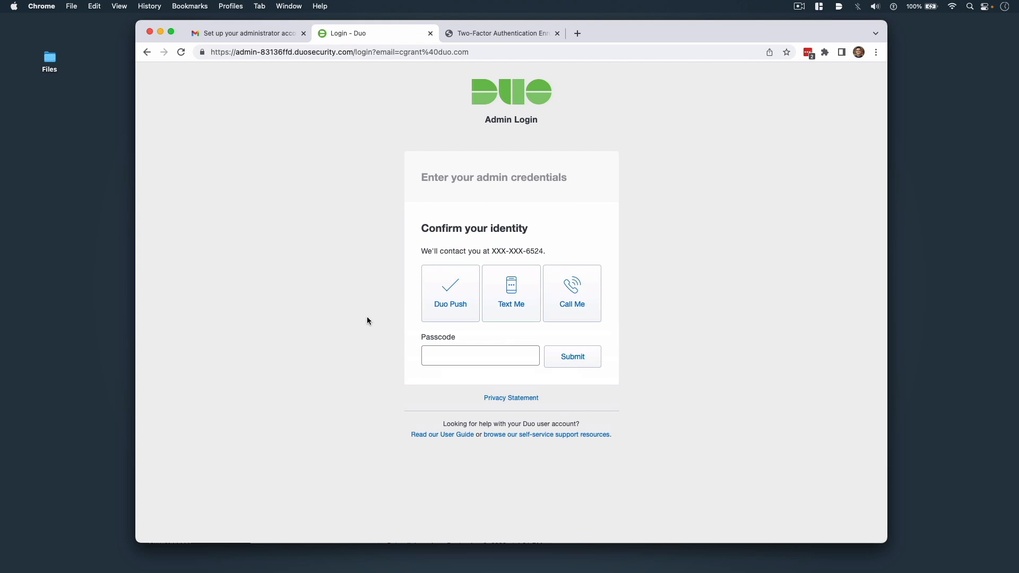
pyautogui.click(479, 356)
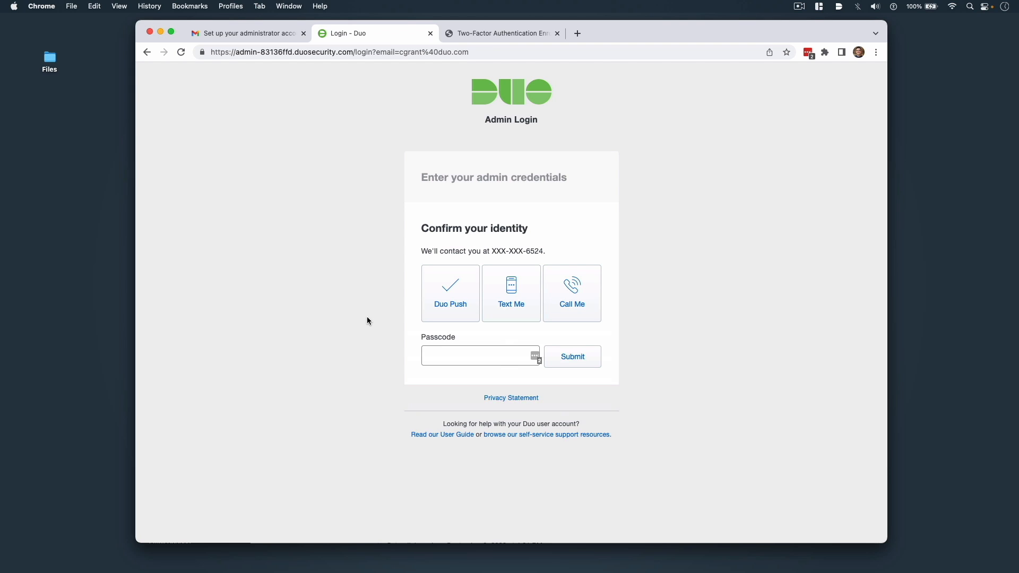
pyautogui.click(450, 293)
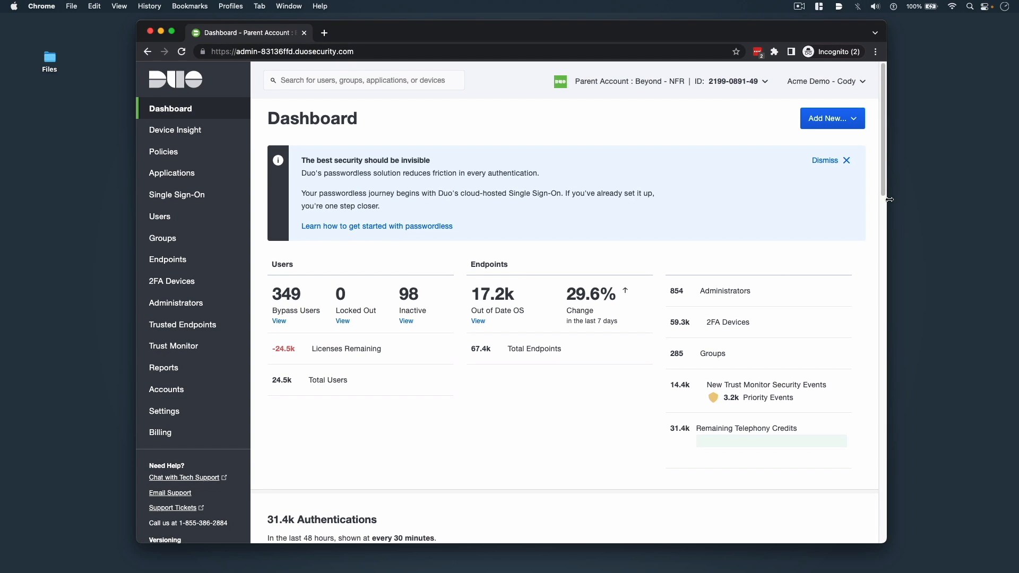
pyautogui.scroll(-3)
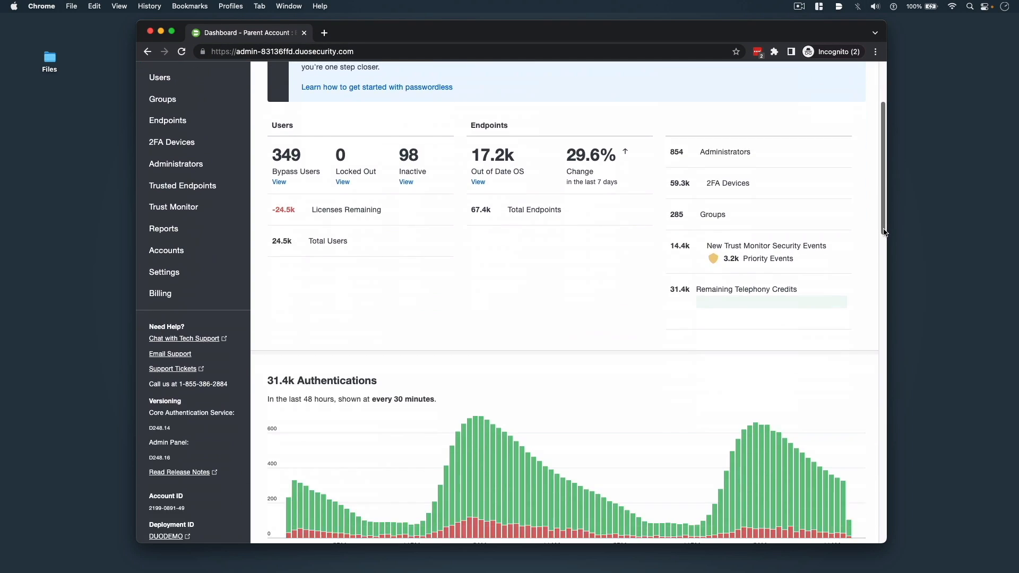
pyautogui.scroll(-3)
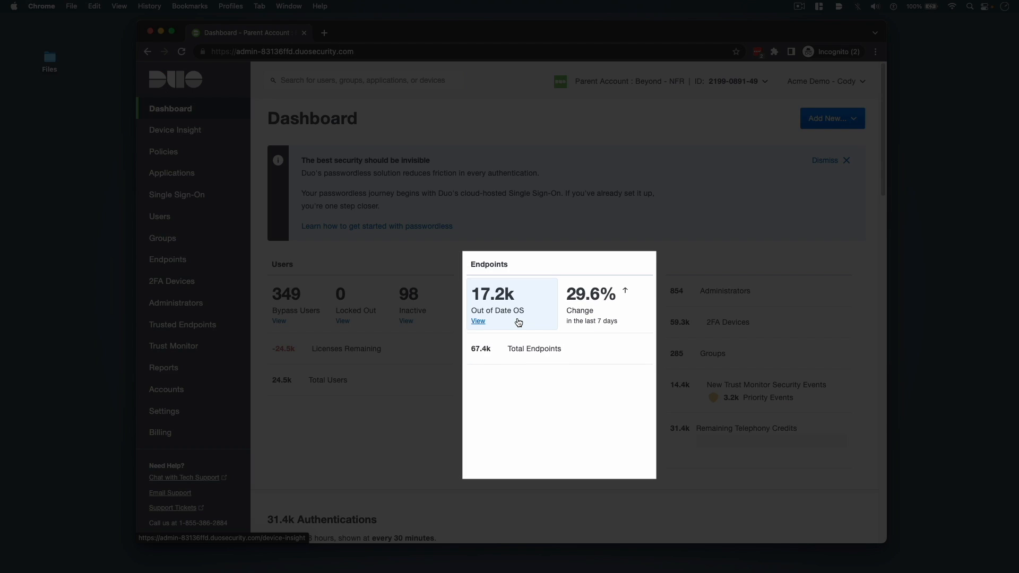
pyautogui.scroll(-3)
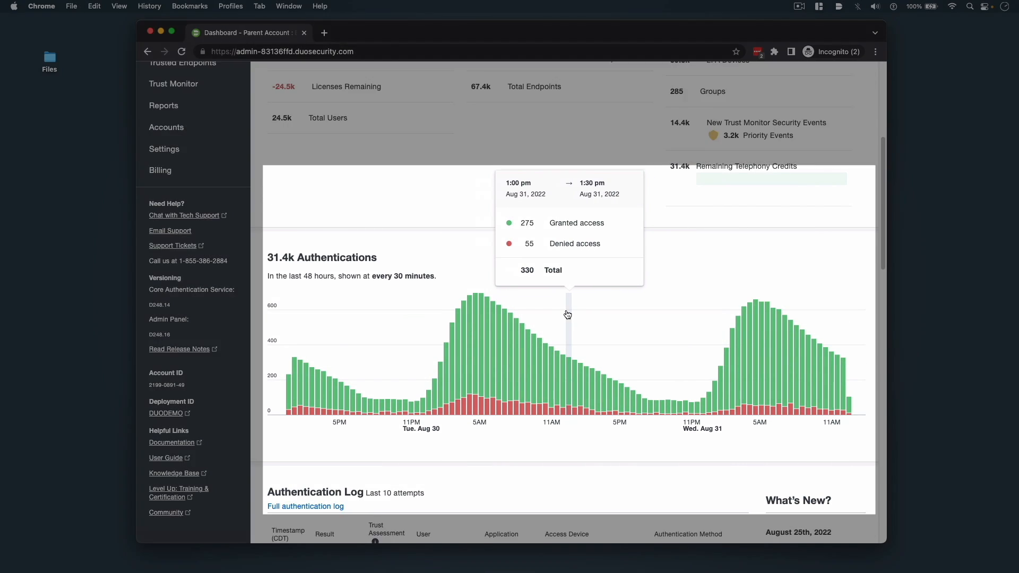
pyautogui.scroll(3)
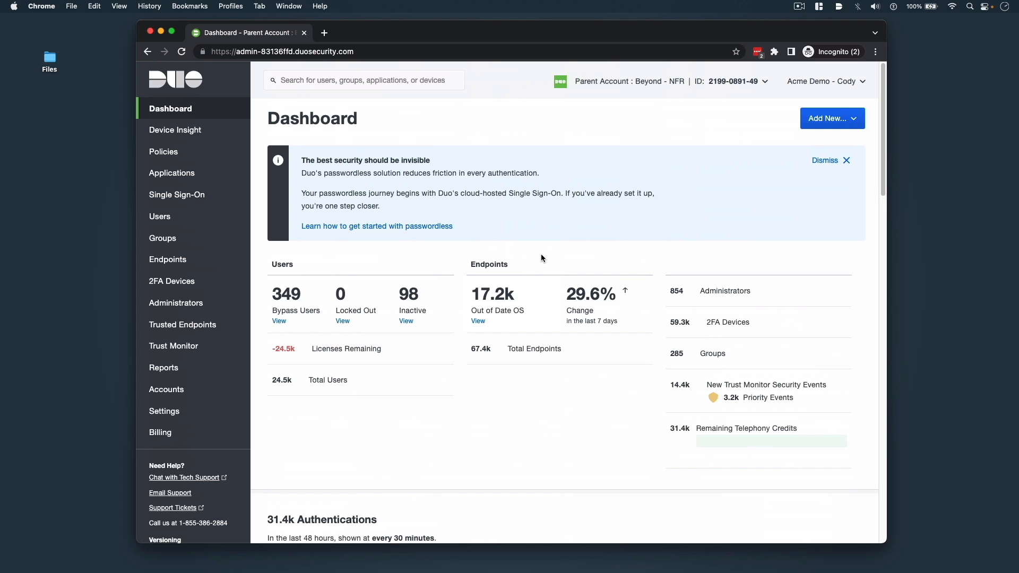
pyautogui.moveTo(647, 266)
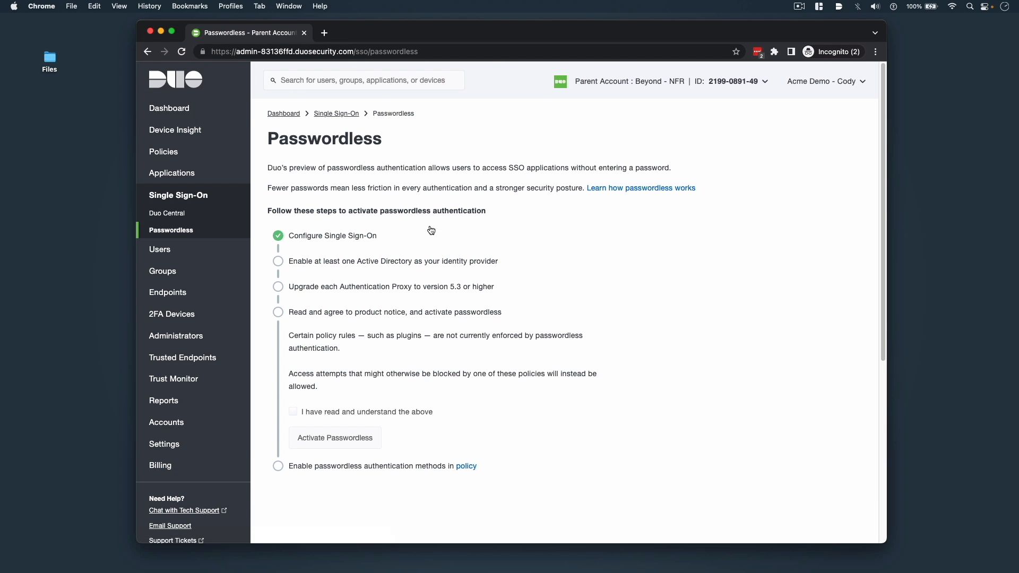
pyautogui.click(174, 81)
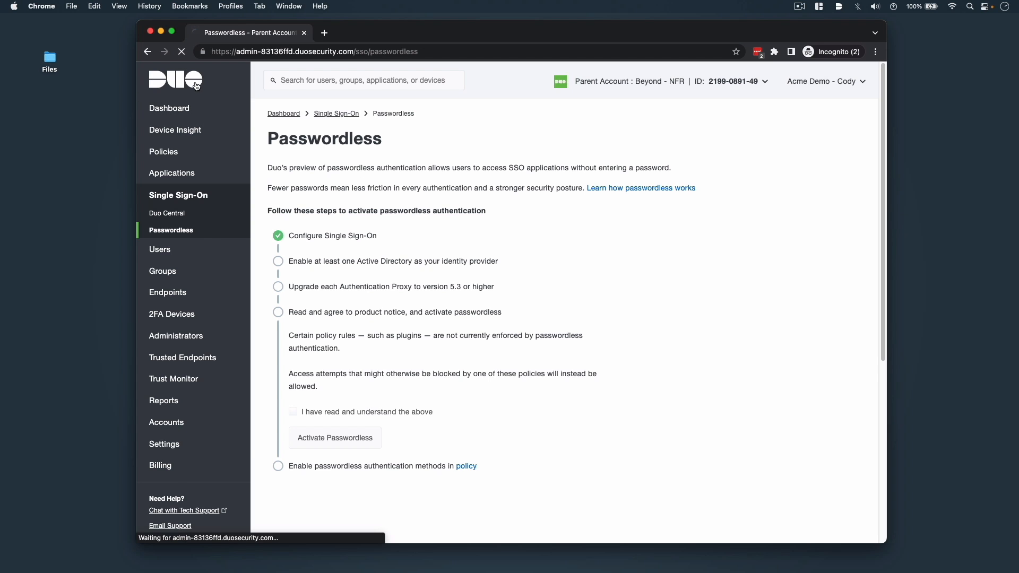
pyautogui.click(170, 108)
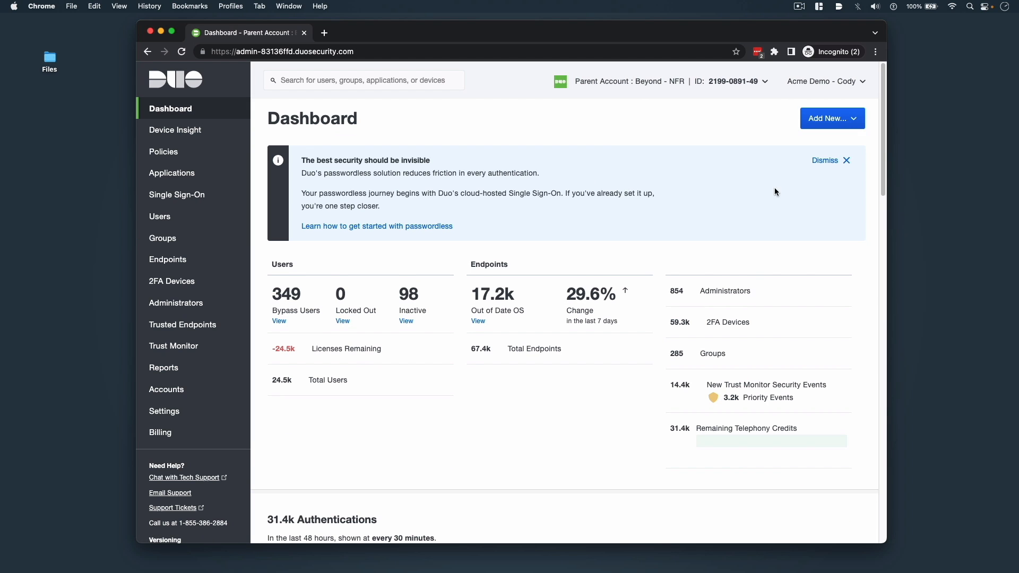
# - Dismiss the passwordless banner and view the Authentications chart below
pyautogui.click(843, 160)
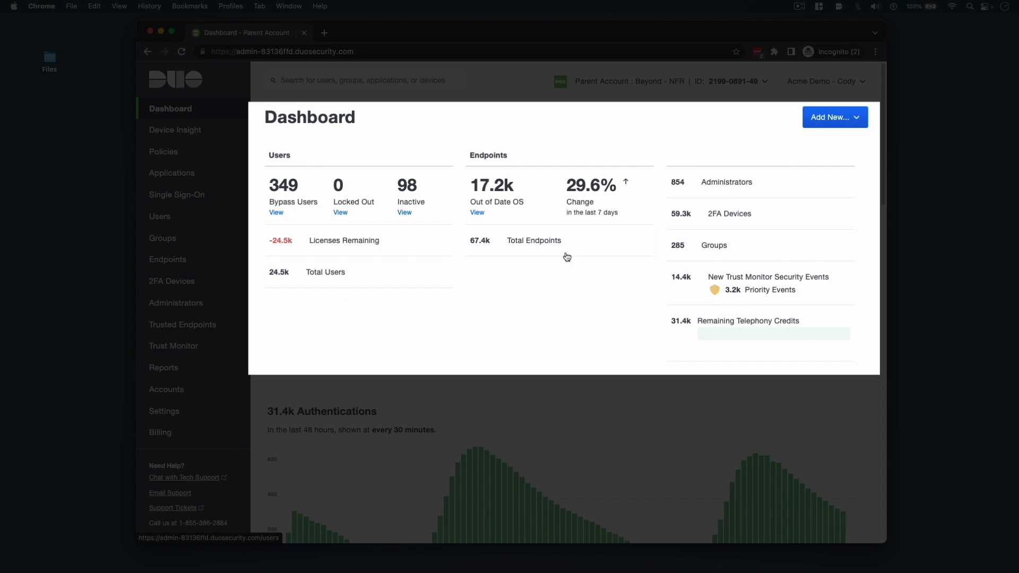
pyautogui.moveTo(767, 214)
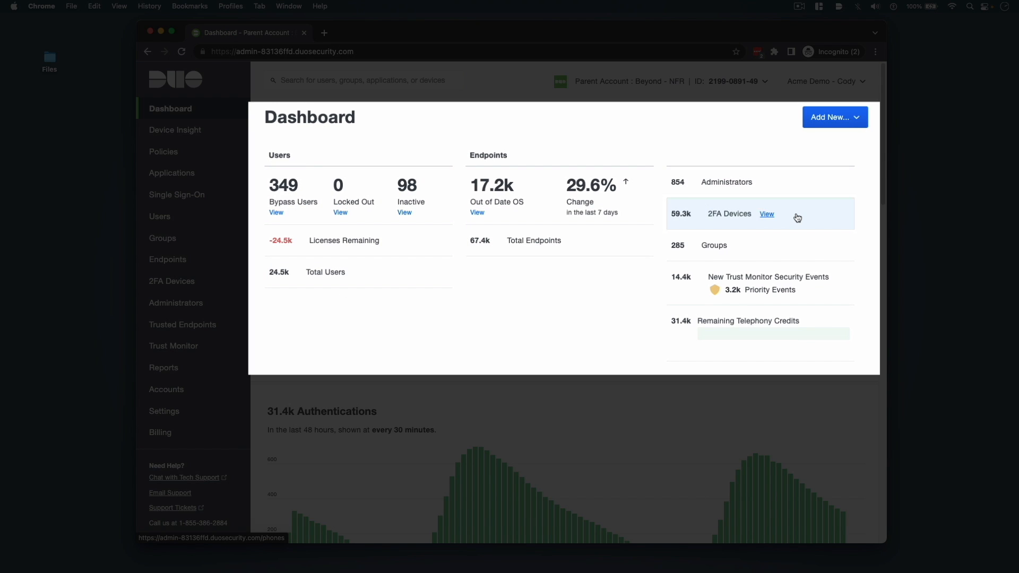
pyautogui.moveTo(834, 283)
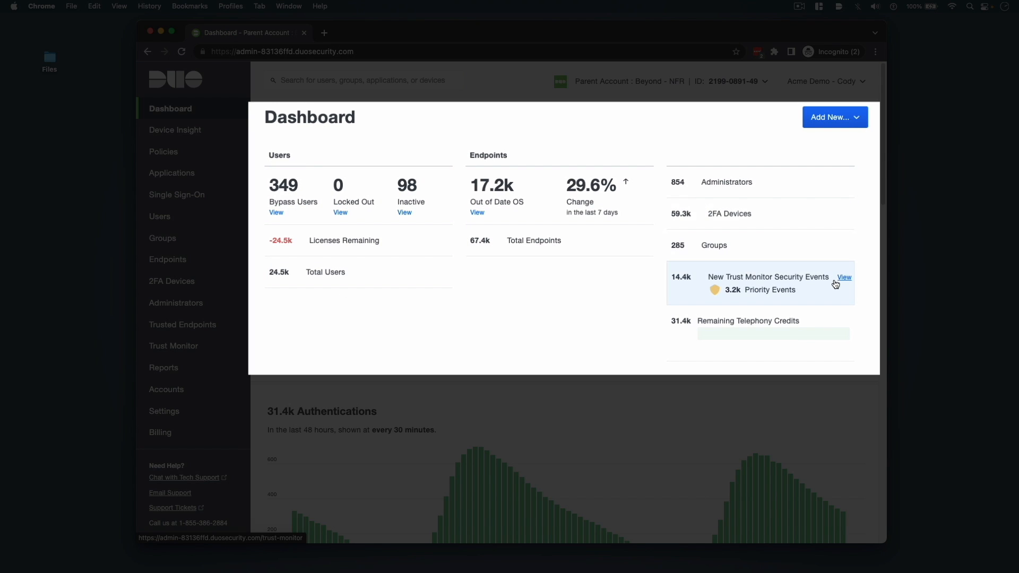
pyautogui.moveTo(834, 326)
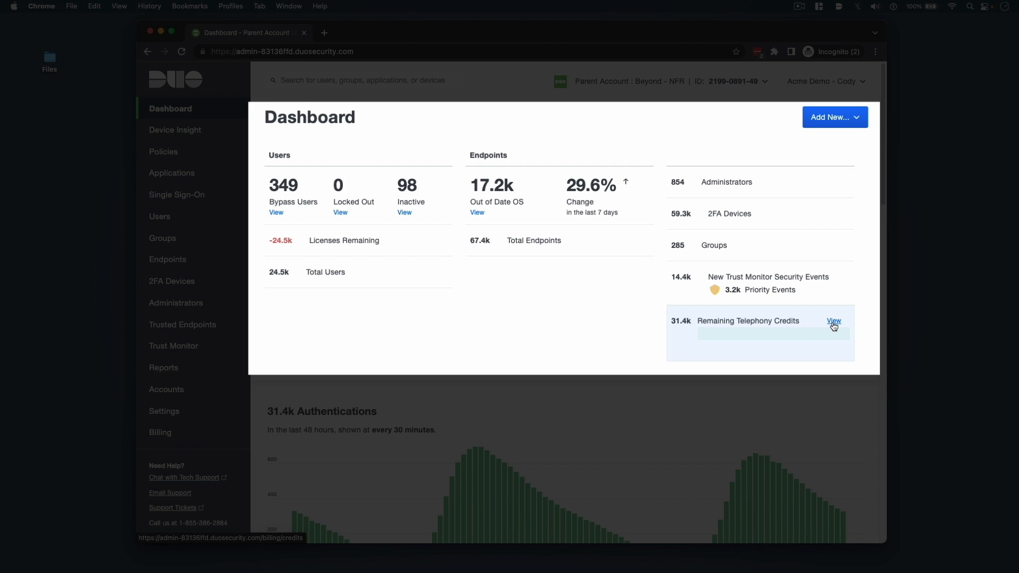
pyautogui.moveTo(869, 328)
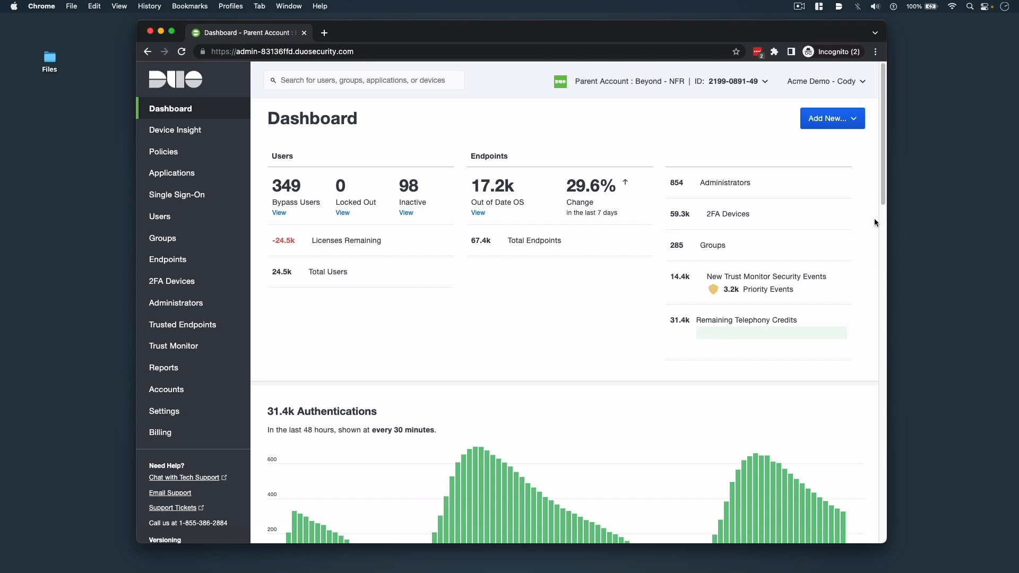
pyautogui.scroll(-3)
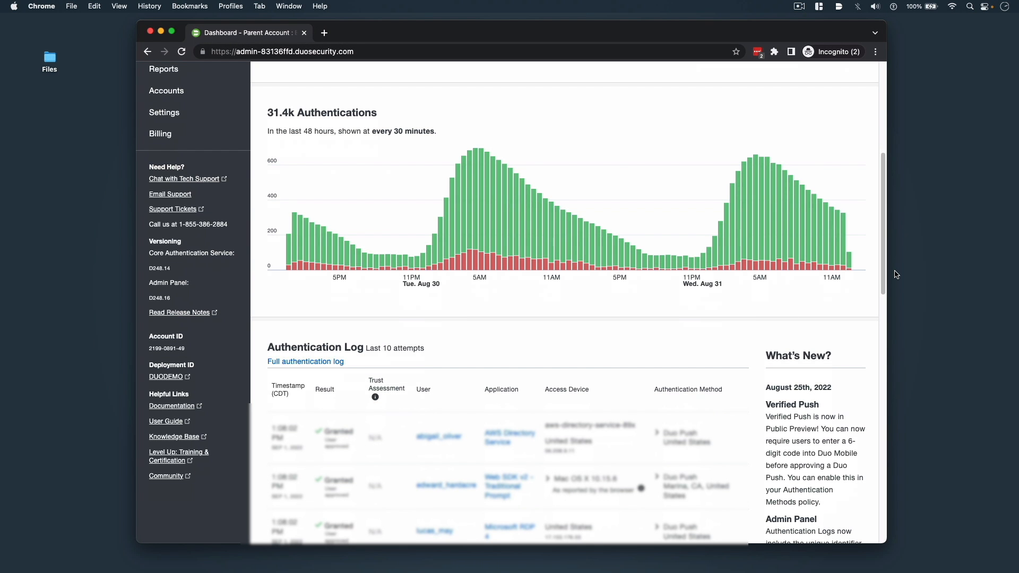
# - View the full authentication log for the last 24 hours and check its JSON, CSV and Print export formats
pyautogui.click(306, 361)
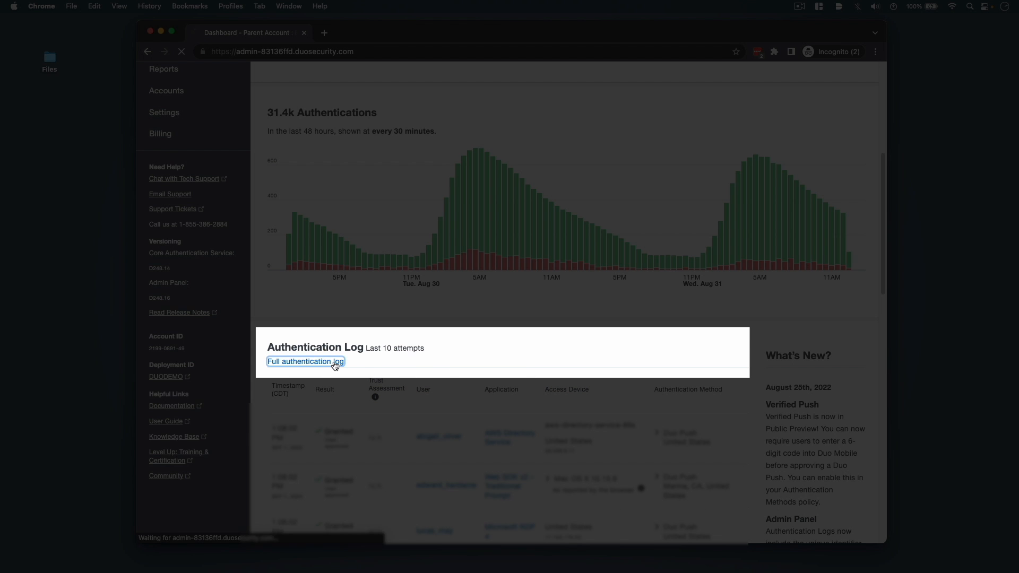
pyautogui.click(306, 361)
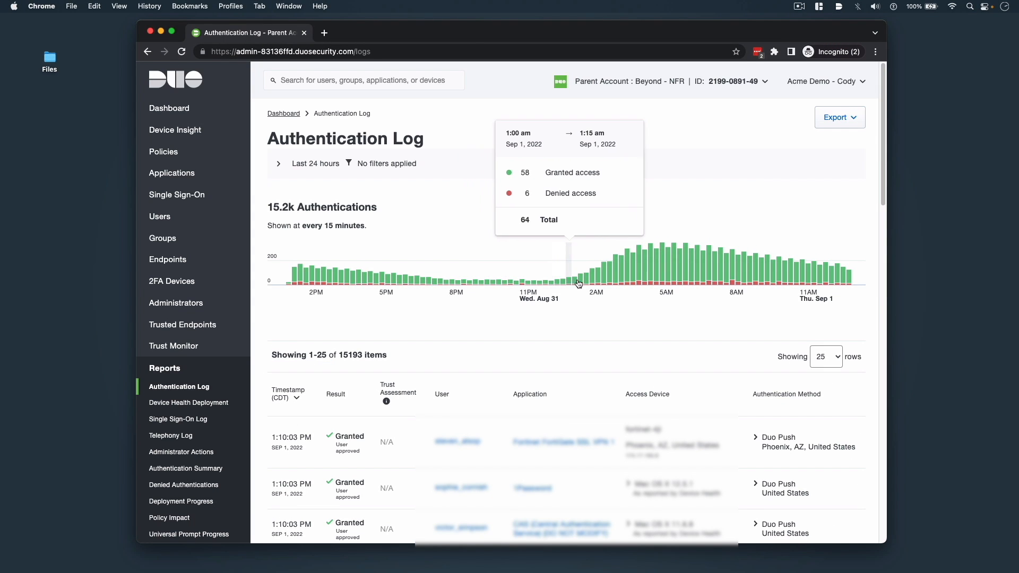
pyautogui.moveTo(854, 155)
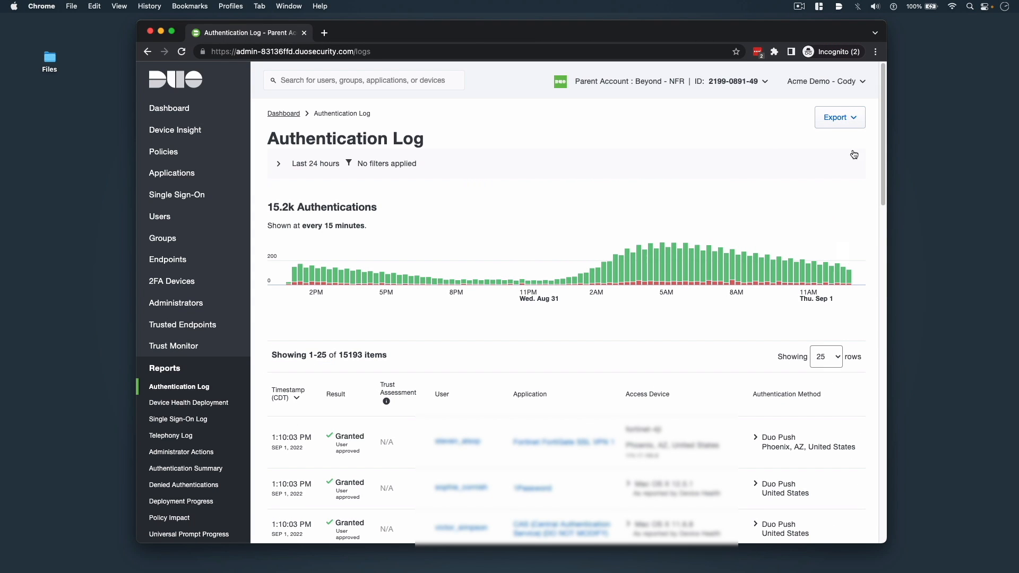
pyautogui.click(839, 118)
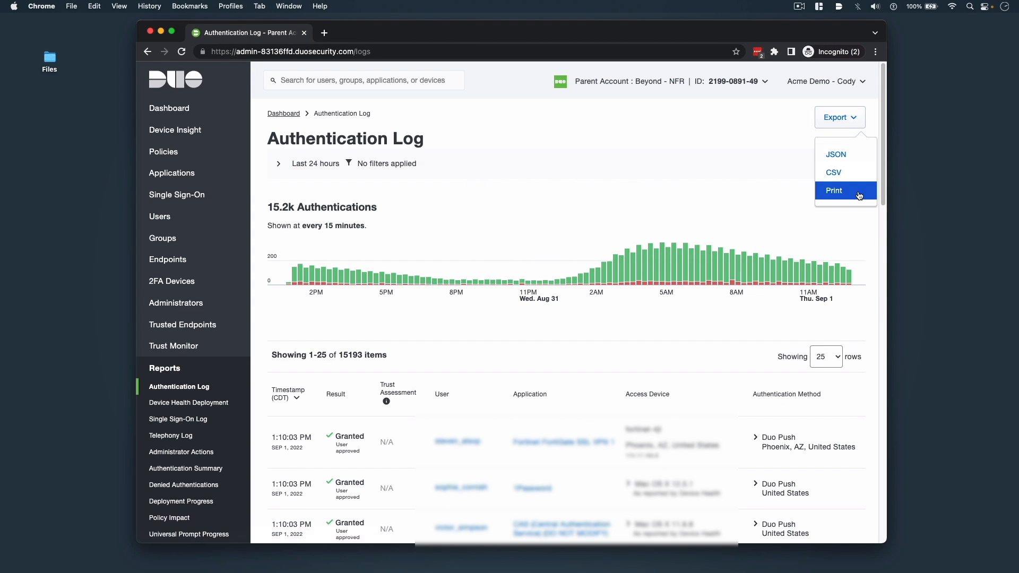
pyautogui.click(651, 135)
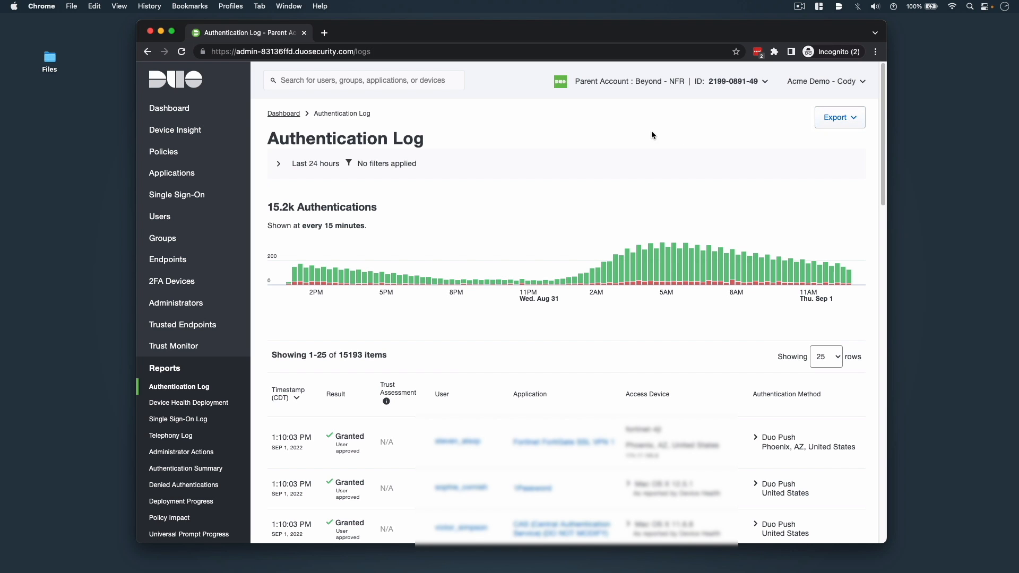
# - Return to the Dashboard and review its recent authentication attempts and What's New notes
pyautogui.click(170, 108)
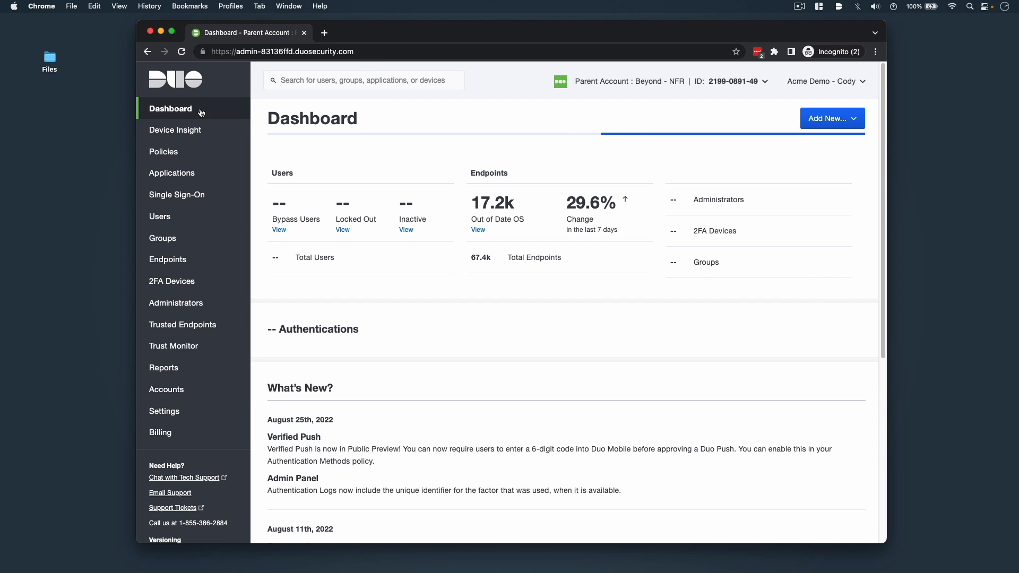
pyautogui.scroll(-3)
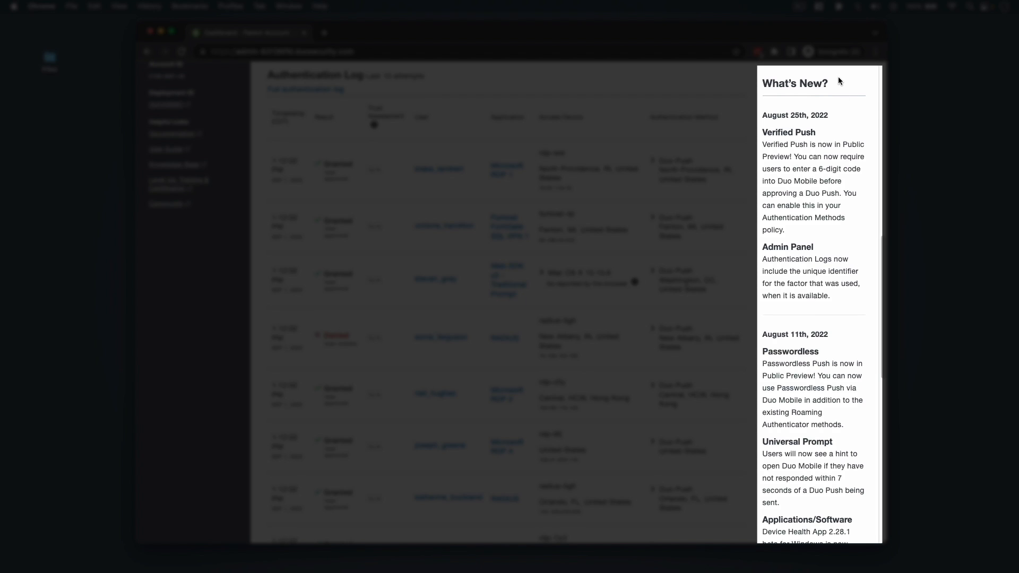
pyautogui.moveTo(866, 194)
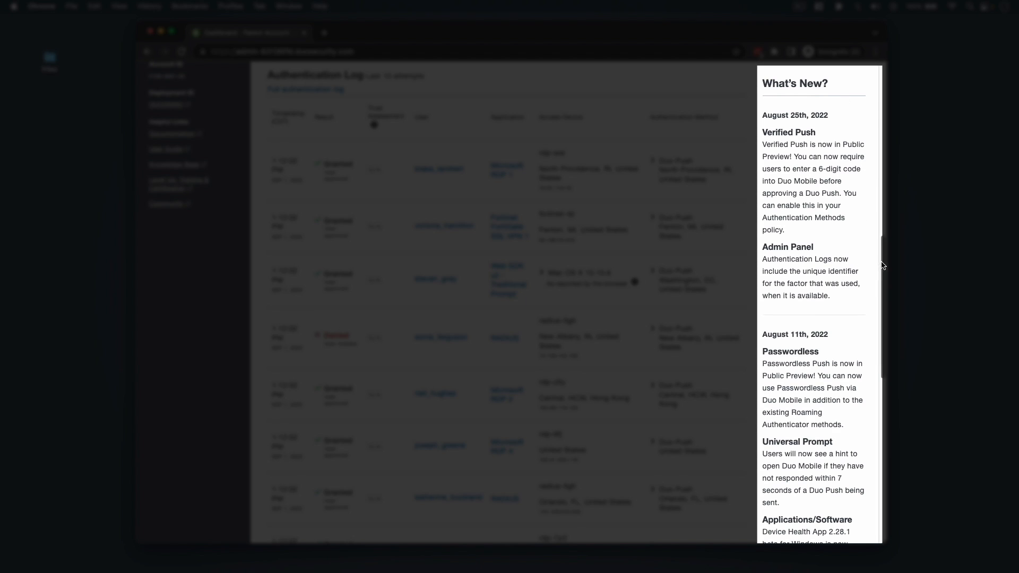
pyautogui.scroll(-3)
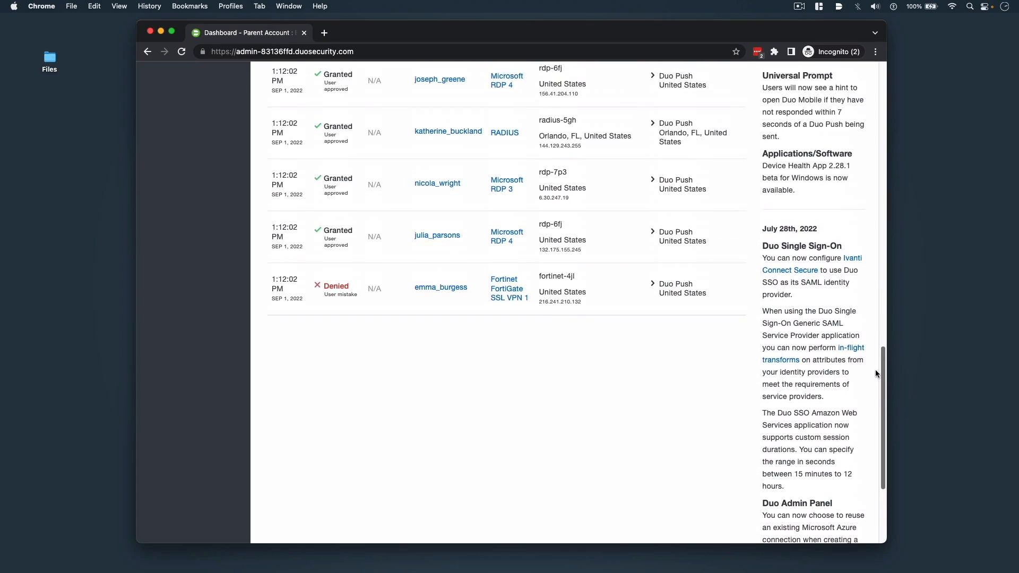
pyautogui.scroll(3)
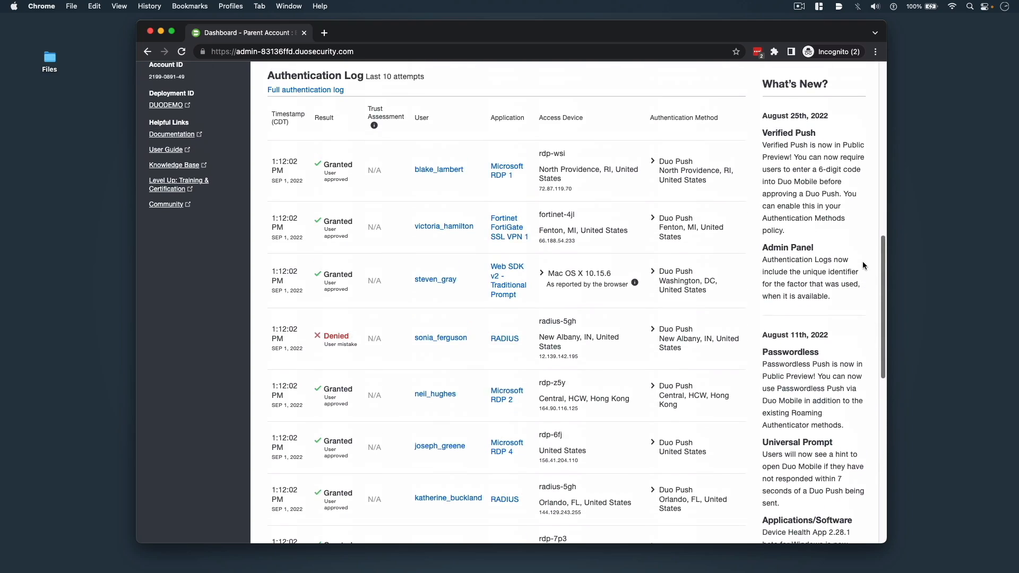
pyautogui.scroll(3)
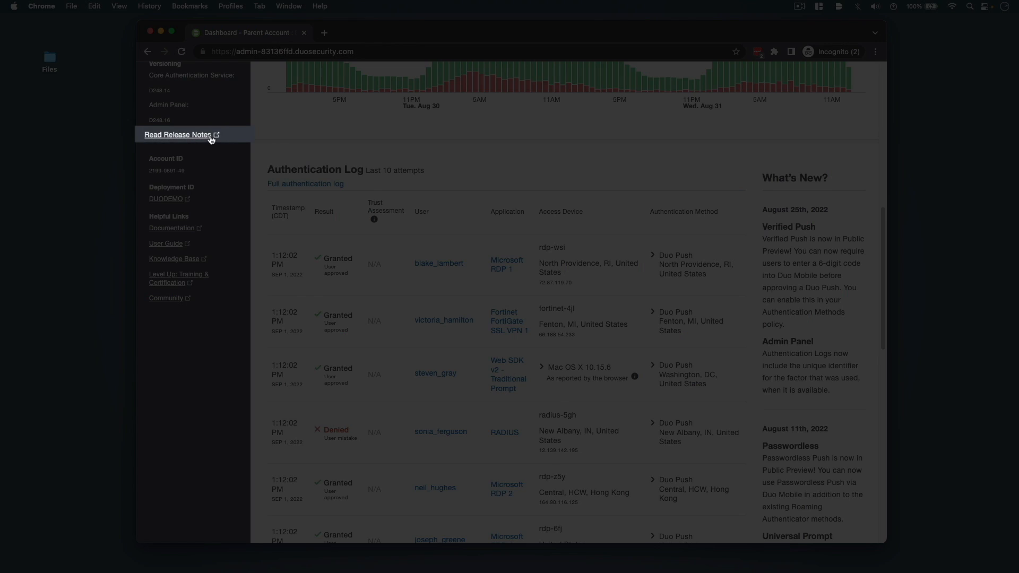
# - From Read Release Notes, open the pinned 'How to subscribe to Release Notes' topic in Duo Community
pyautogui.click(176, 135)
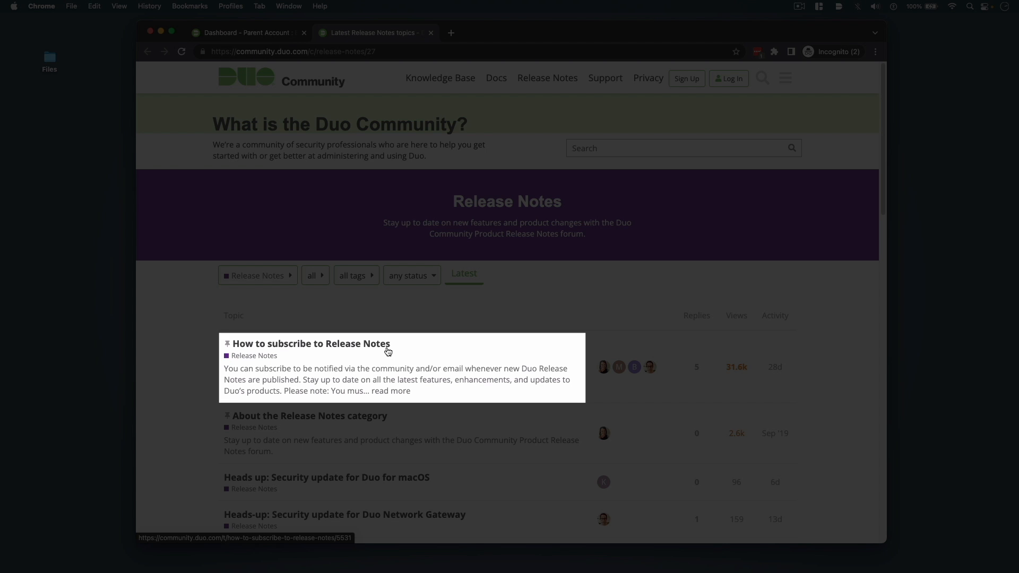
pyautogui.click(311, 343)
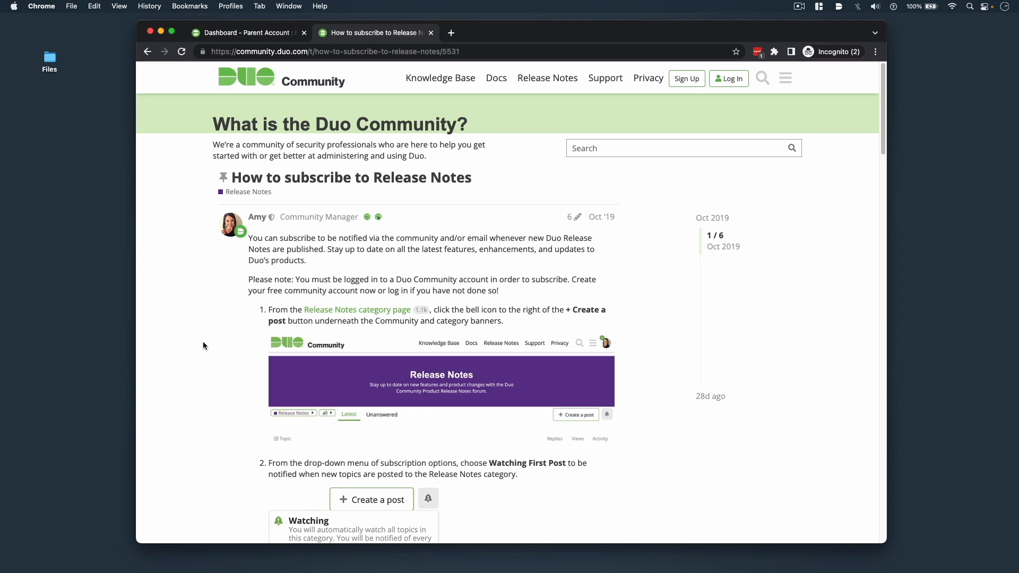
pyautogui.moveTo(165, 89)
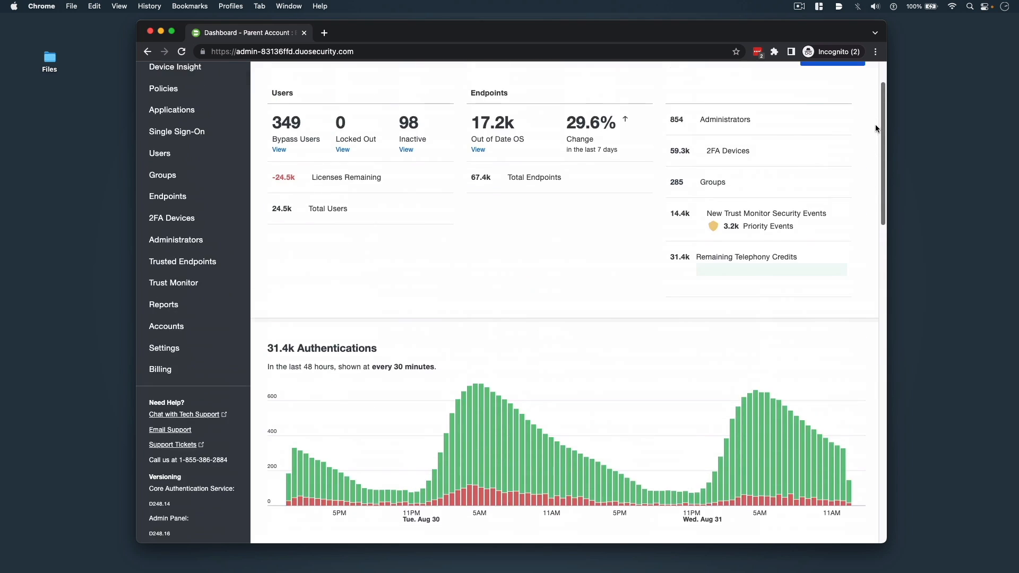
# - Scroll the Dashboard back up to its summary statistics
pyautogui.scroll(3)
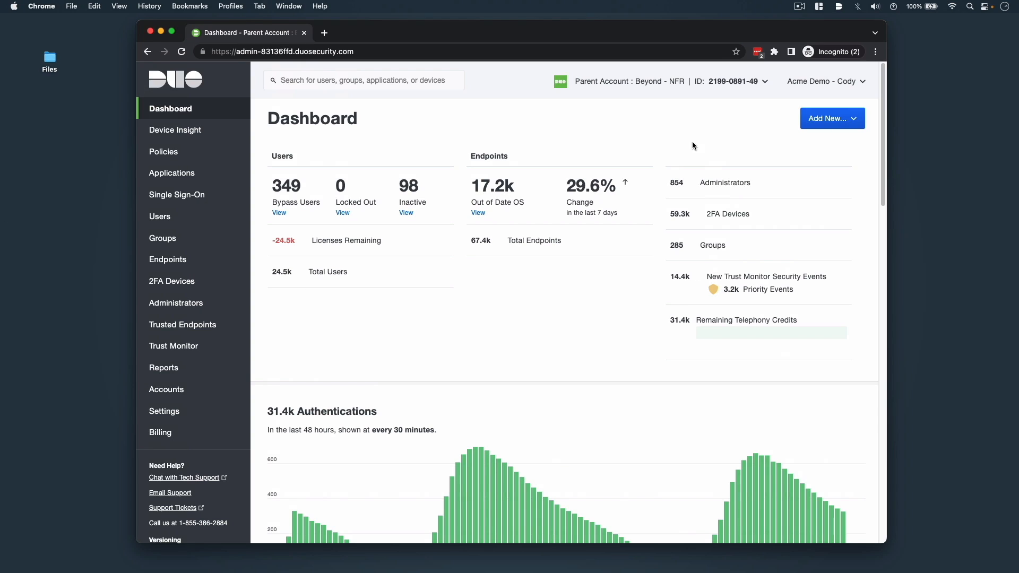
# - Add a new user with the username acme-user1
pyautogui.click(832, 118)
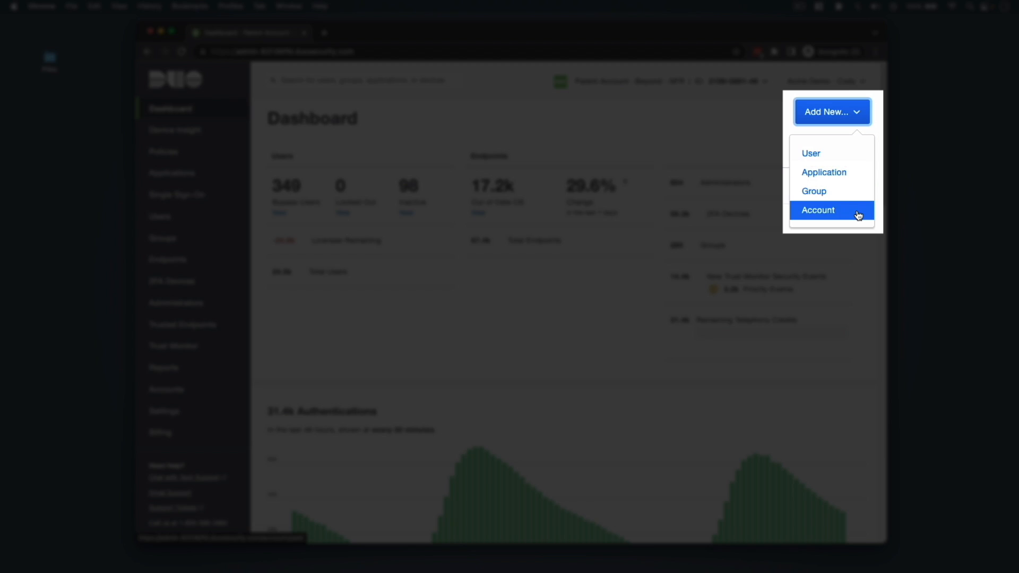
pyautogui.click(810, 153)
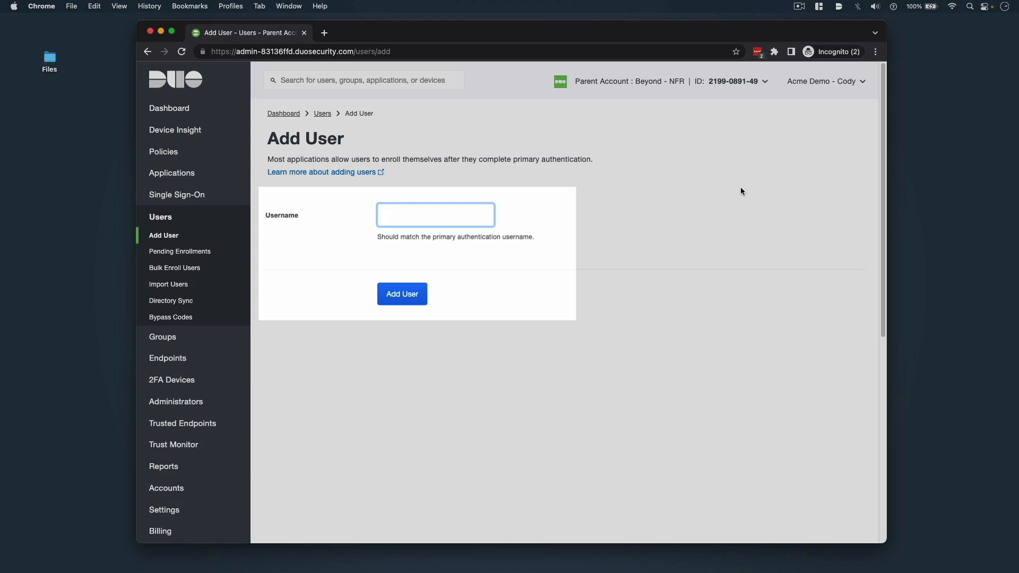
pyautogui.write('acme-us')
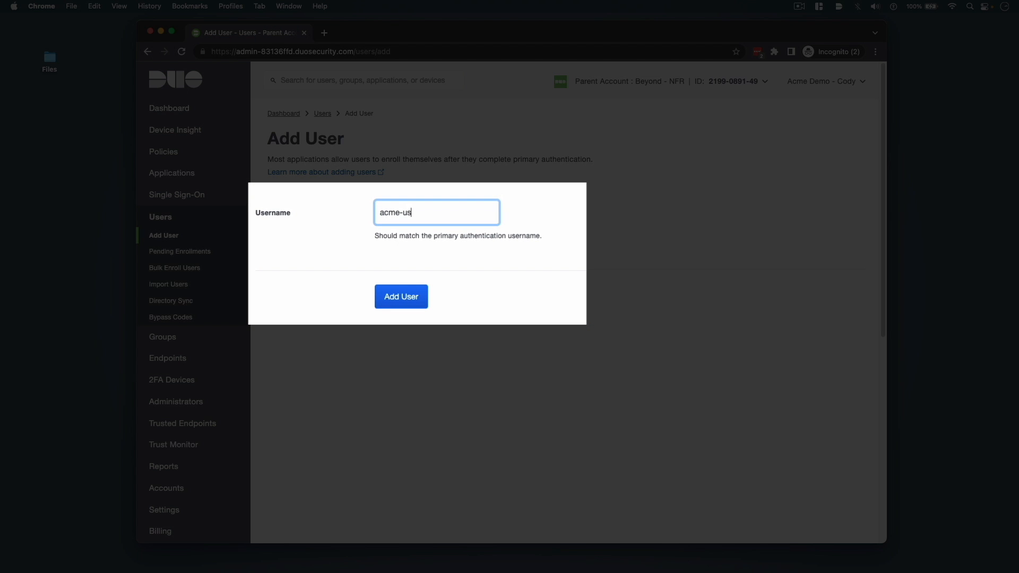
pyautogui.write('er1')
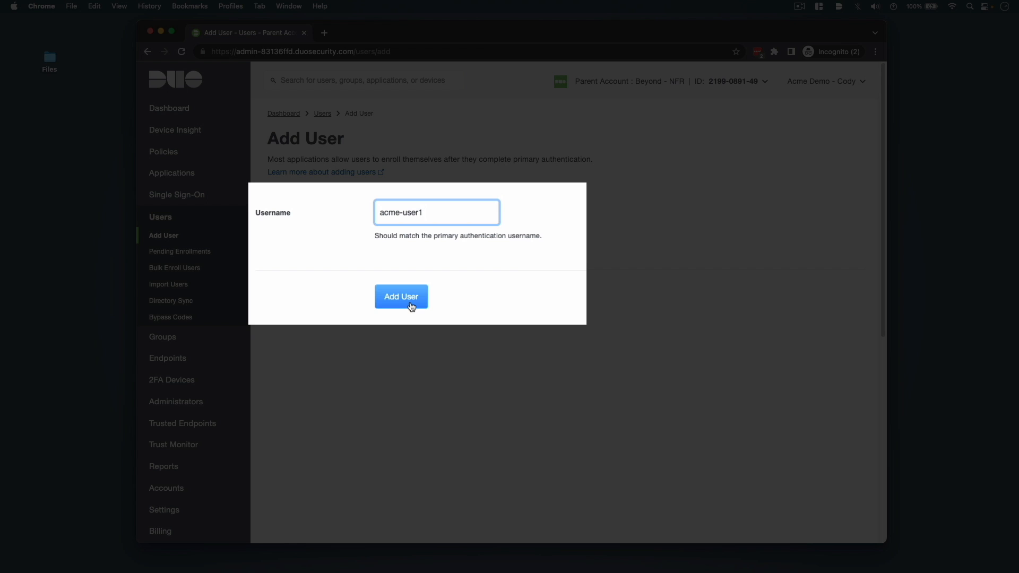
pyautogui.click(401, 296)
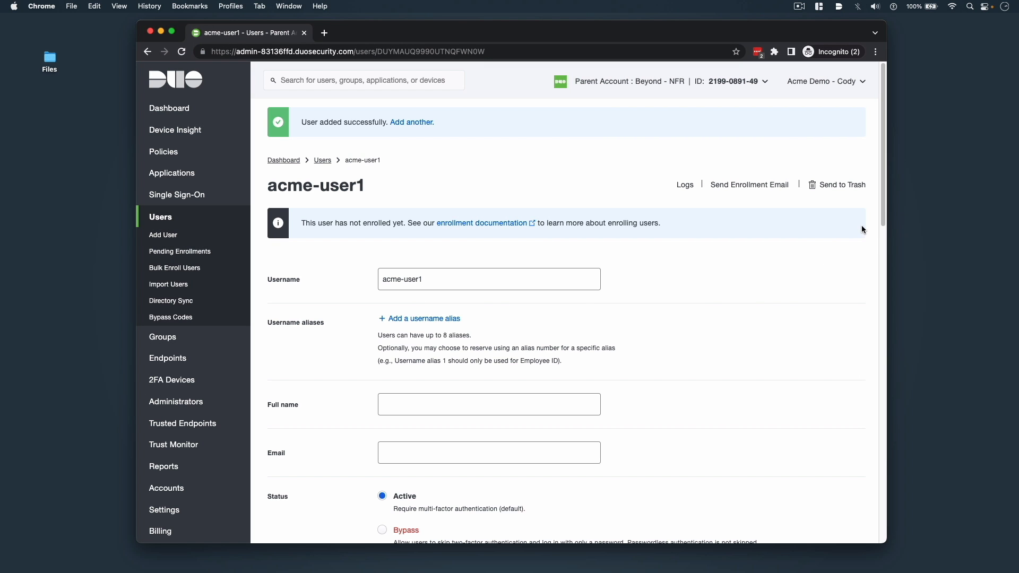
# - Scroll through the new acme-user1 record and back to the top
pyautogui.scroll(-3)
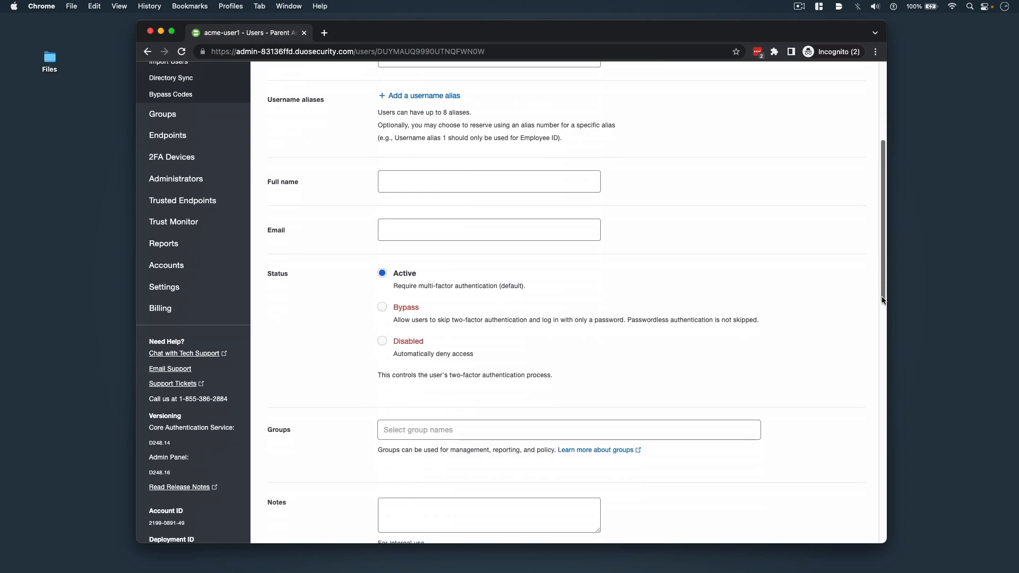
pyautogui.scroll(-3)
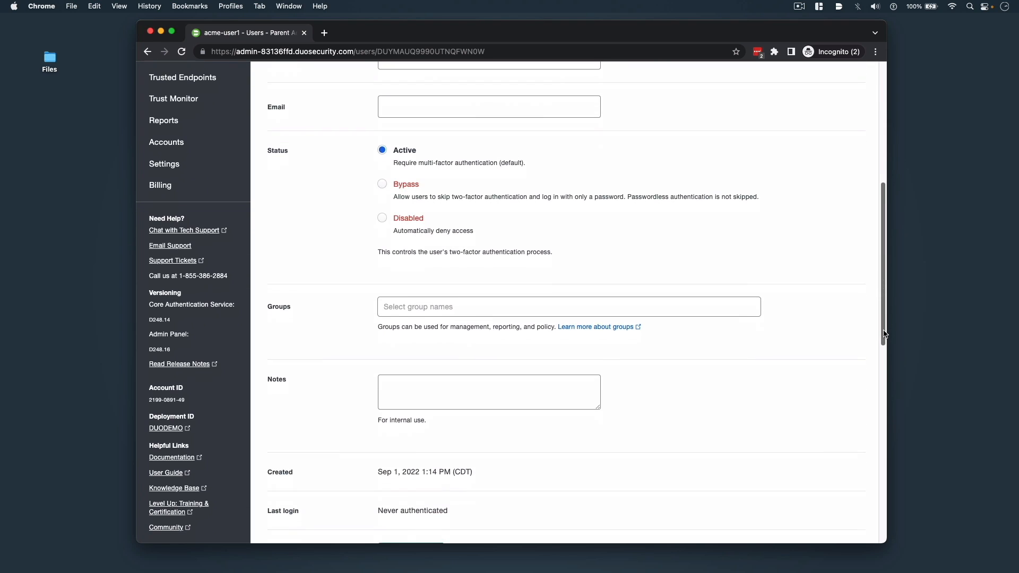
pyautogui.scroll(3)
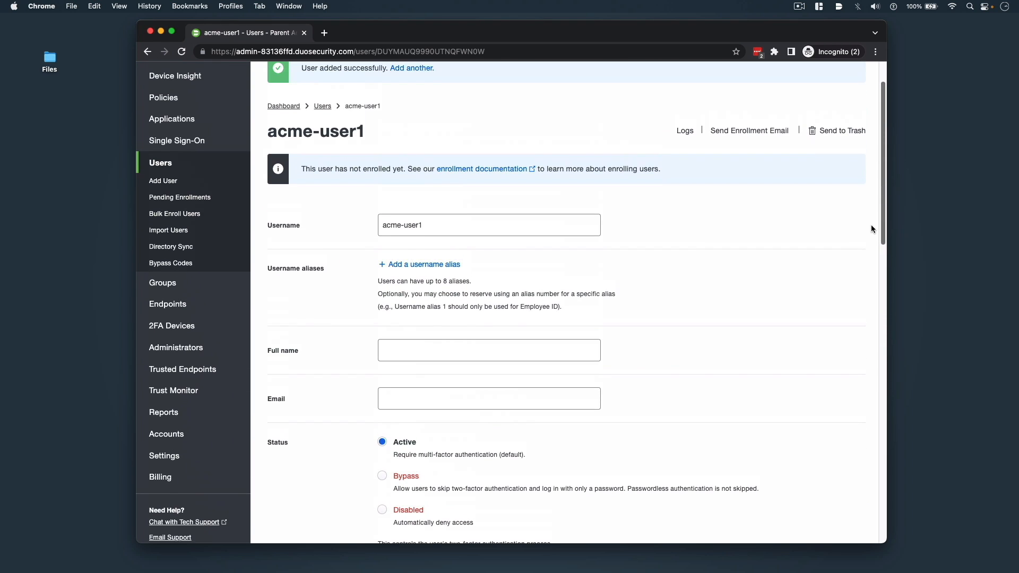
pyautogui.scroll(3)
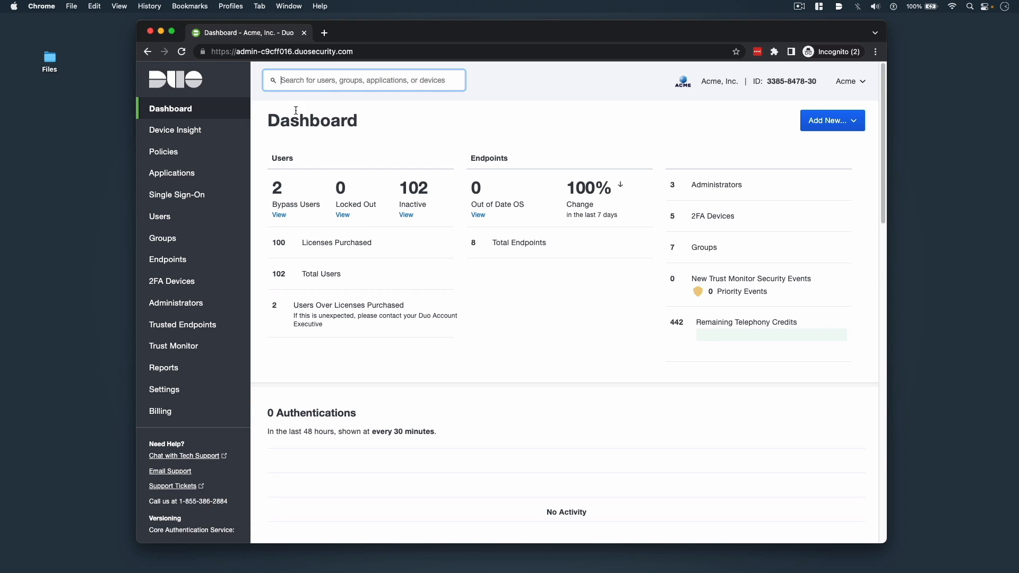
# - Find the cgrant-test user via search and start a Duo Push verification to their phone
pyautogui.write('cgrant-test')
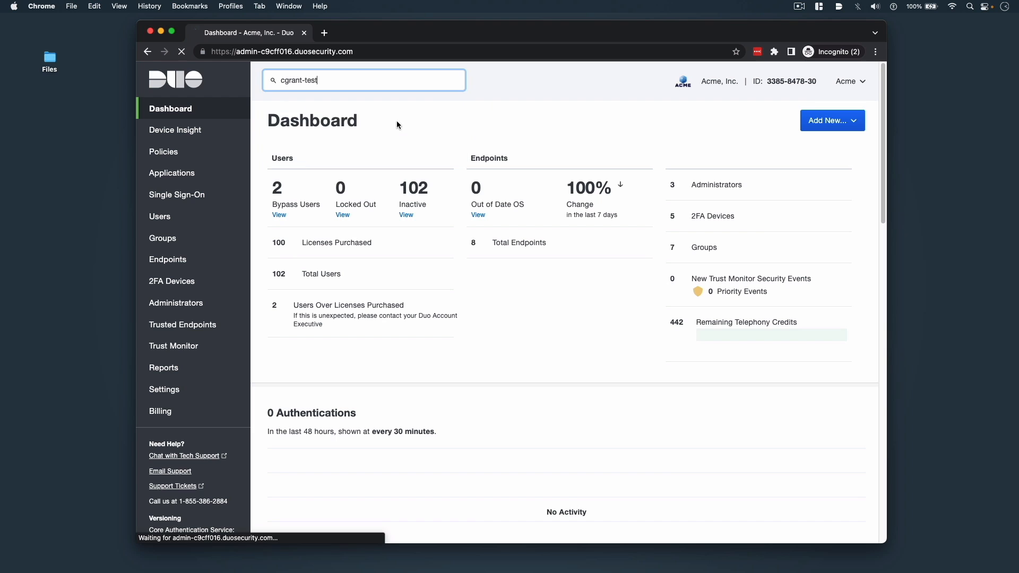
pyautogui.press('Return')
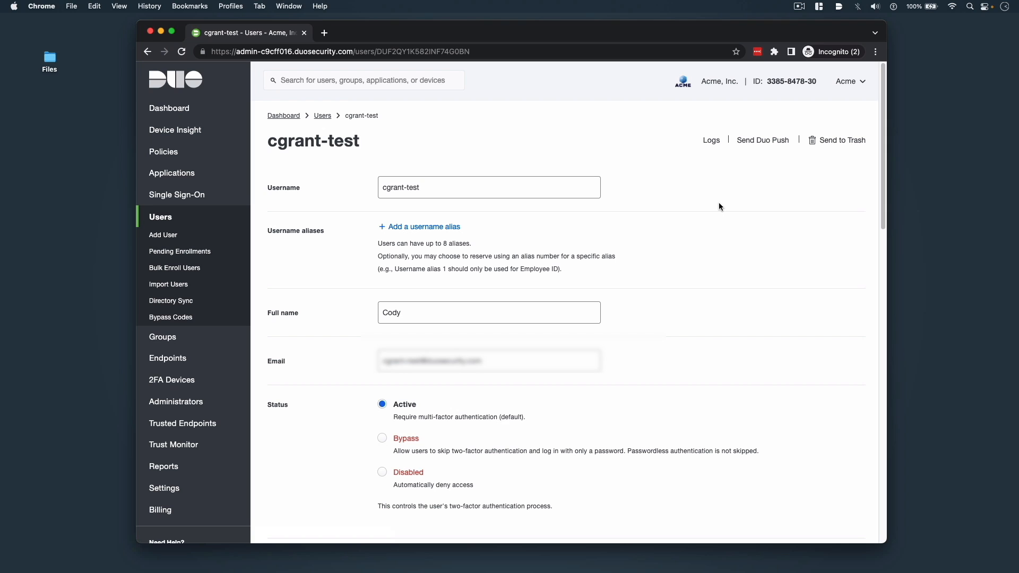
pyautogui.click(762, 140)
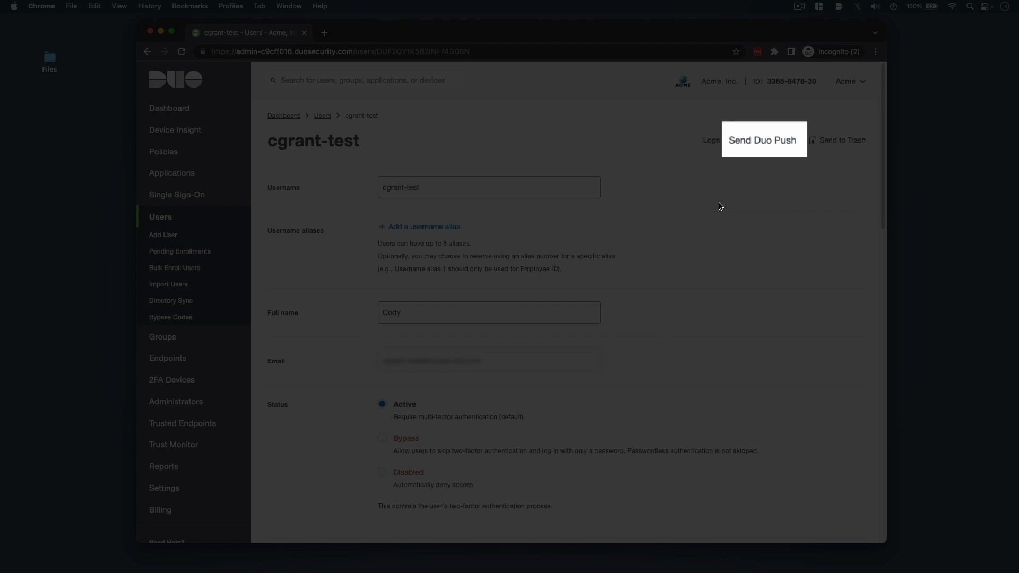
pyautogui.moveTo(761, 142)
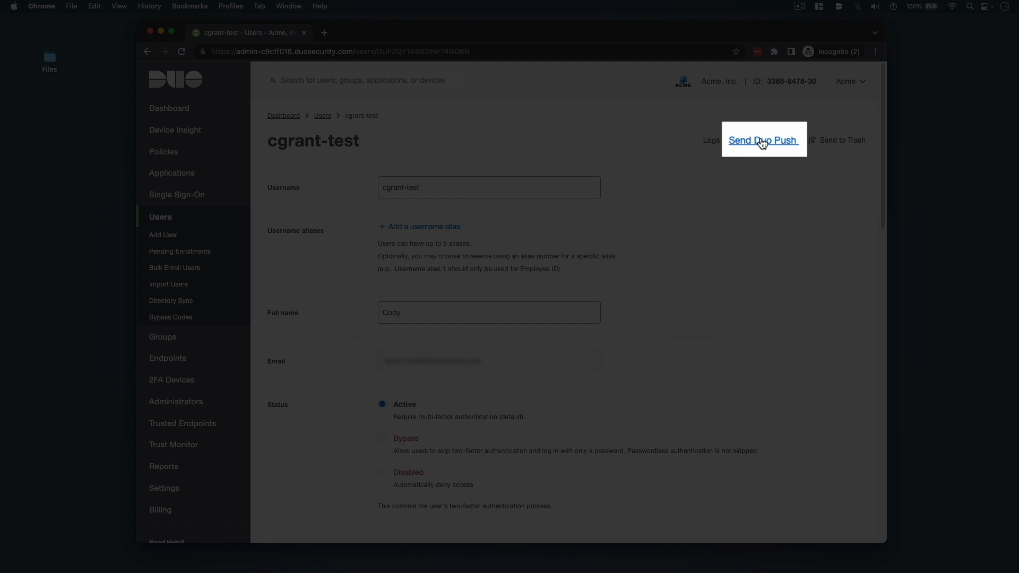
pyautogui.click(762, 140)
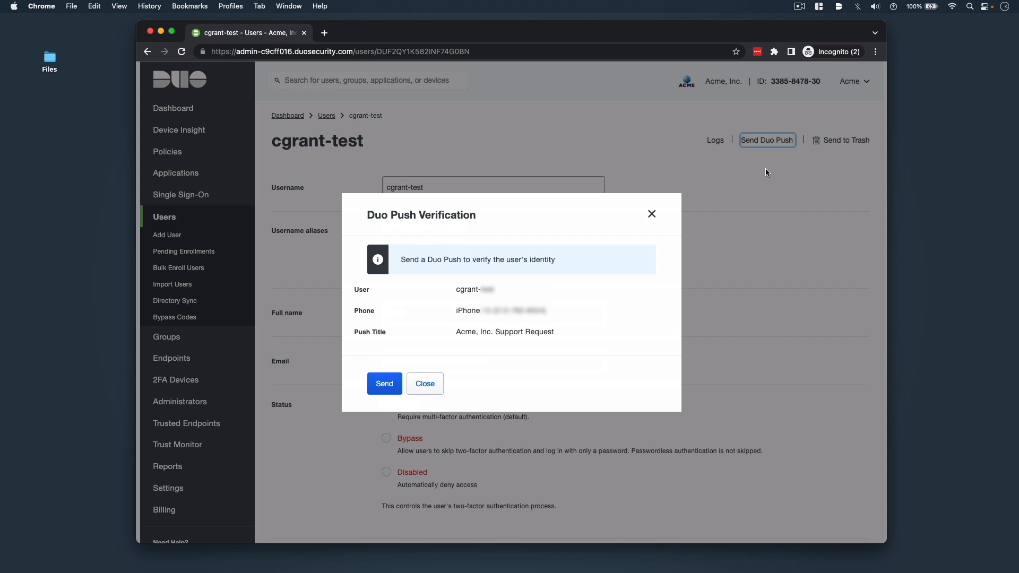
pyautogui.moveTo(385, 383)
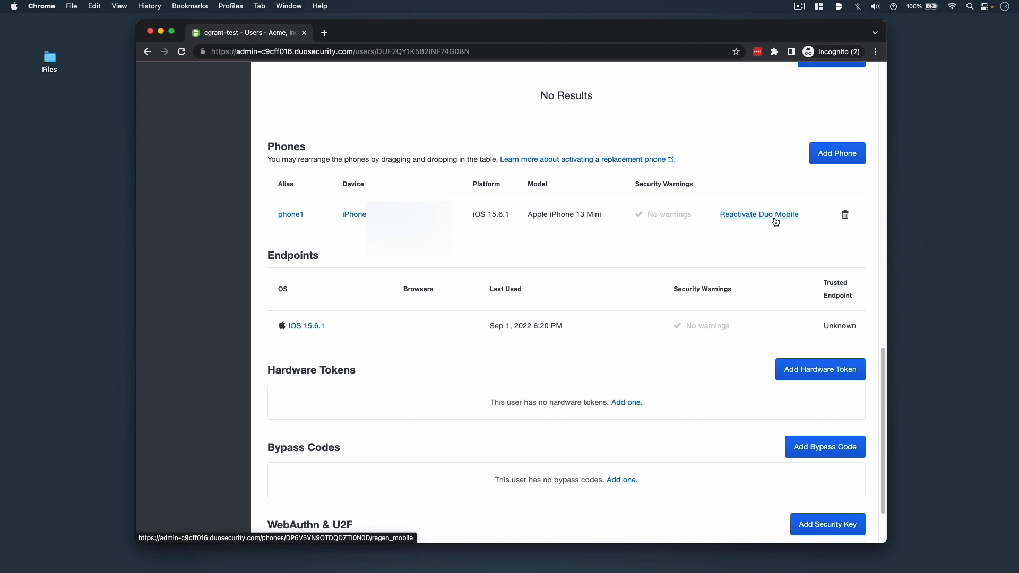
pyautogui.scroll(3)
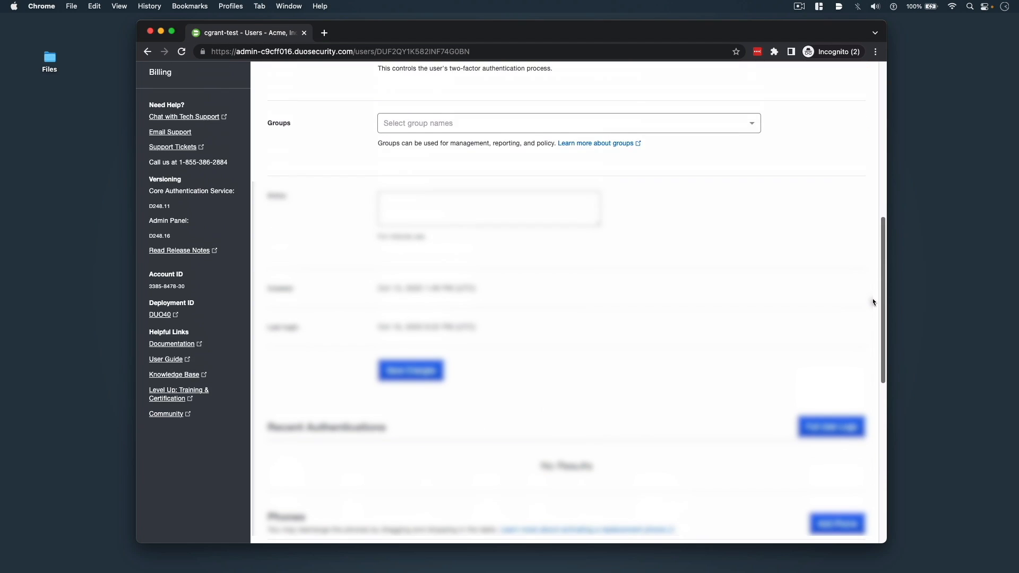
pyautogui.scroll(3)
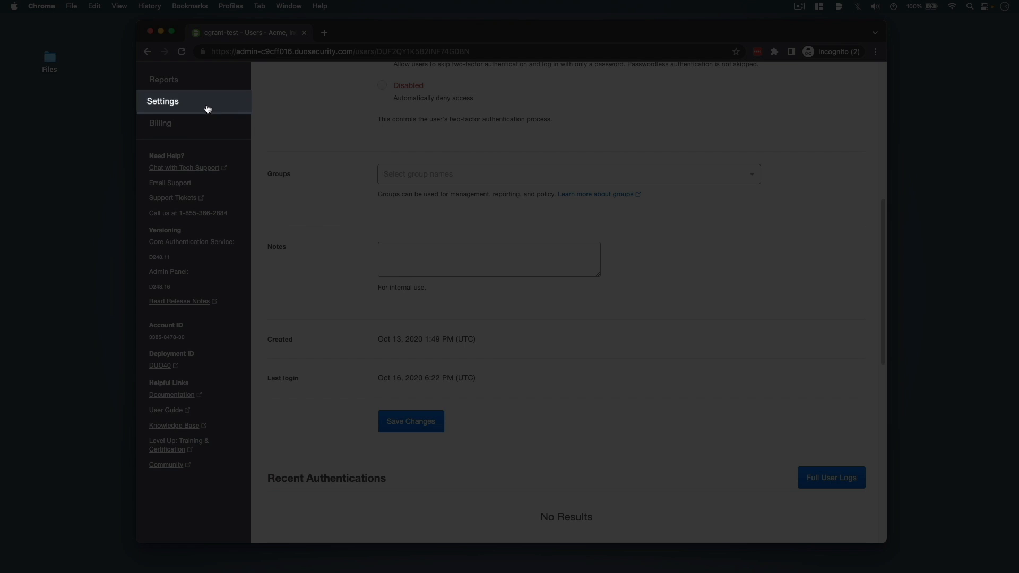
# - In Settings, allow Instant Restore for Duo Mobile and save the changes
pyautogui.click(162, 101)
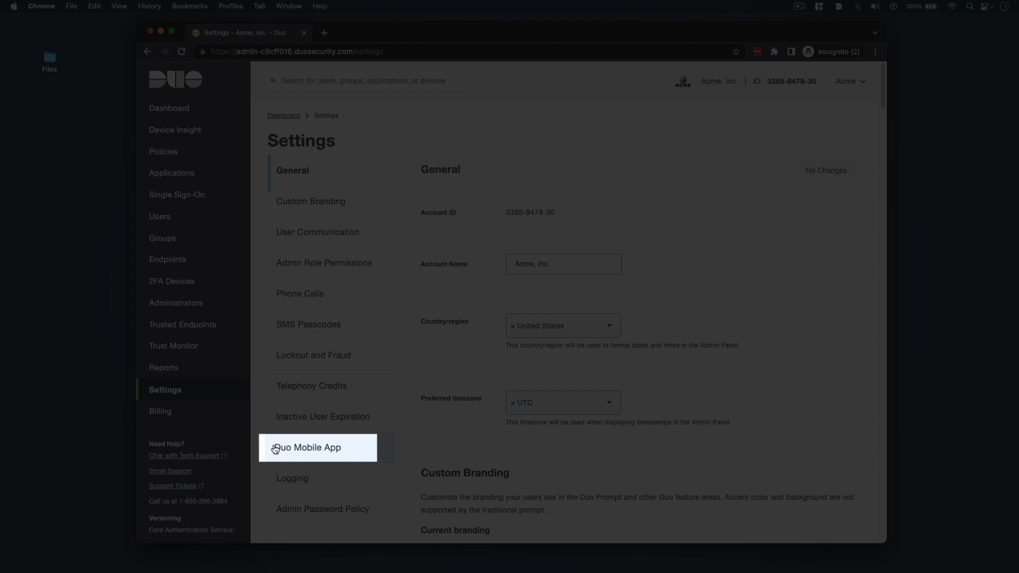
pyautogui.scroll(-3)
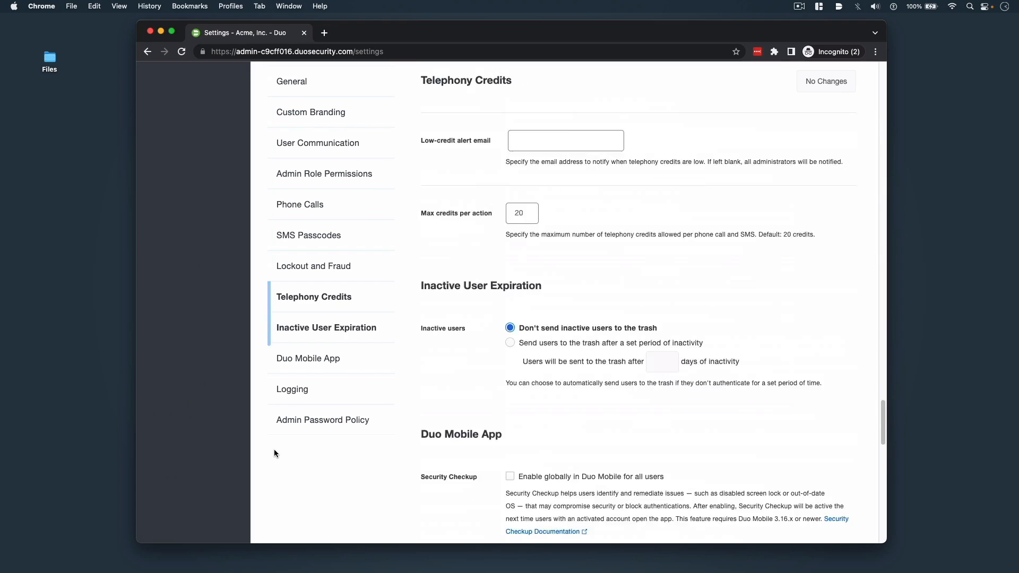
pyautogui.scroll(-3)
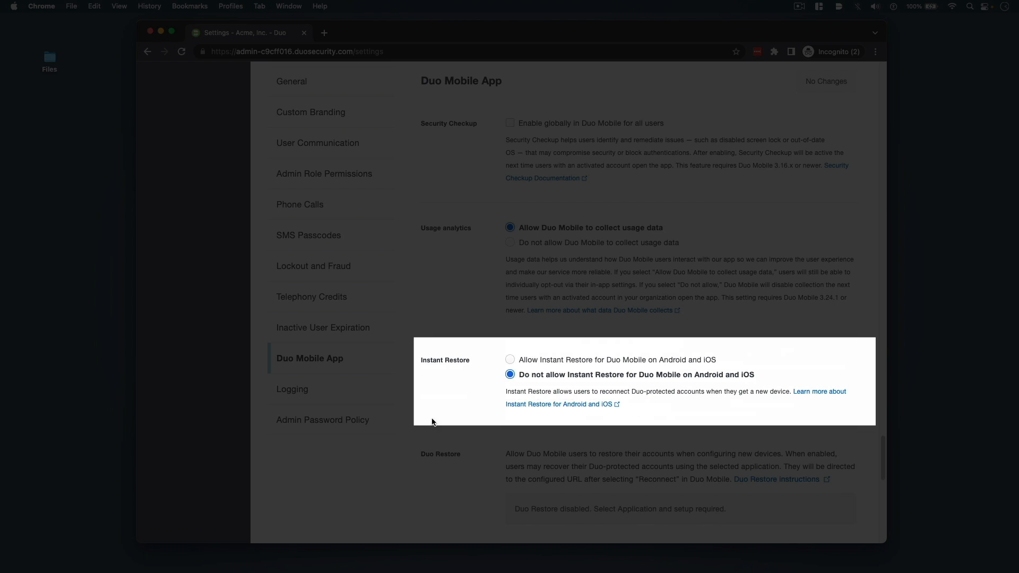
pyautogui.click(510, 359)
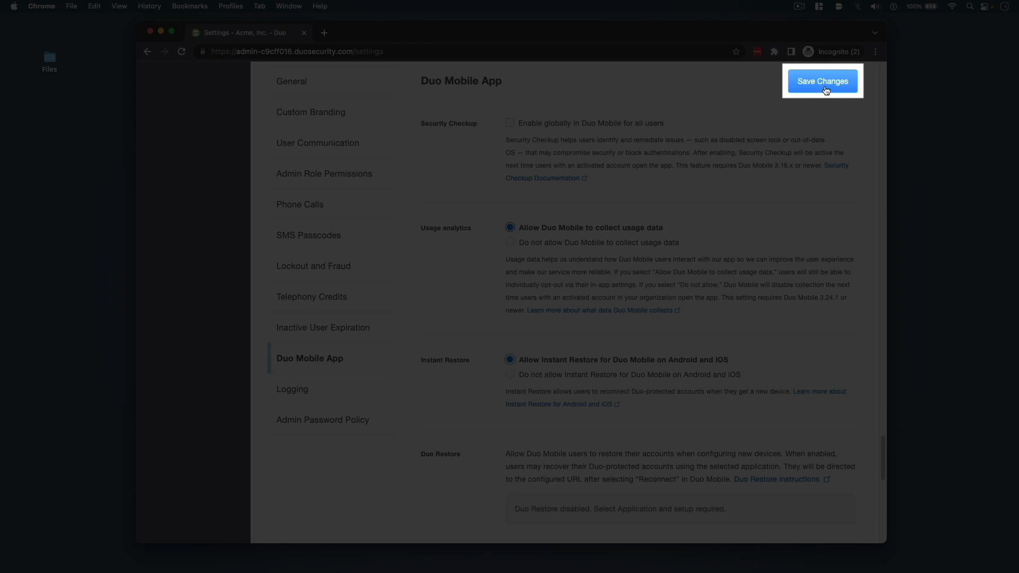
pyautogui.click(822, 80)
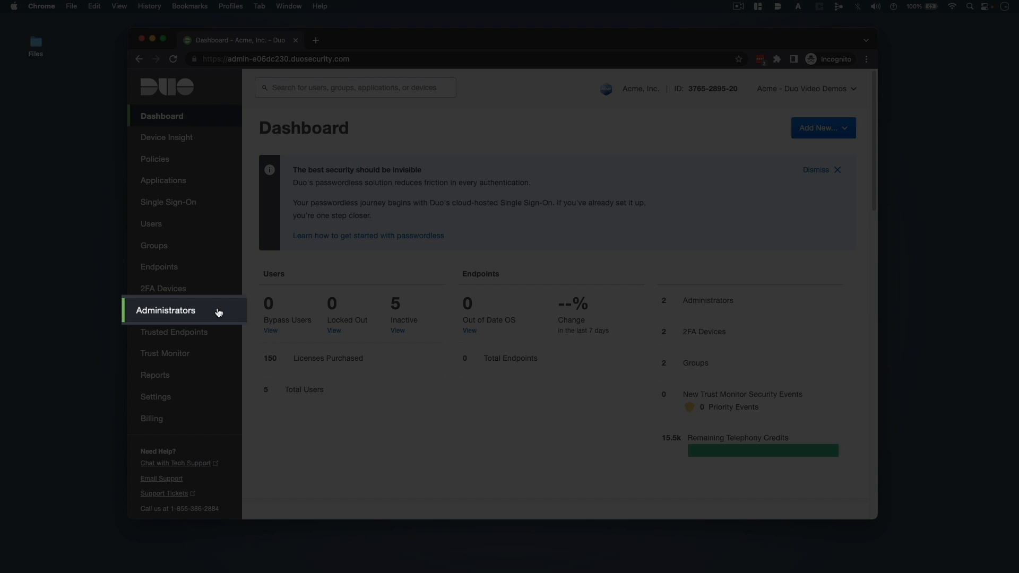
# - View the Administrators list and start adding a new administrator
pyautogui.click(166, 311)
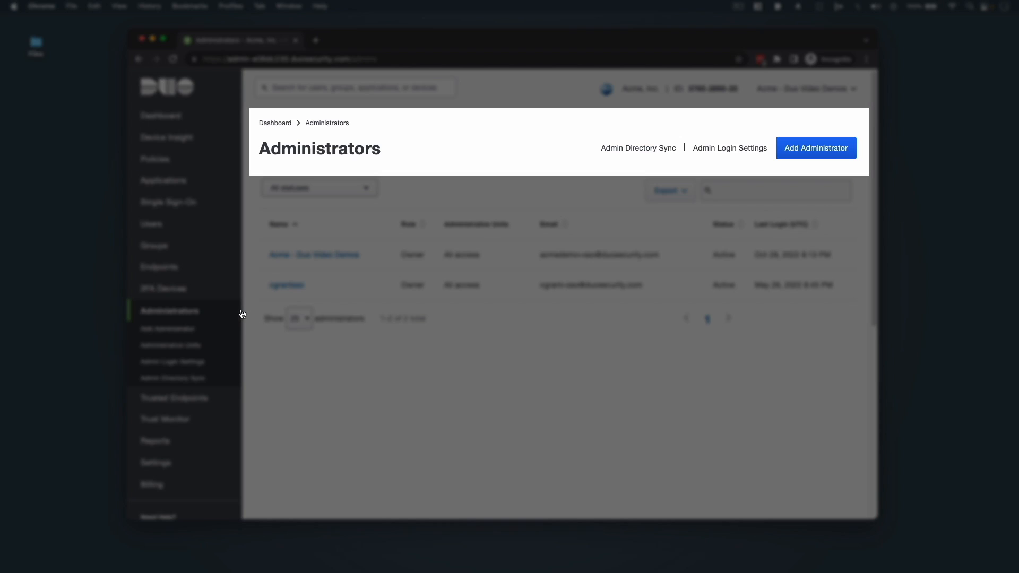
pyautogui.moveTo(819, 158)
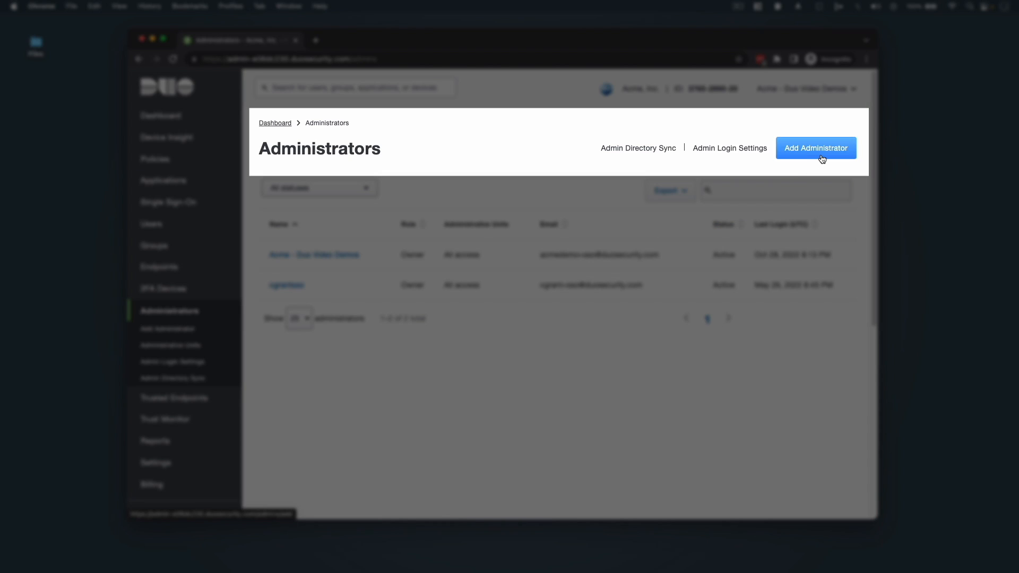
pyautogui.click(815, 147)
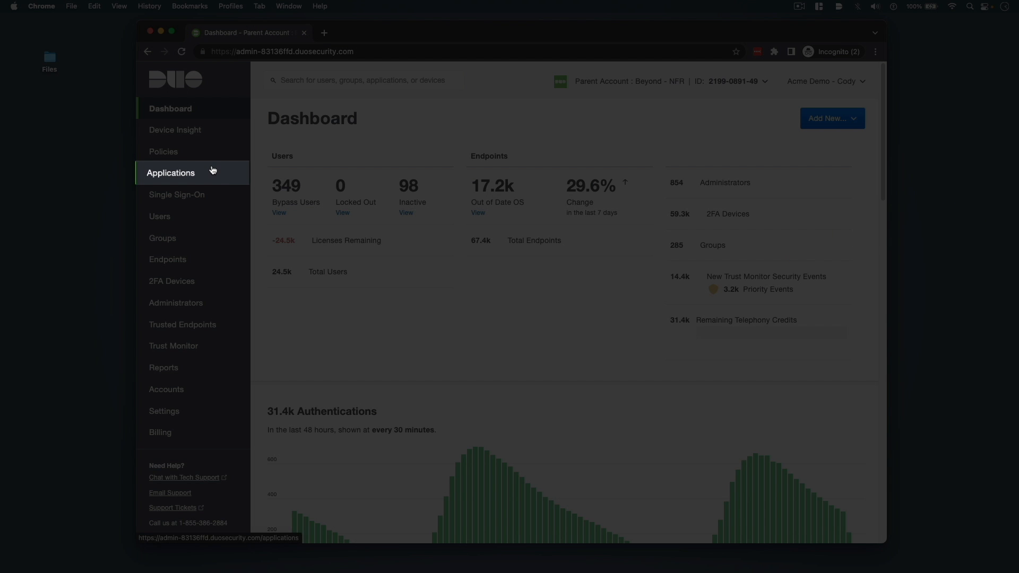
# - Browse the Protect an Application catalog, filter it with 'r', then return to the Dashboard
pyautogui.click(170, 172)
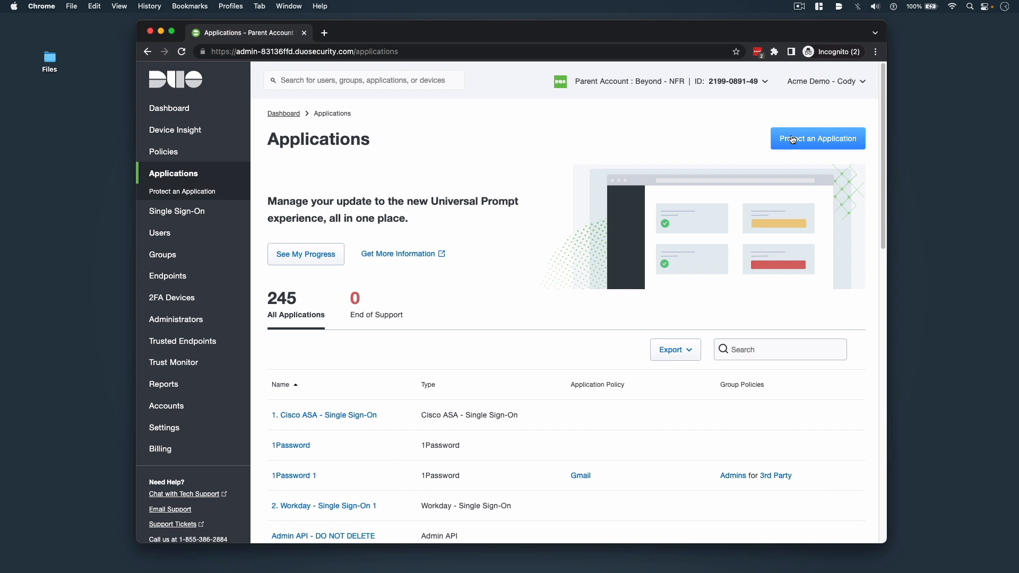
pyautogui.click(817, 138)
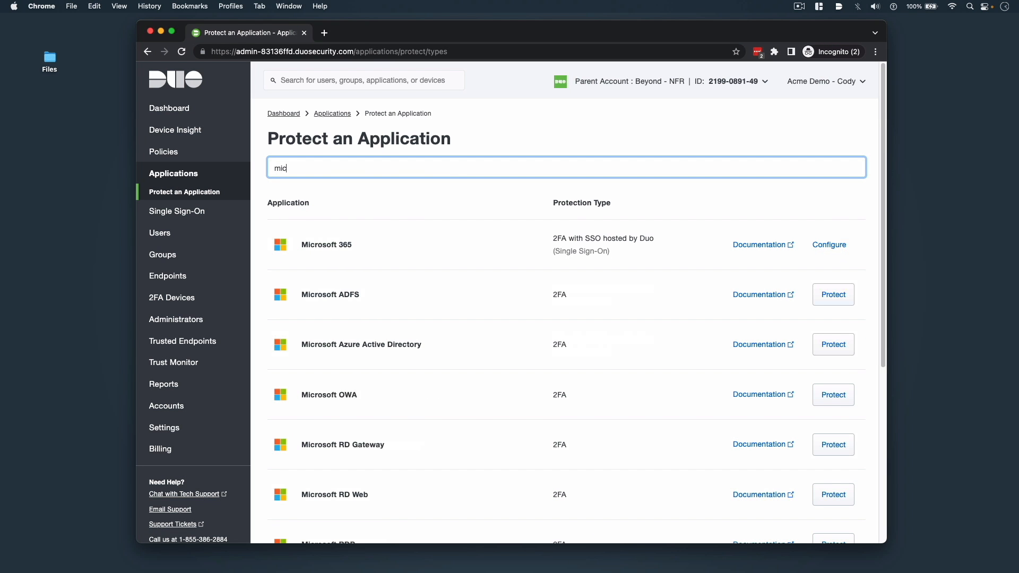
pyautogui.write('r')
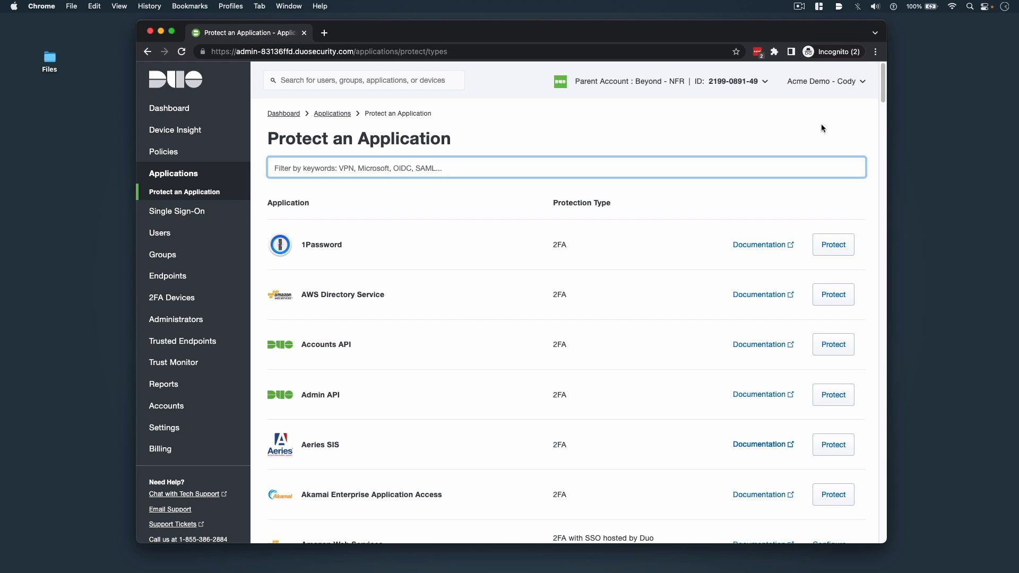
pyautogui.scroll(-3)
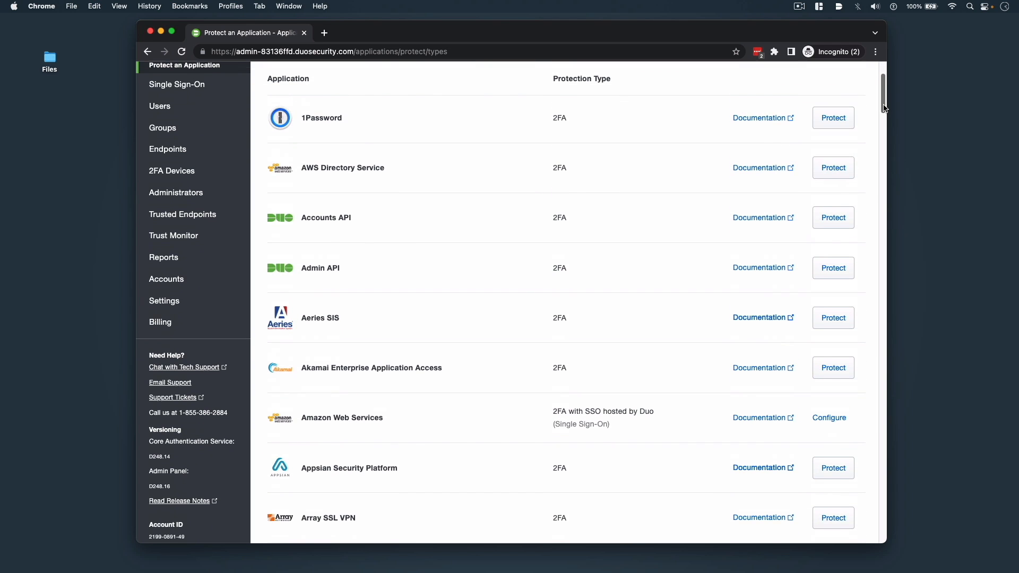
pyautogui.scroll(3)
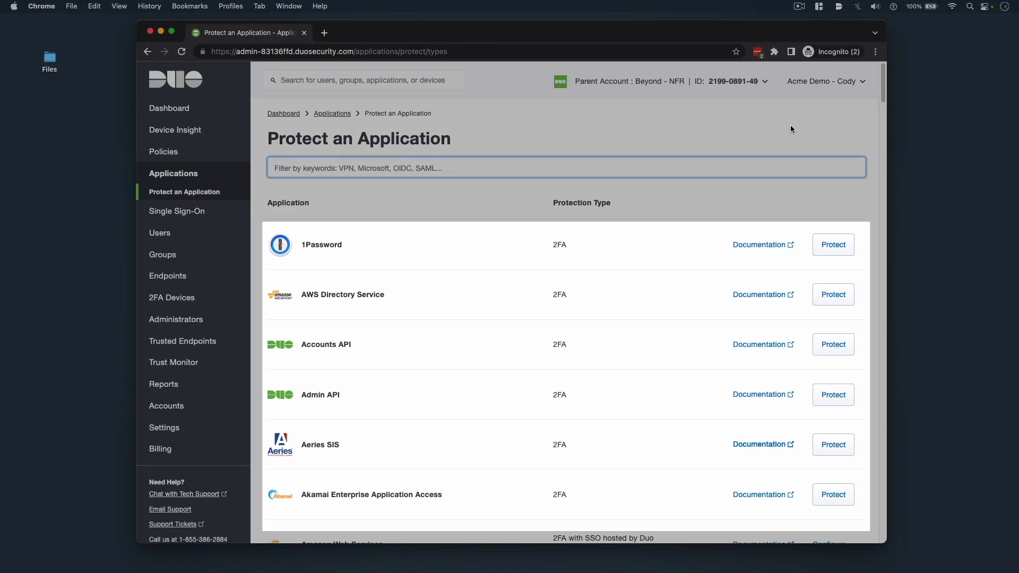
pyautogui.click(169, 108)
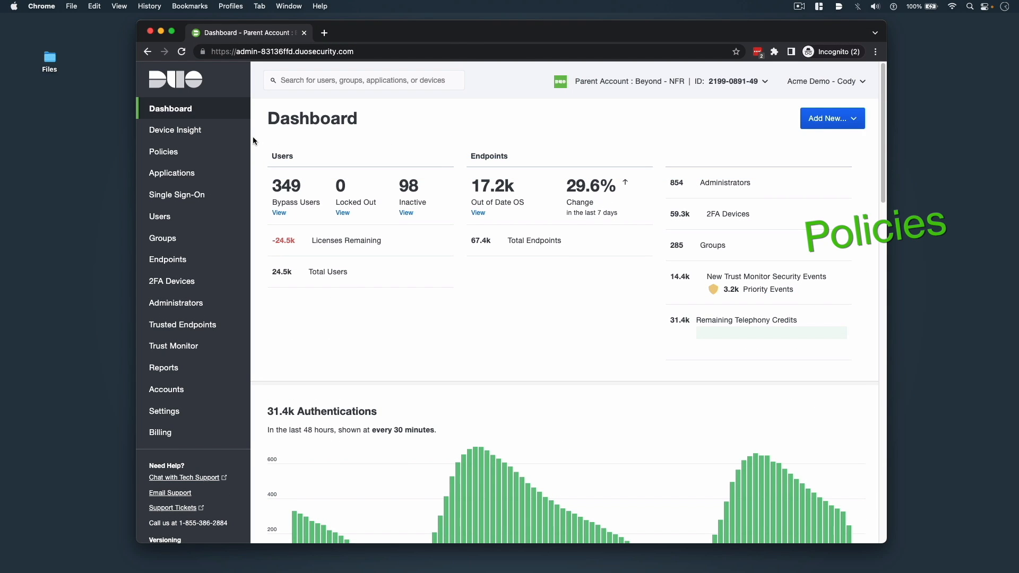
# - On the Policies page, view the Global Policy editor and close it
pyautogui.click(163, 151)
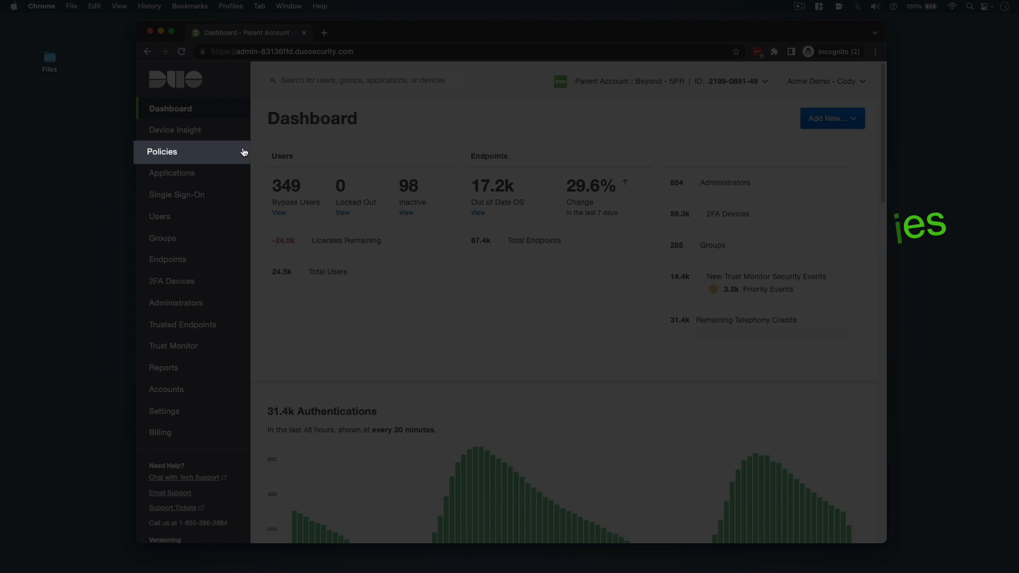
pyautogui.click(161, 151)
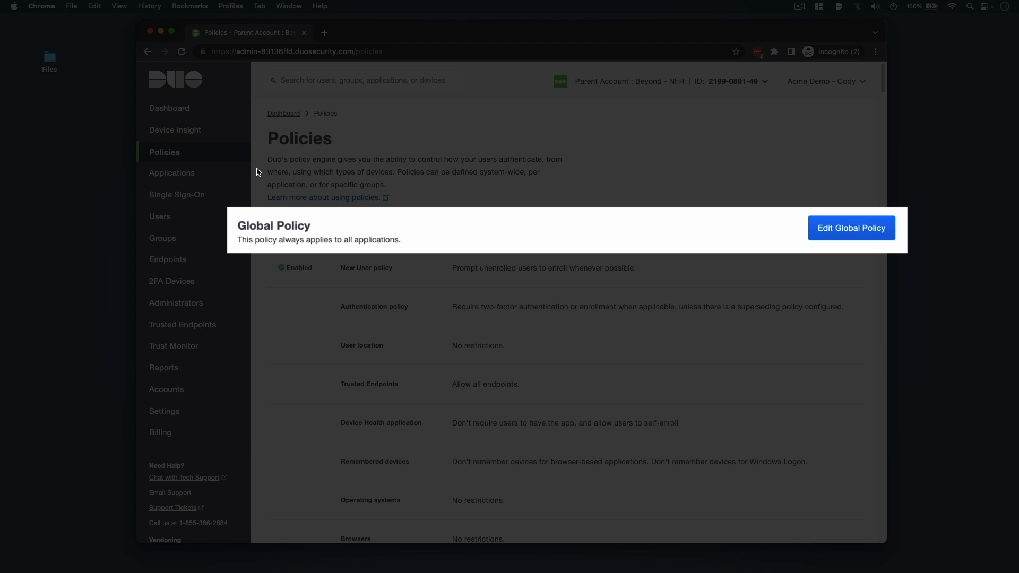
pyautogui.click(851, 227)
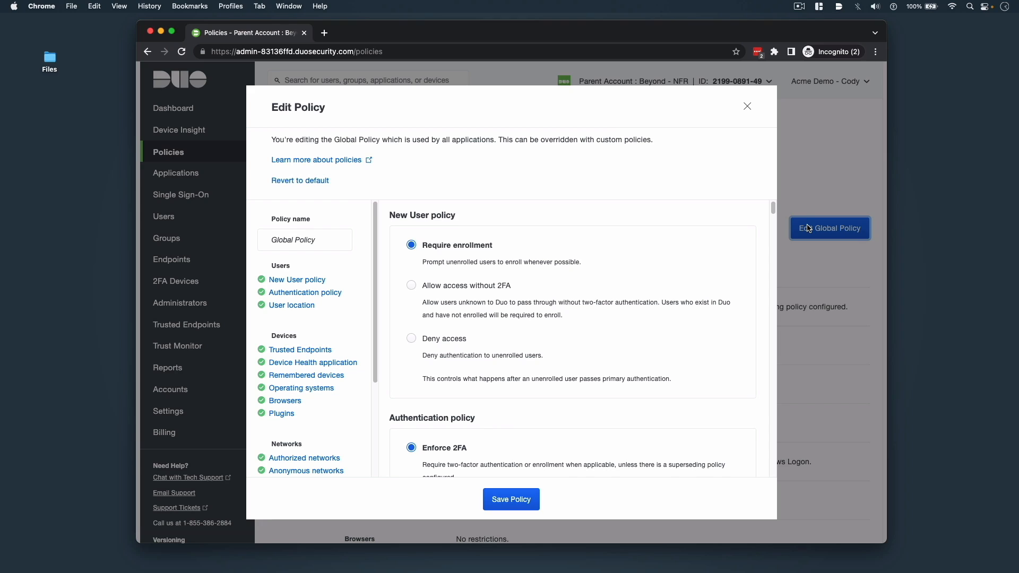
pyautogui.click(746, 106)
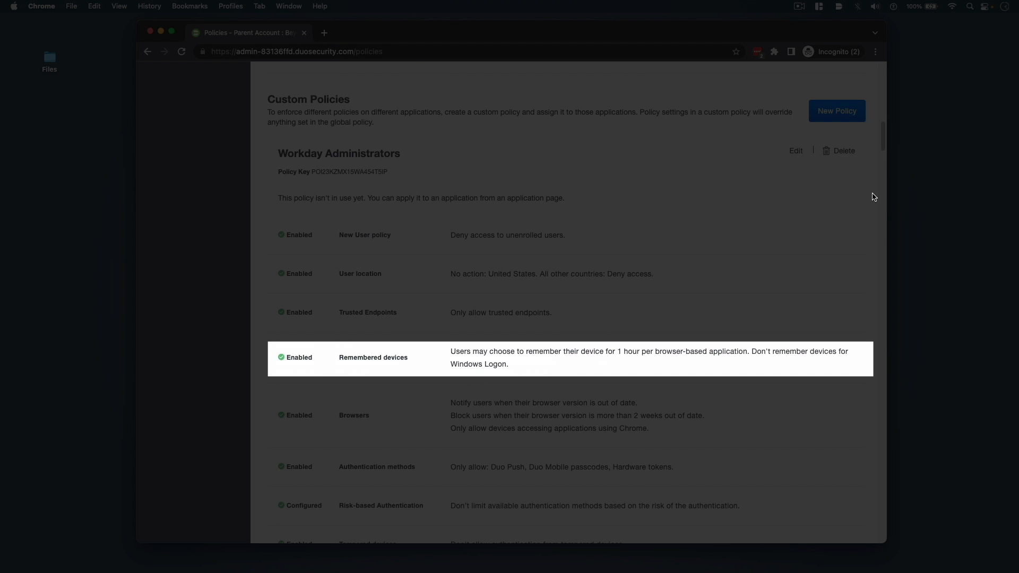
pyautogui.moveTo(790, 363)
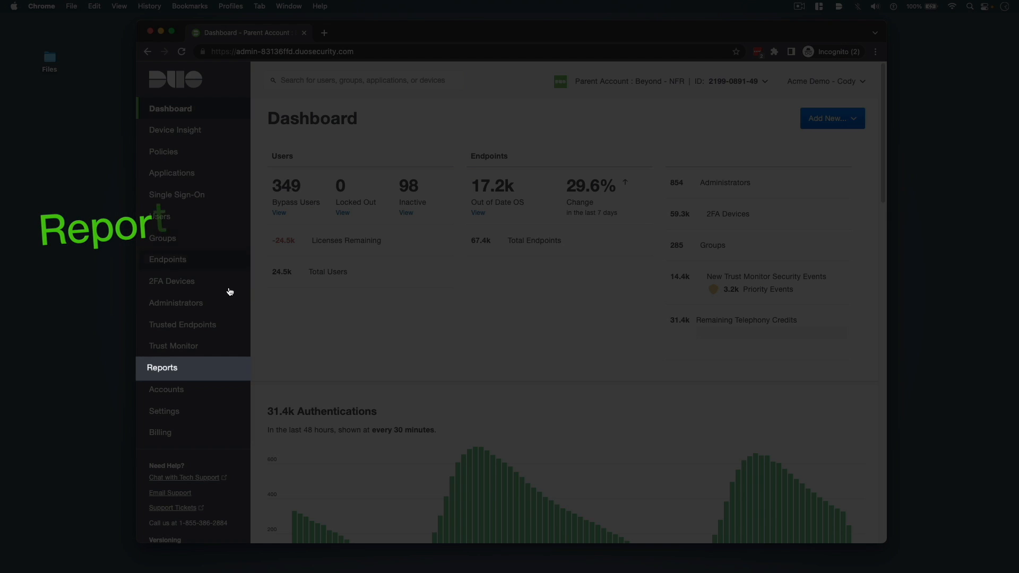
# - Under Reports, view the Authentication Summary, then return to the Authentication Log
pyautogui.click(162, 368)
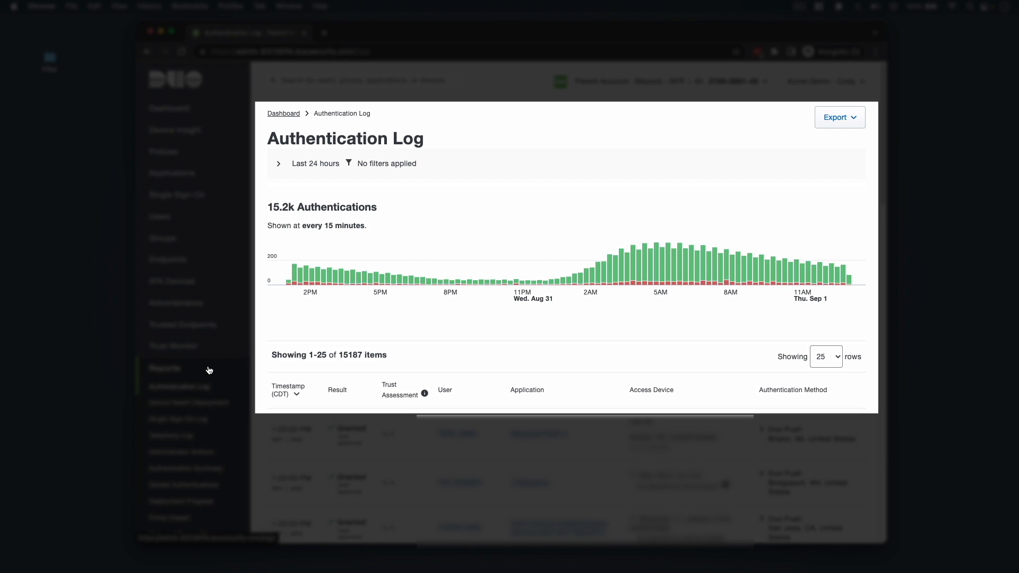
pyautogui.click(164, 368)
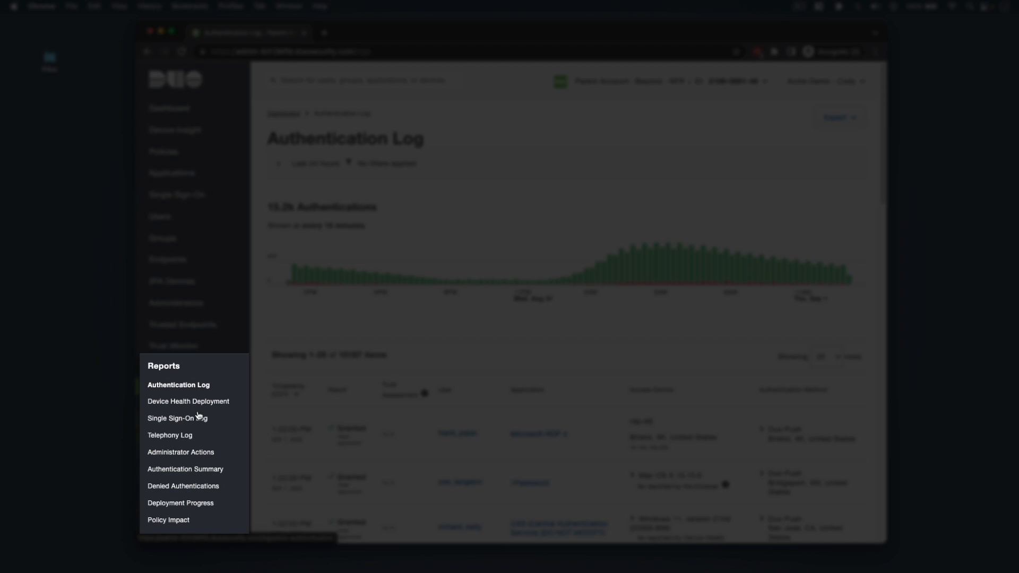
pyautogui.moveTo(214, 364)
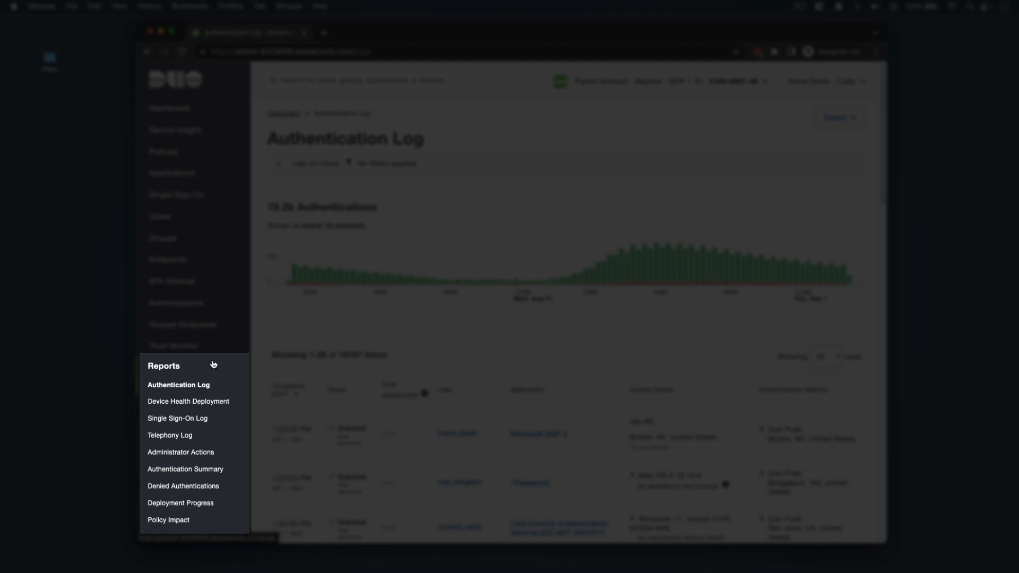
pyautogui.click(185, 472)
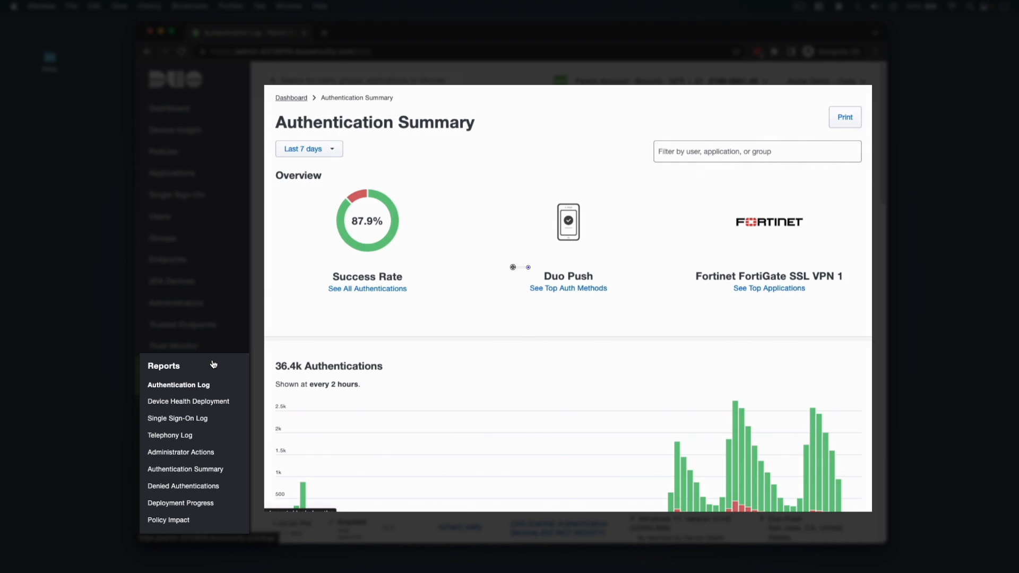
pyautogui.click(179, 385)
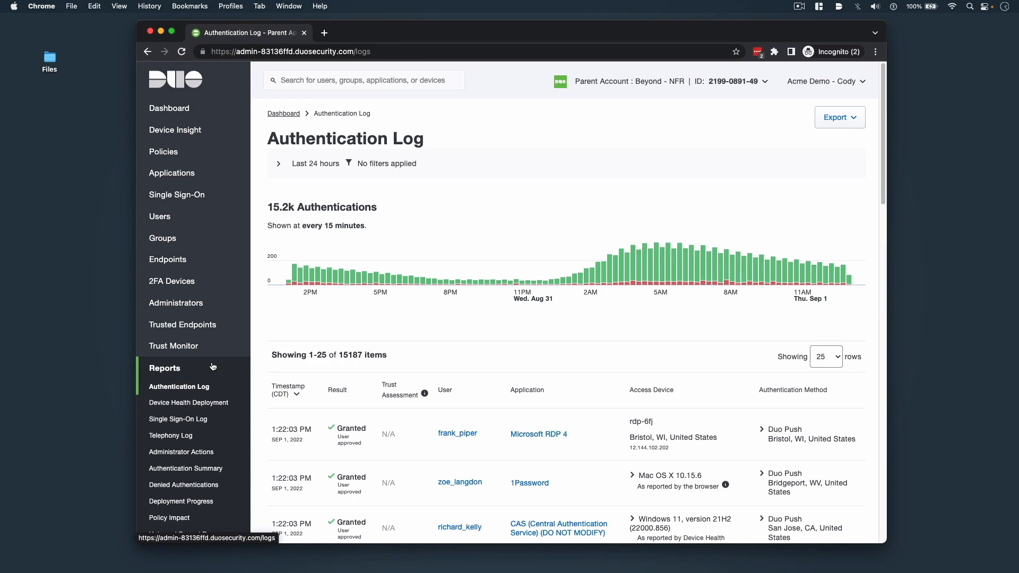
pyautogui.click(170, 518)
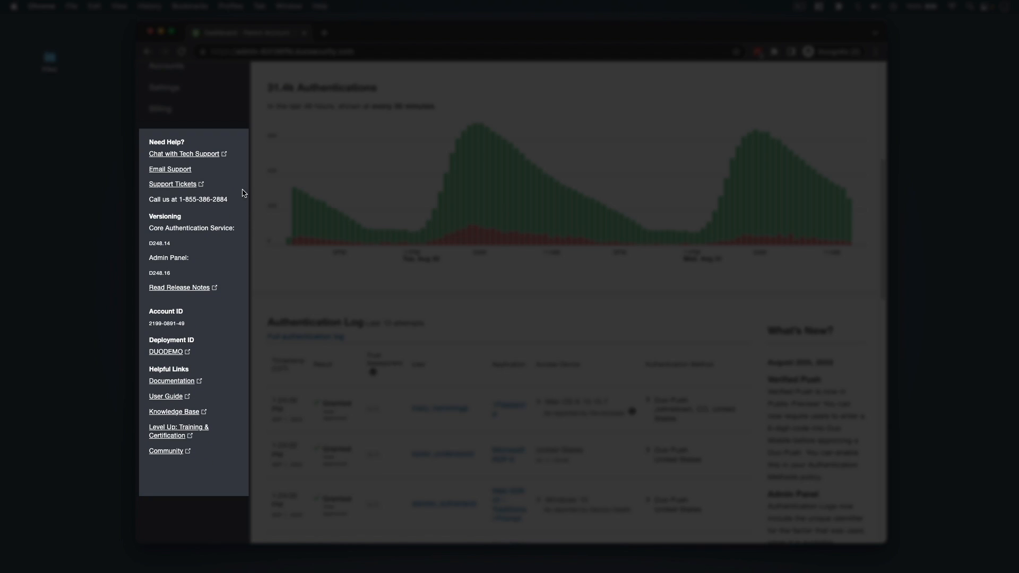
pyautogui.moveTo(212, 156)
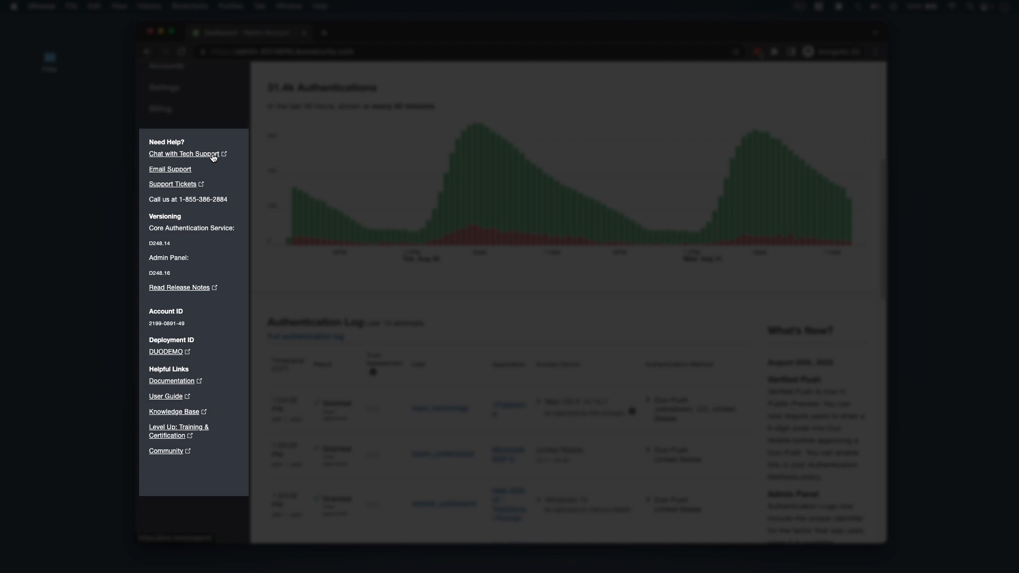
pyautogui.moveTo(188, 154)
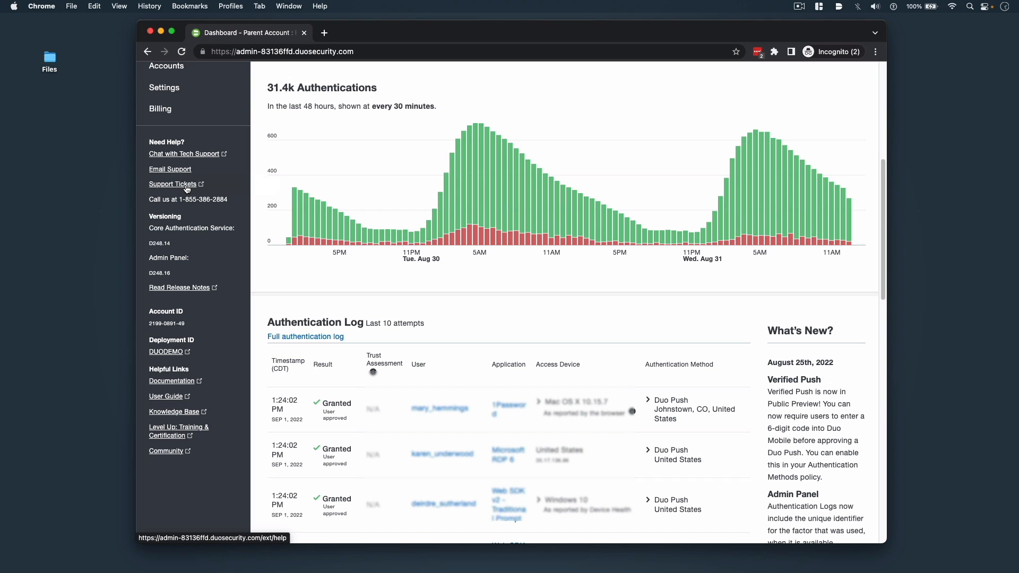
pyautogui.moveTo(243, 210)
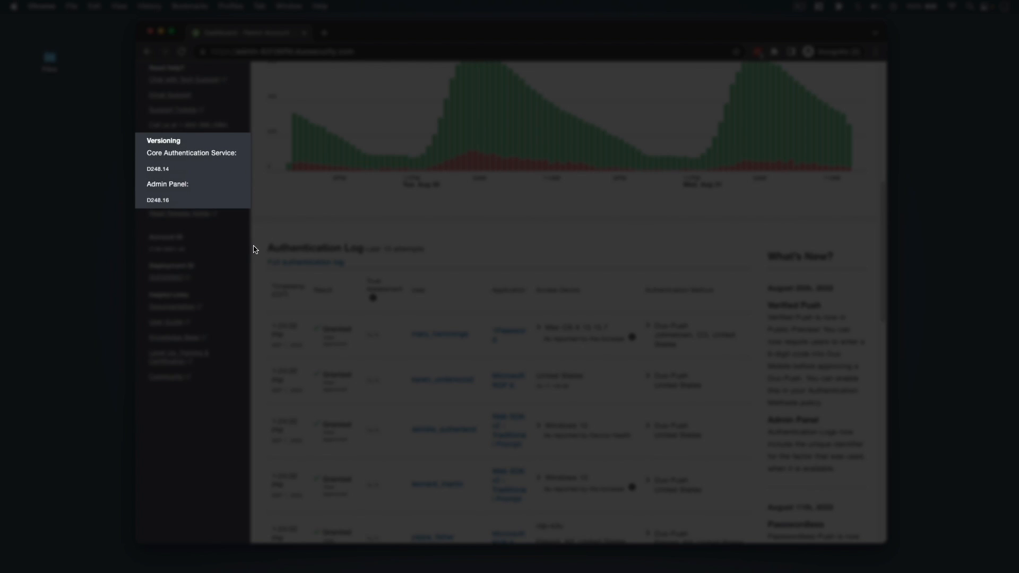
pyautogui.moveTo(247, 254)
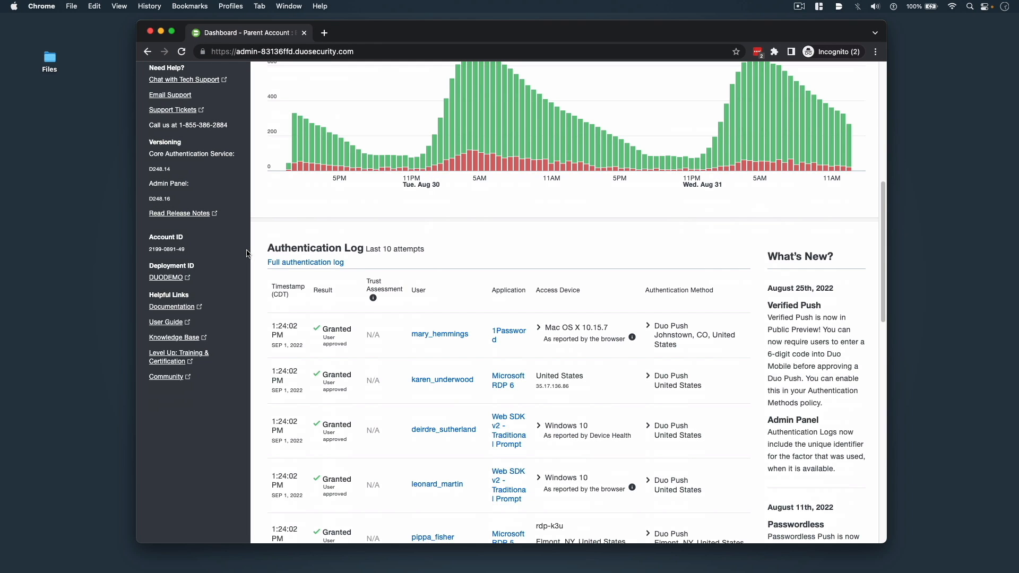
pyautogui.moveTo(229, 289)
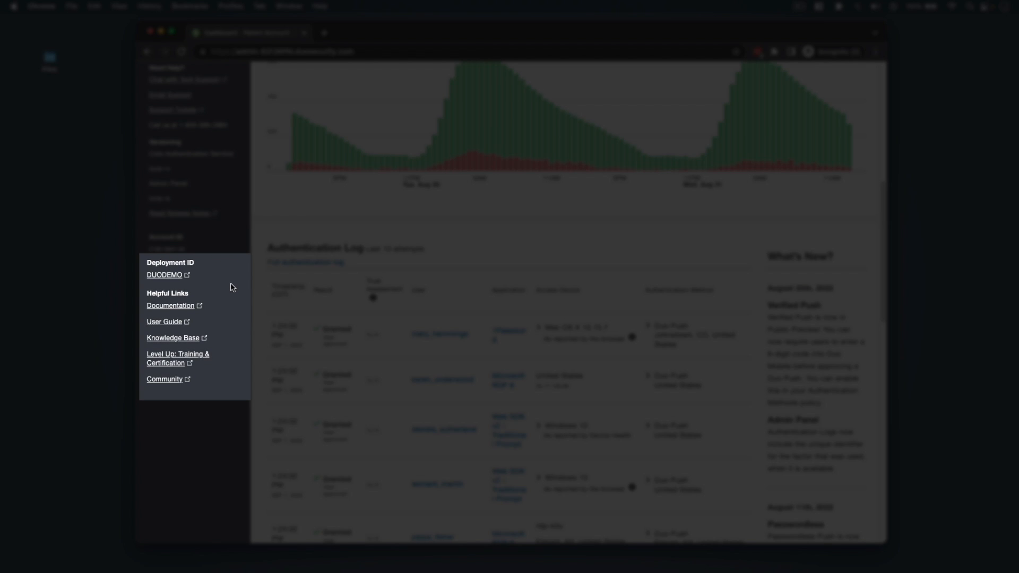
pyautogui.moveTo(166, 281)
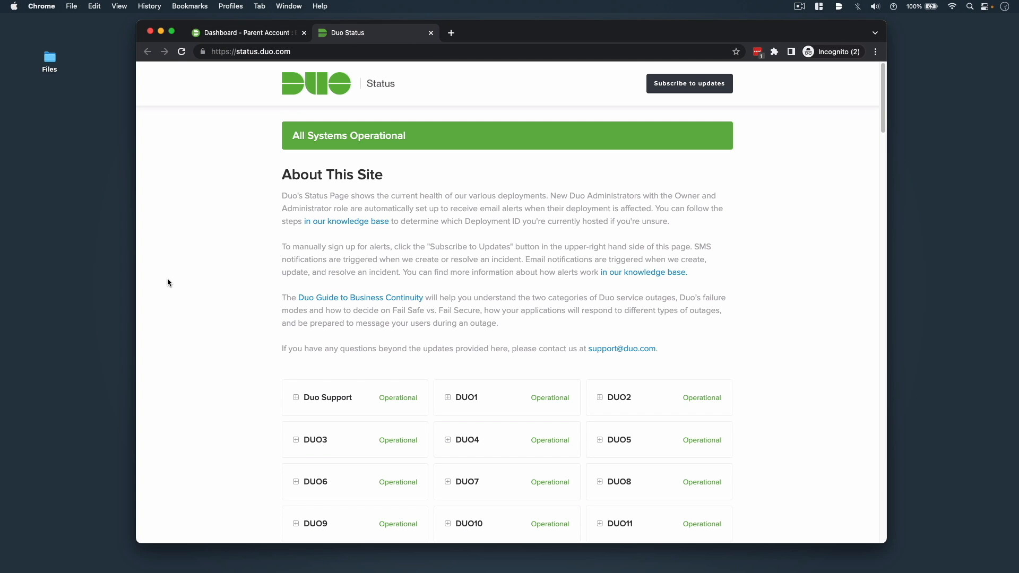
# - Confirm all Duo deployments are operational, open Documentation in a new tab, and return to the Dashboard
pyautogui.scroll(-3)
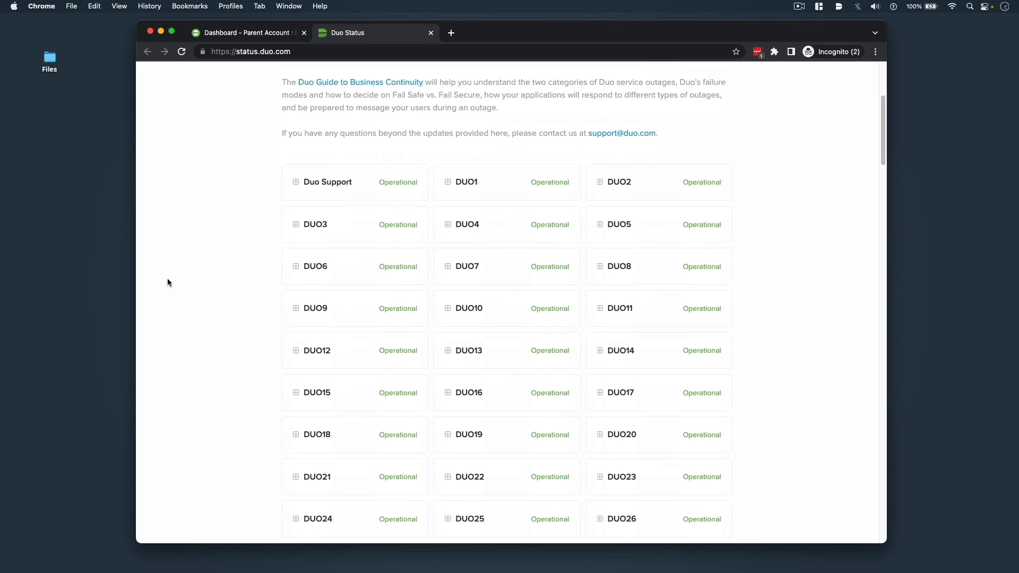
pyautogui.scroll(-3)
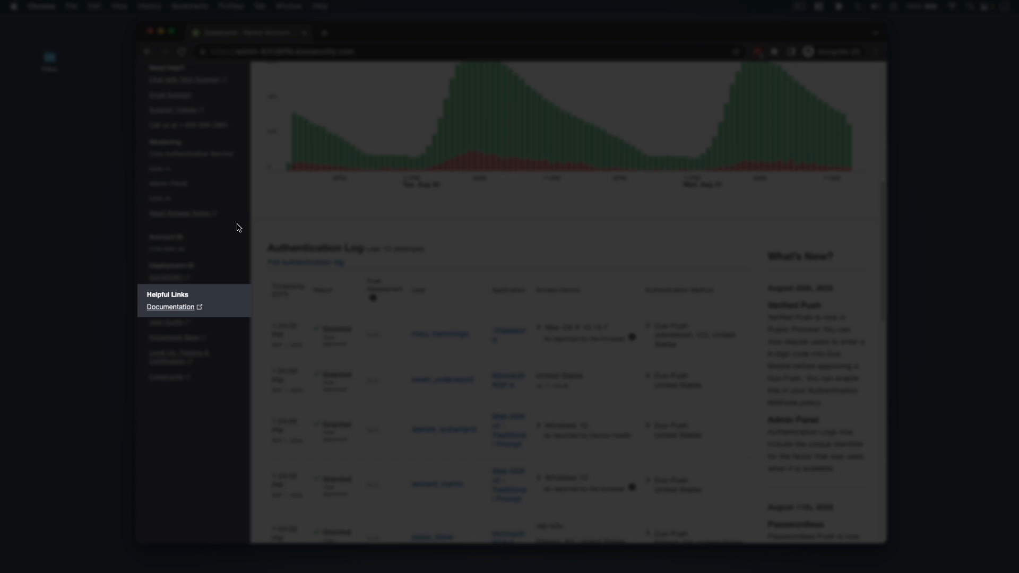
pyautogui.click(170, 307)
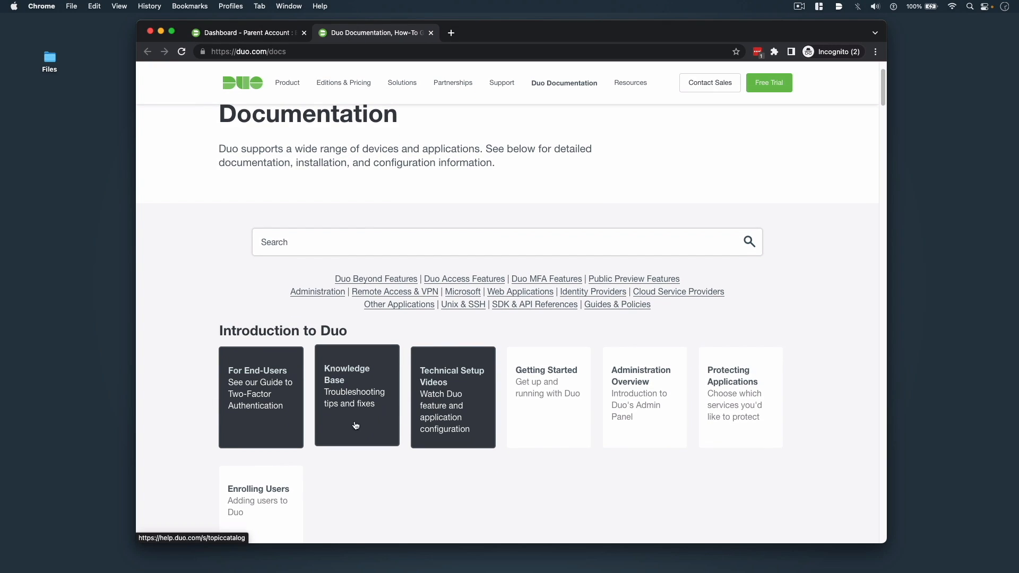
pyautogui.click(247, 32)
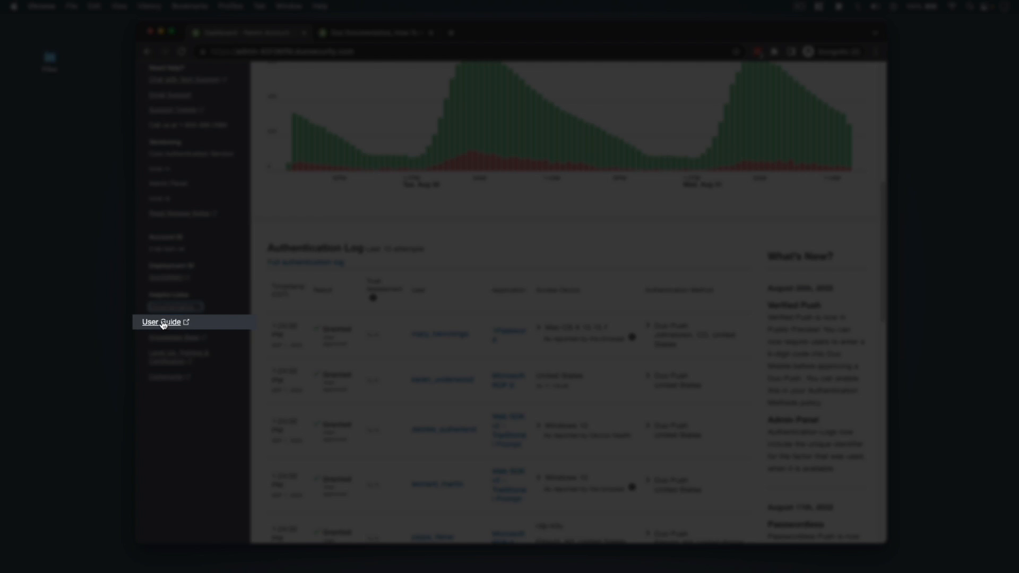
# - Open the end-user Guide to Two-Factor Authentication and scroll through it
pyautogui.click(160, 322)
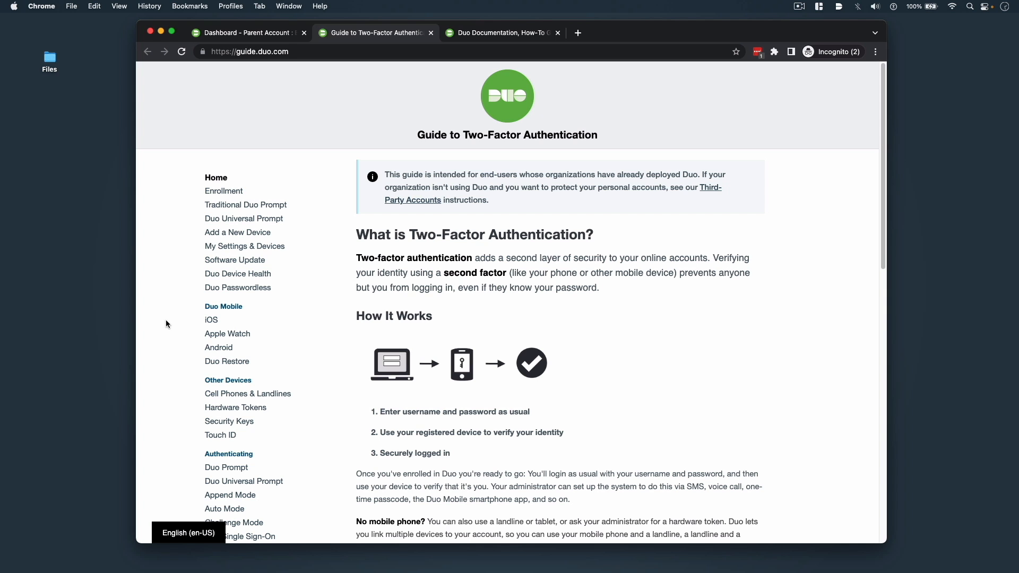
pyautogui.scroll(-3)
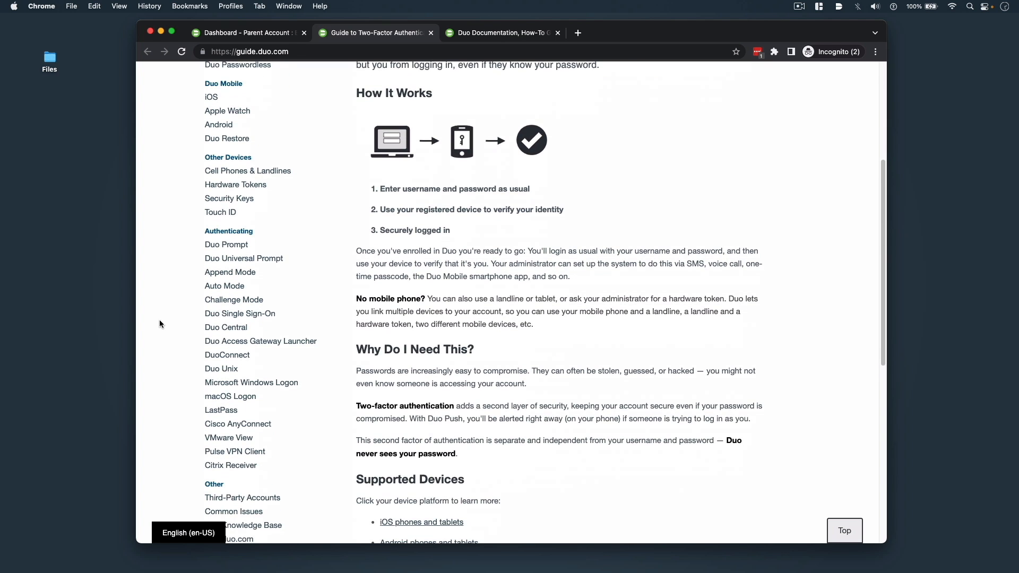
pyautogui.scroll(-3)
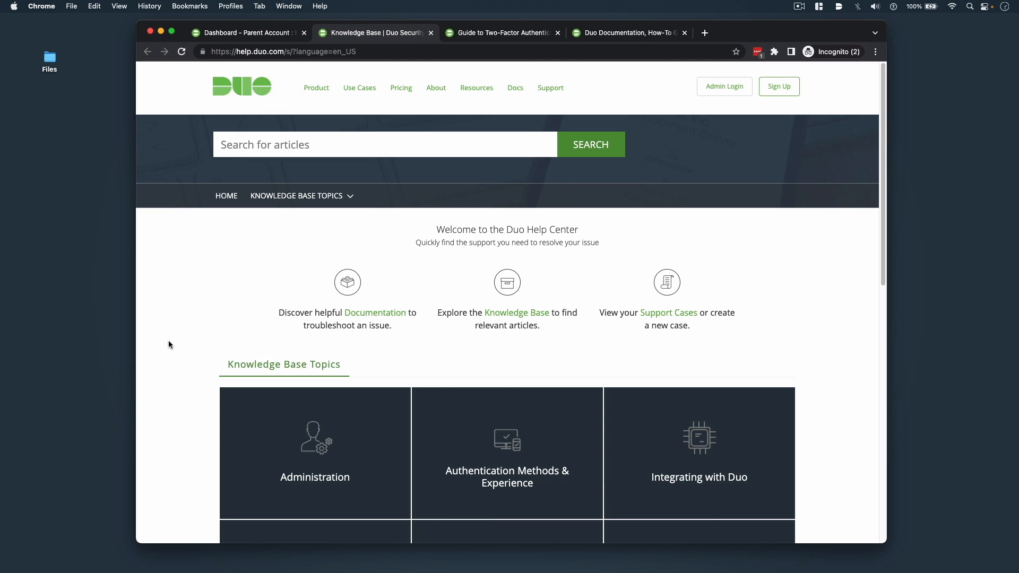
# - Scroll through the knowledge base topics and trending articles, then return to the admin dashboard
pyautogui.scroll(-3)
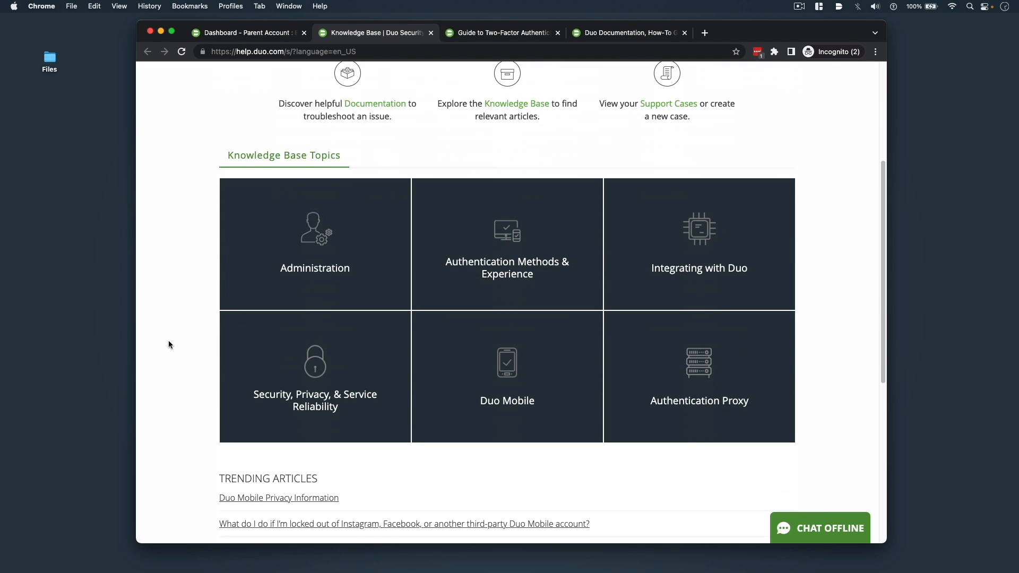
pyautogui.scroll(-3)
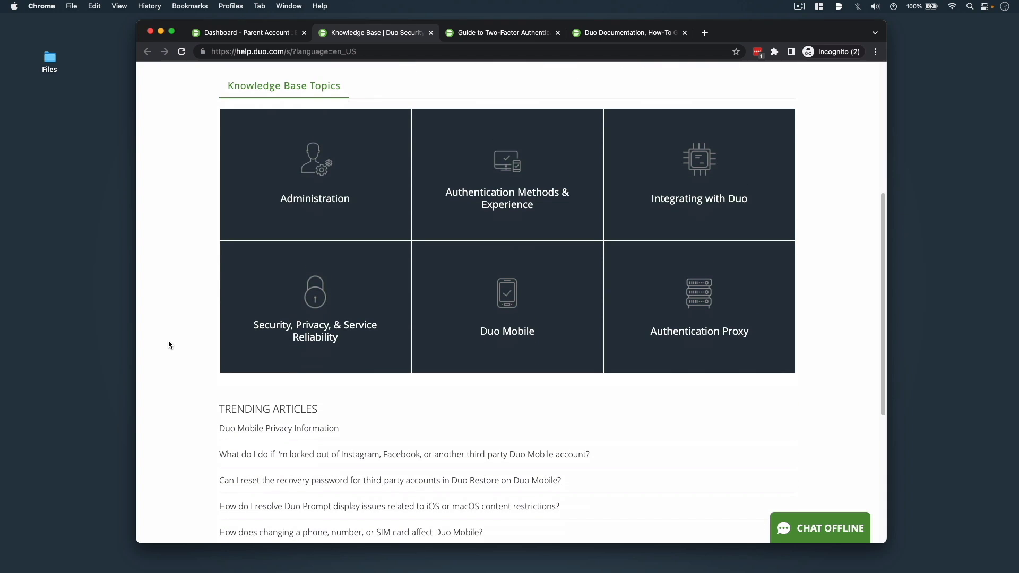
pyautogui.click(246, 32)
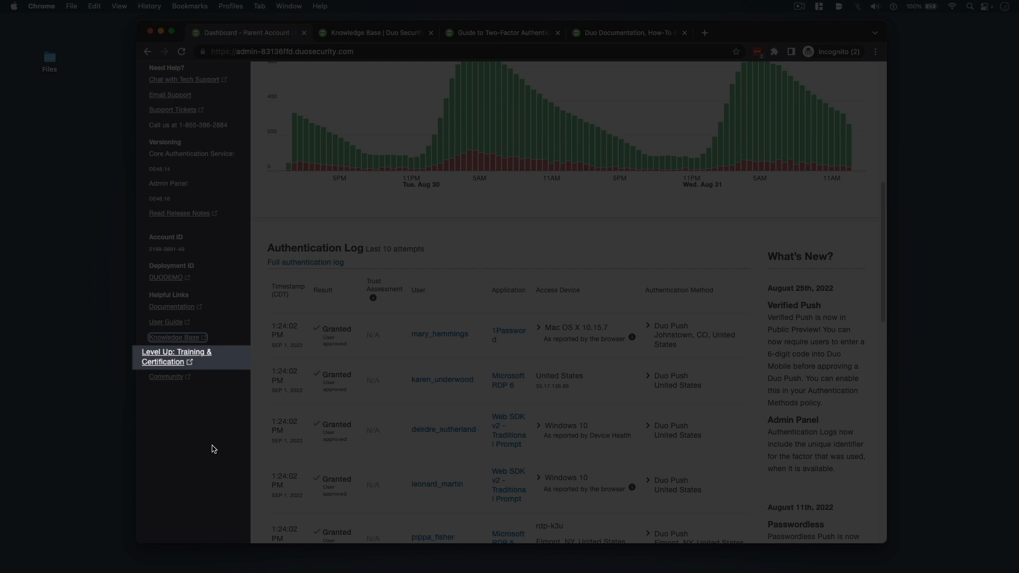
# - Launch Level Up: Training & Certification from Helpful Links and scroll its course catalogue top to bottom and back
pyautogui.click(176, 357)
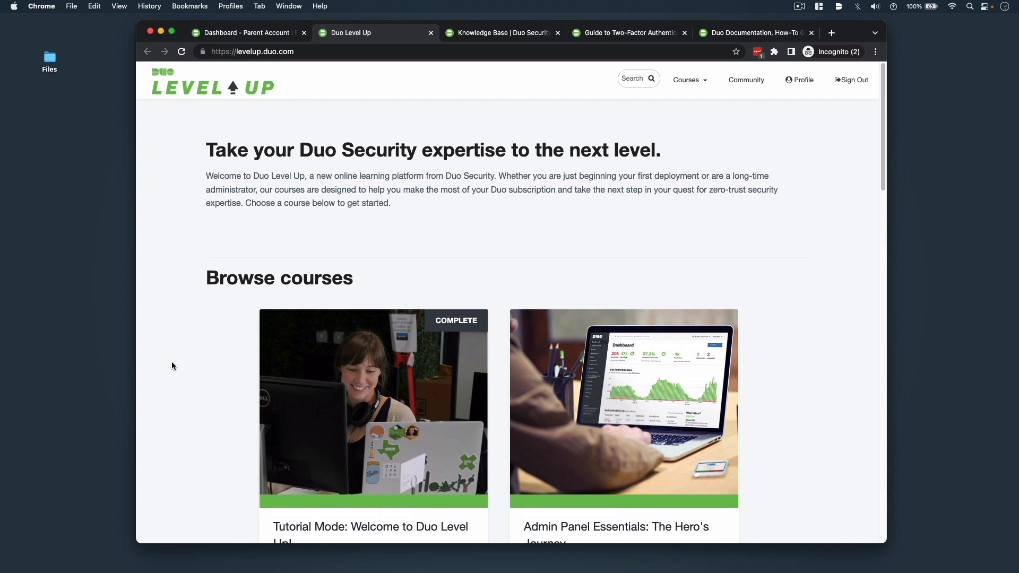
pyautogui.scroll(-3)
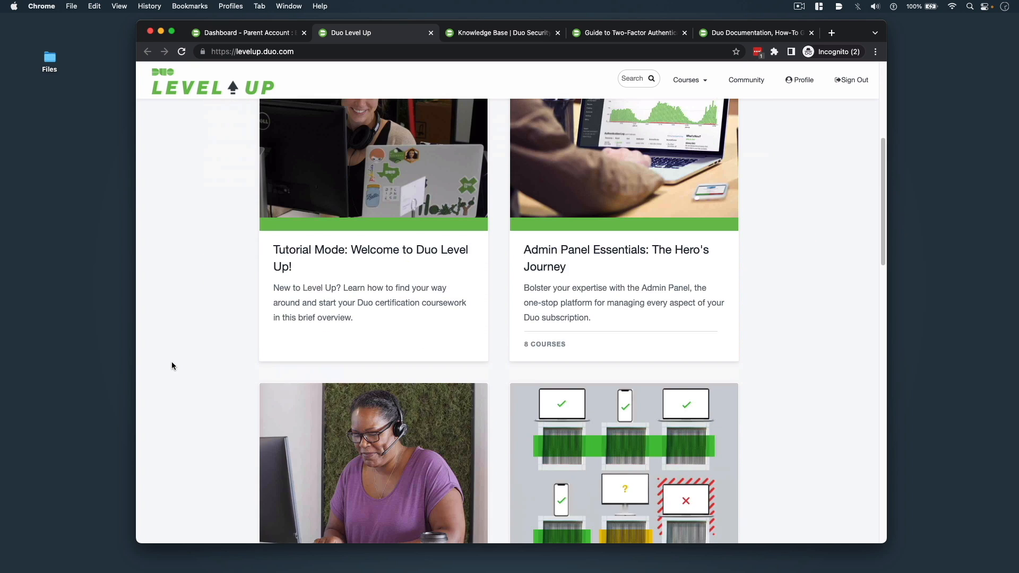
pyautogui.scroll(-3)
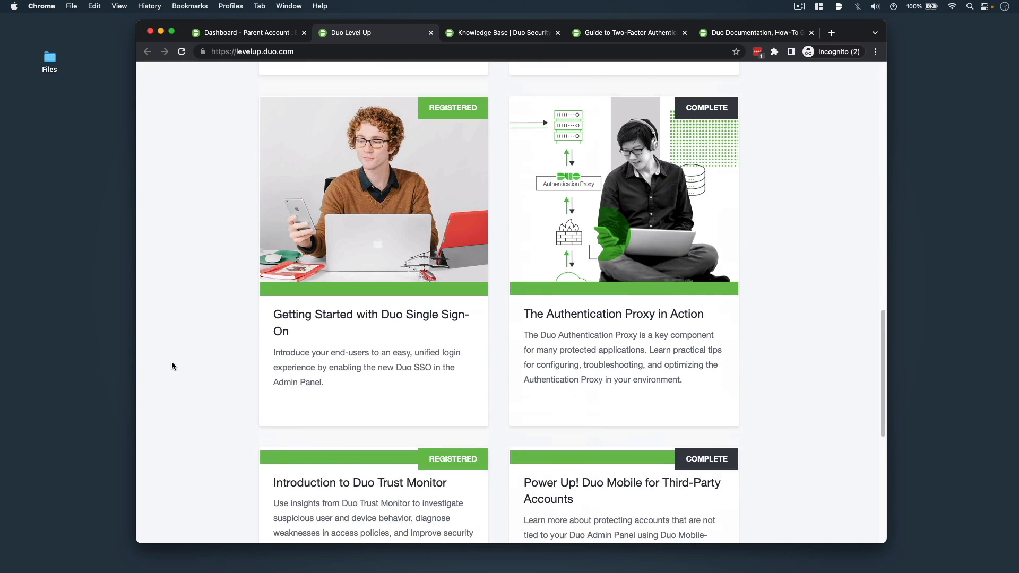
pyautogui.scroll(-3)
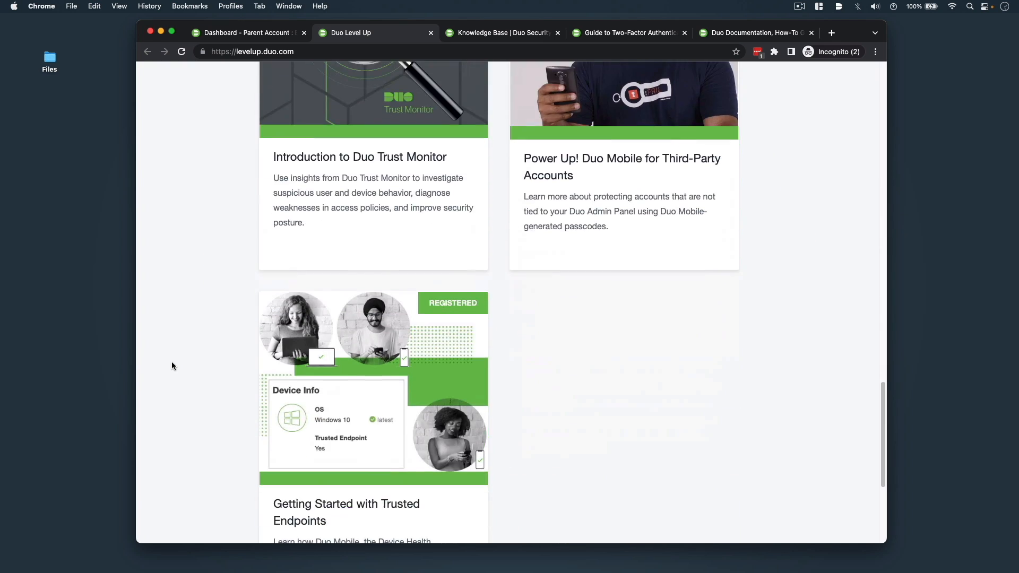
pyautogui.scroll(3)
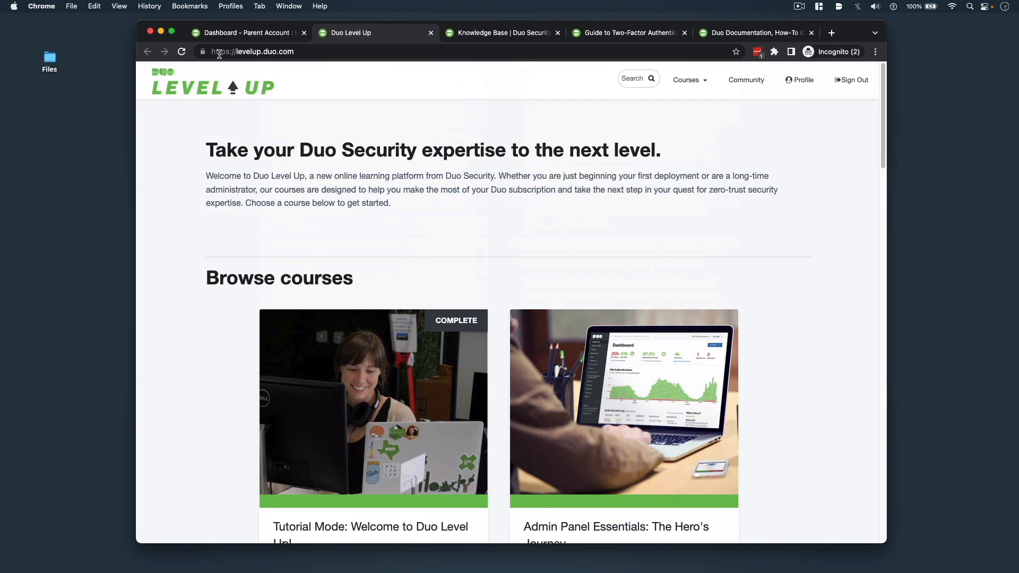